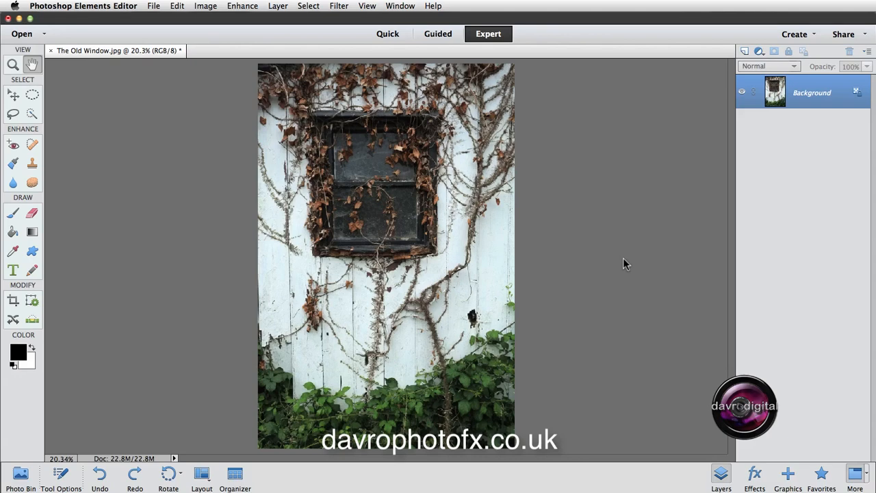
Open the Image menu and show the Resize entries, Image Size and Canvas Size.
{"action": "left_click", "coordinate": [205, 6]}
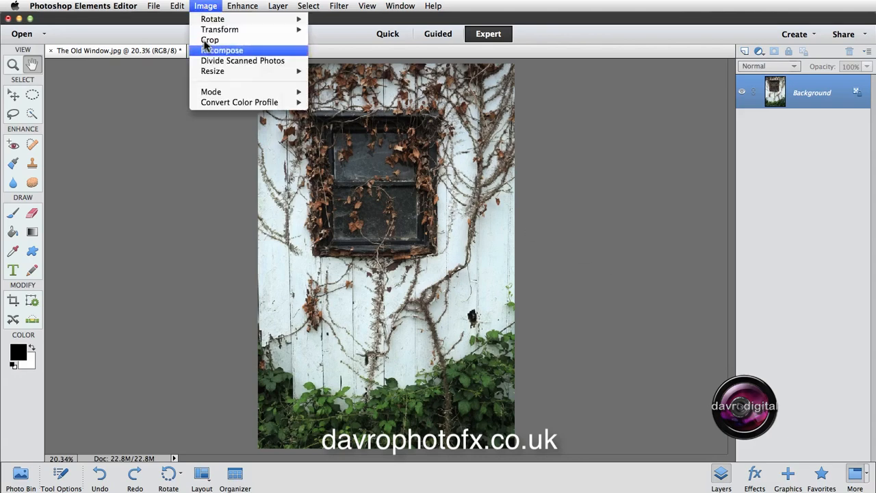
{"action": "mouse_move", "coordinate": [212, 71]}
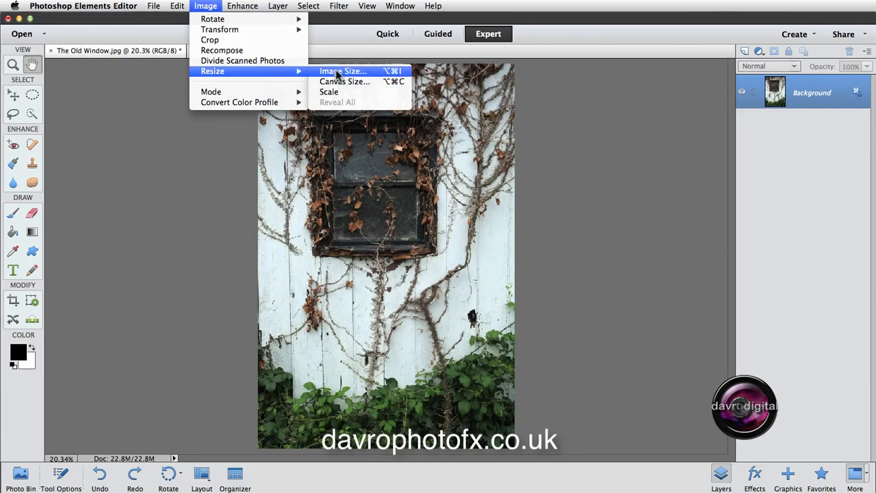
Open Image Size and enter 200 as the pixel height, keeping inches for document size.
{"action": "left_click", "coordinate": [342, 71]}
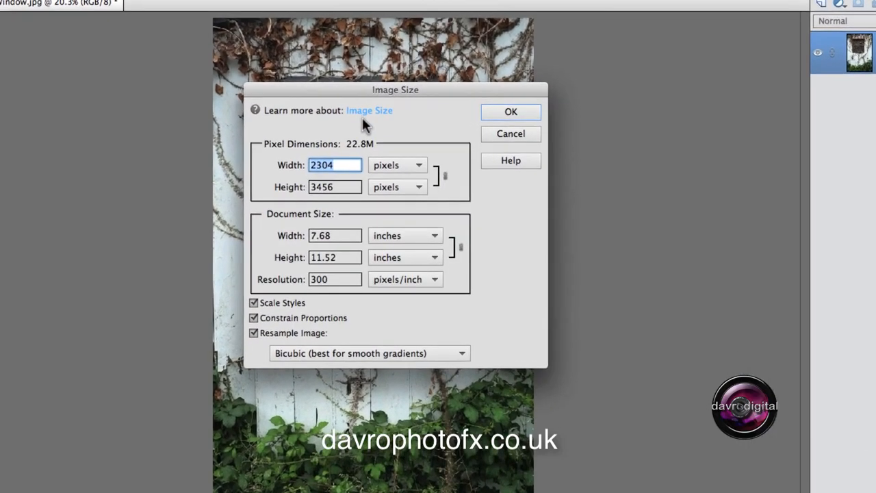
{"action": "mouse_move", "coordinate": [278, 179]}
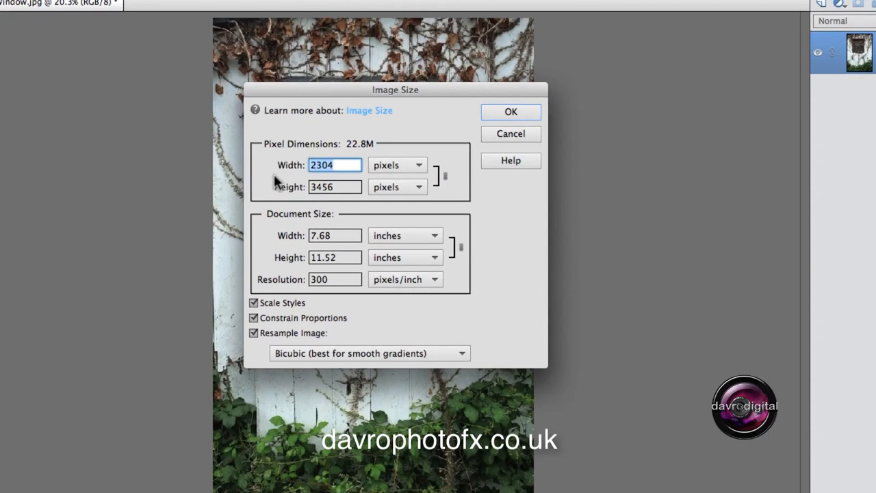
{"action": "mouse_move", "coordinate": [315, 219]}
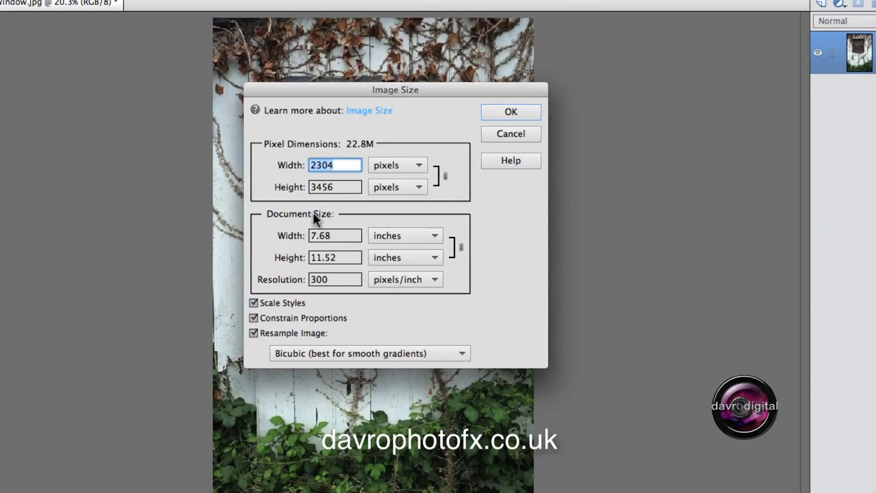
{"action": "mouse_move", "coordinate": [288, 270]}
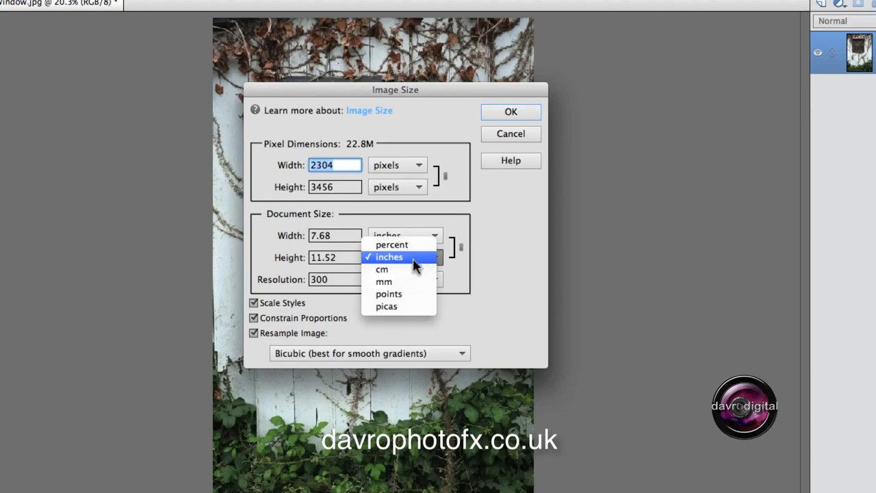
{"action": "left_click", "coordinate": [388, 257]}
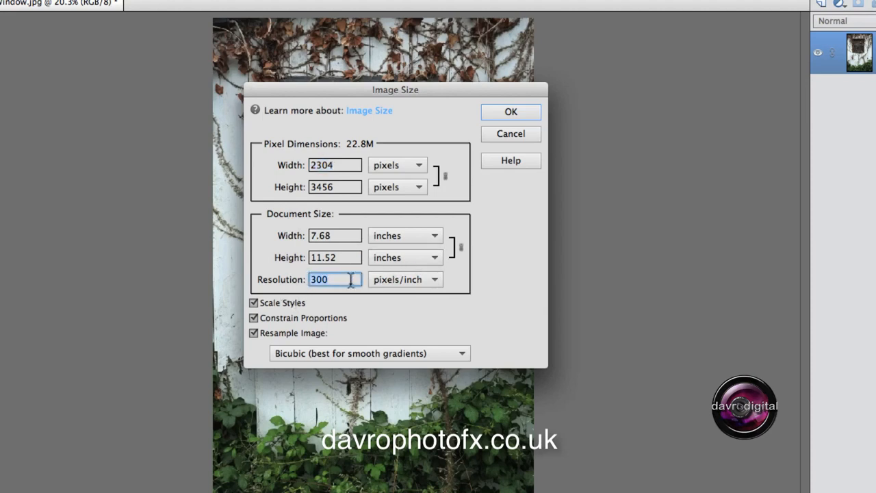
{"action": "mouse_move", "coordinate": [229, 82]}
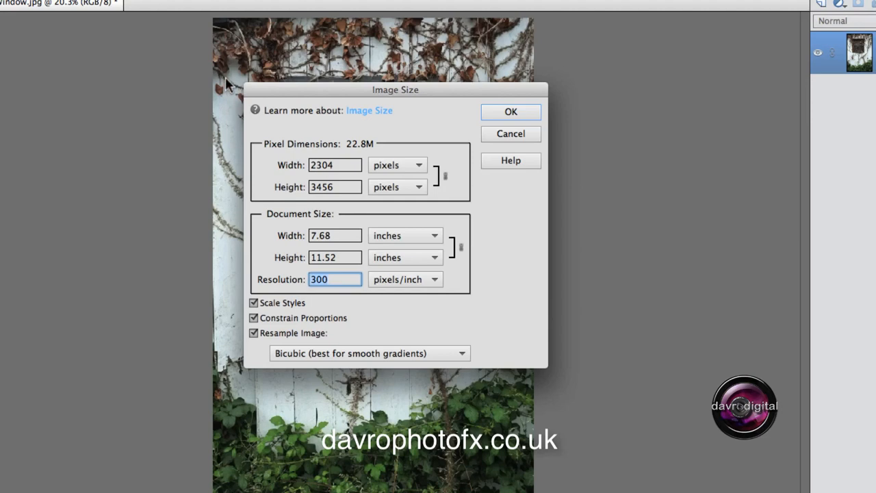
{"action": "mouse_move", "coordinate": [314, 96]}
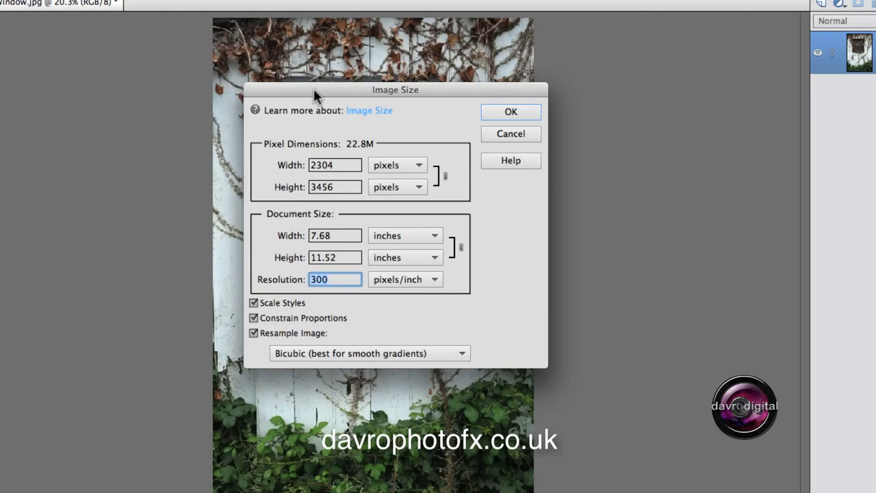
{"action": "left_click_drag", "start_coordinate": [396, 89], "coordinate": [588, 94]}
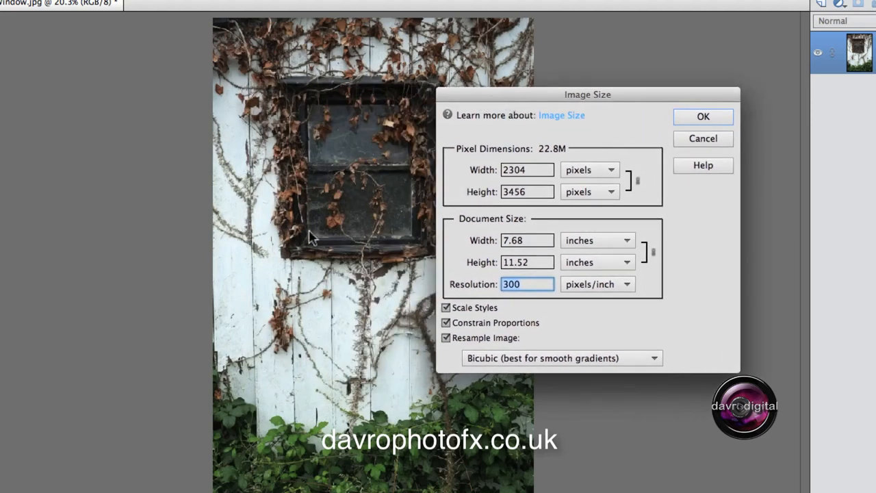
{"action": "mouse_move", "coordinate": [497, 211]}
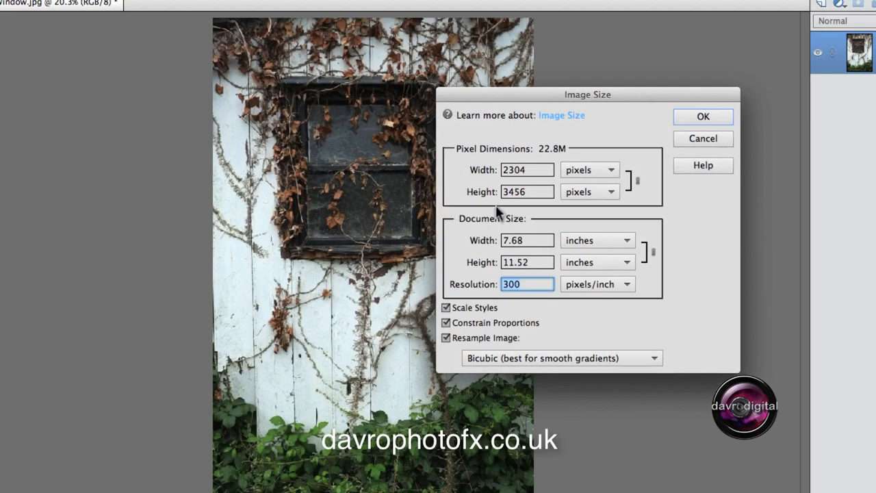
{"action": "left_click", "coordinate": [527, 192]}
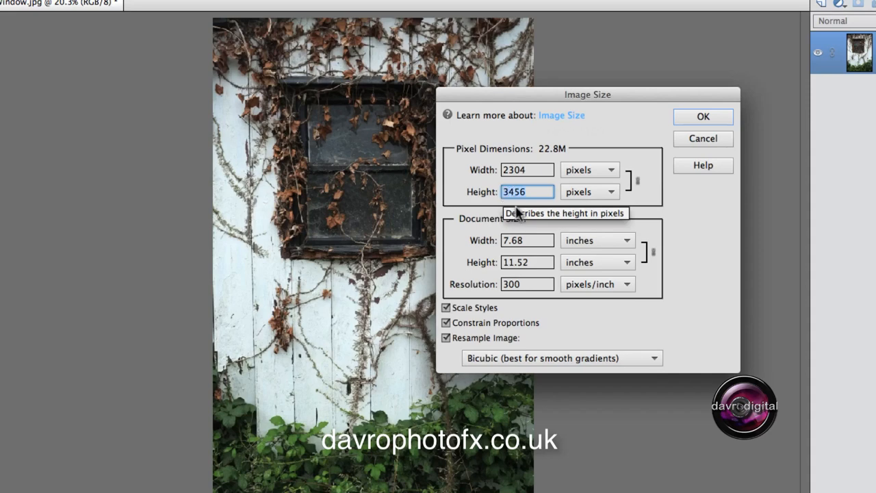
{"action": "type", "text": "2000"}
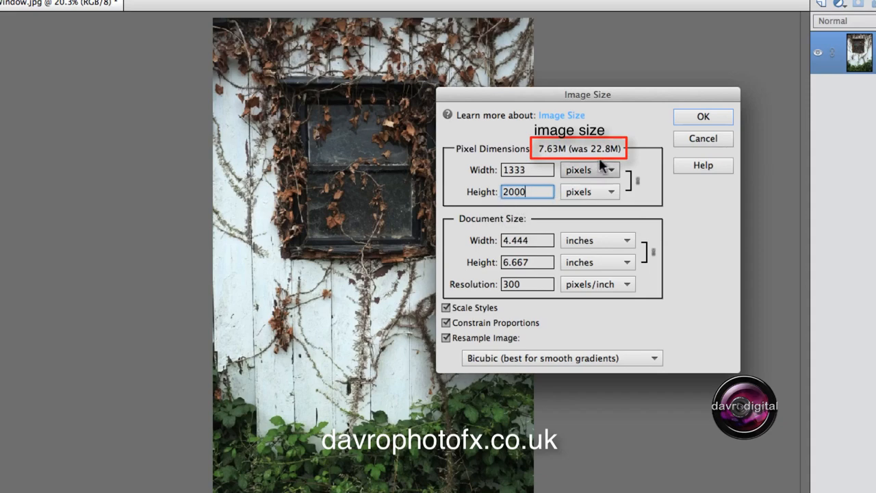
{"action": "mouse_move", "coordinate": [597, 158]}
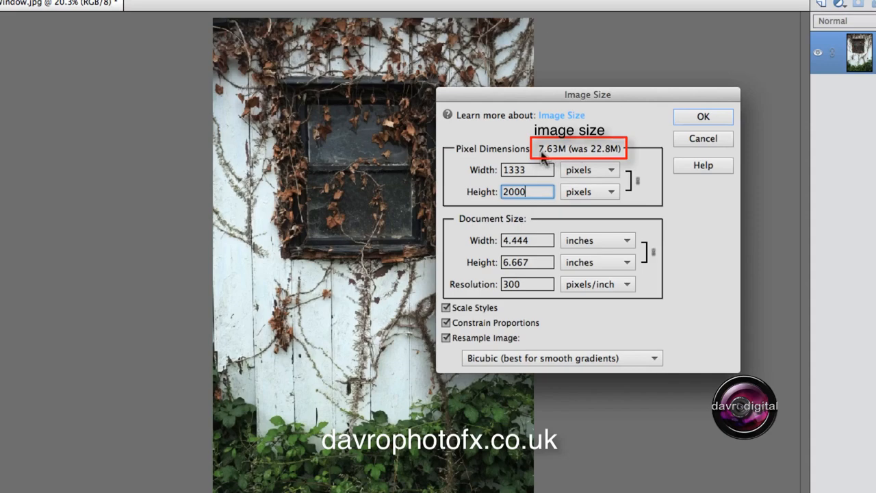
{"action": "mouse_move", "coordinate": [578, 148]}
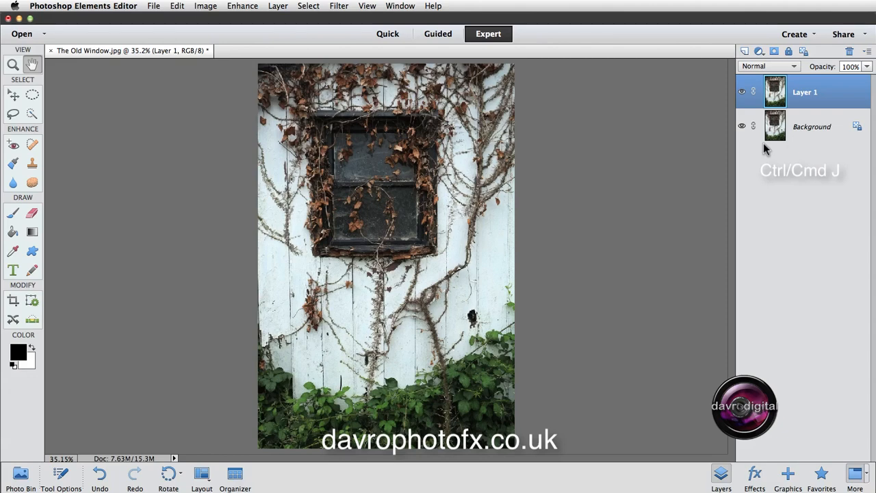
{"action": "mouse_move", "coordinate": [334, 7]}
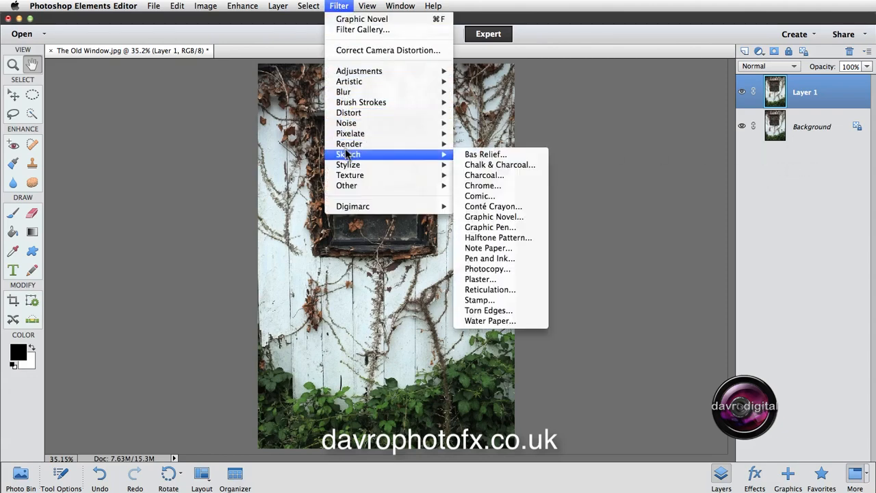
{"action": "mouse_move", "coordinate": [493, 206]}
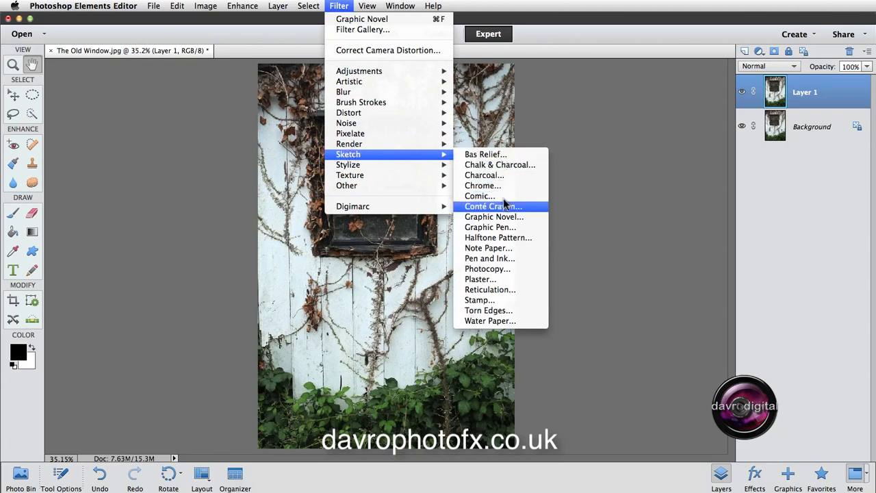
{"action": "mouse_move", "coordinate": [493, 216]}
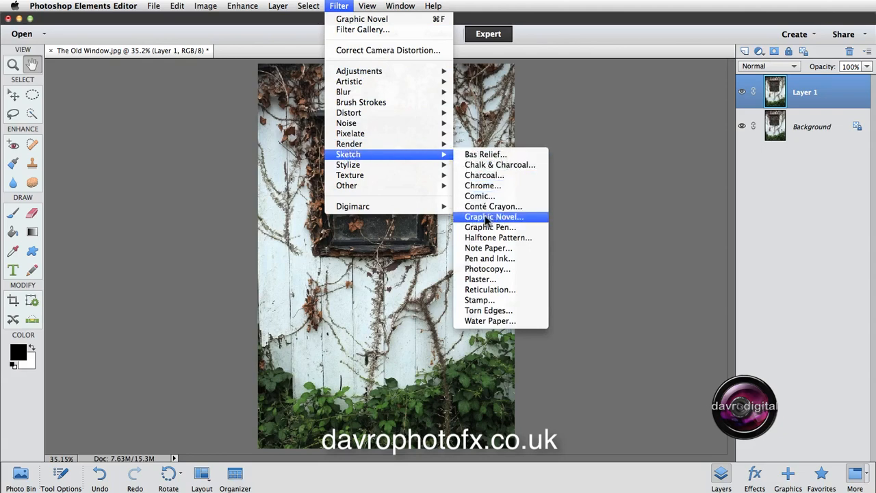
Open the Graphic Novel filter and preview it at 66.7%, panning toward the vines.
{"action": "left_click", "coordinate": [493, 216]}
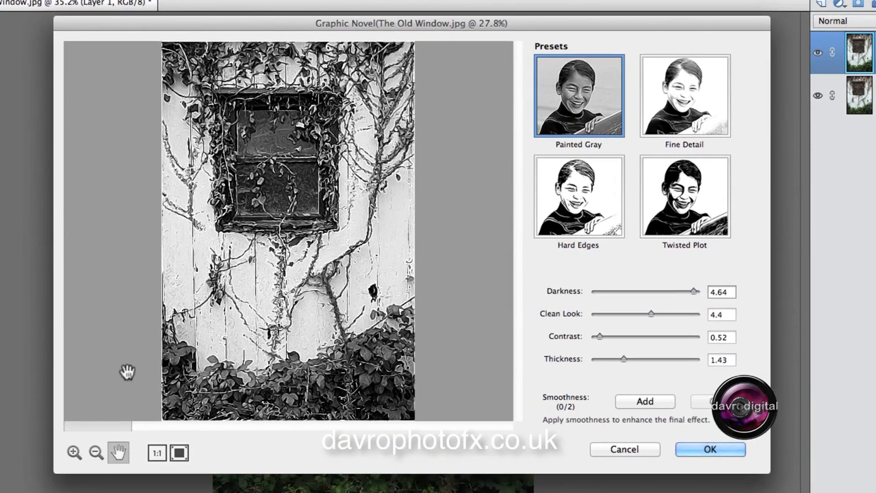
{"action": "mouse_move", "coordinate": [96, 452]}
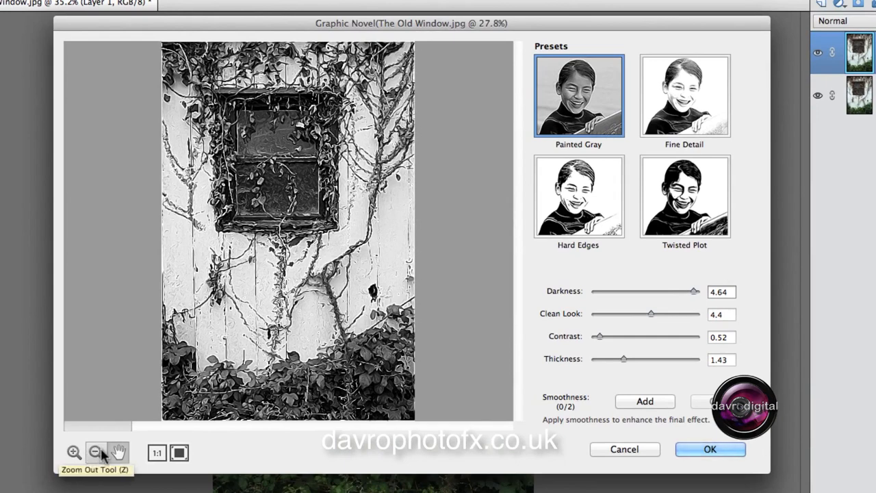
{"action": "mouse_move", "coordinate": [250, 313]}
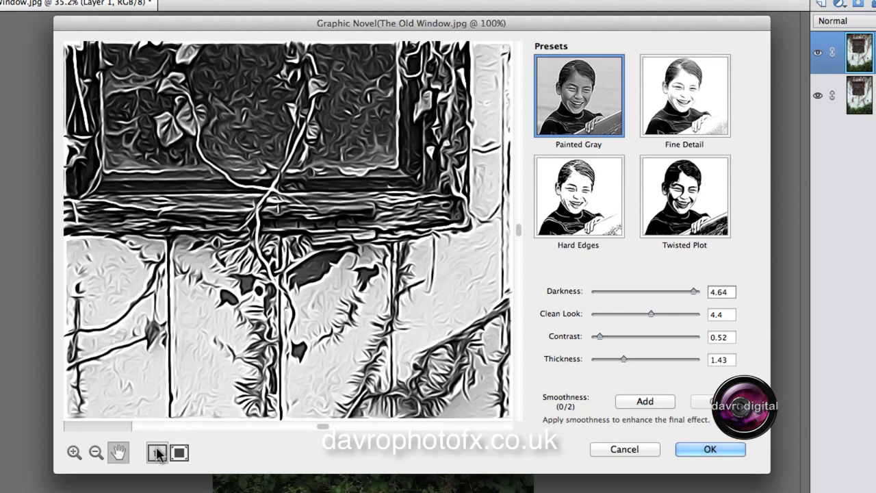
{"action": "mouse_move", "coordinate": [179, 452]}
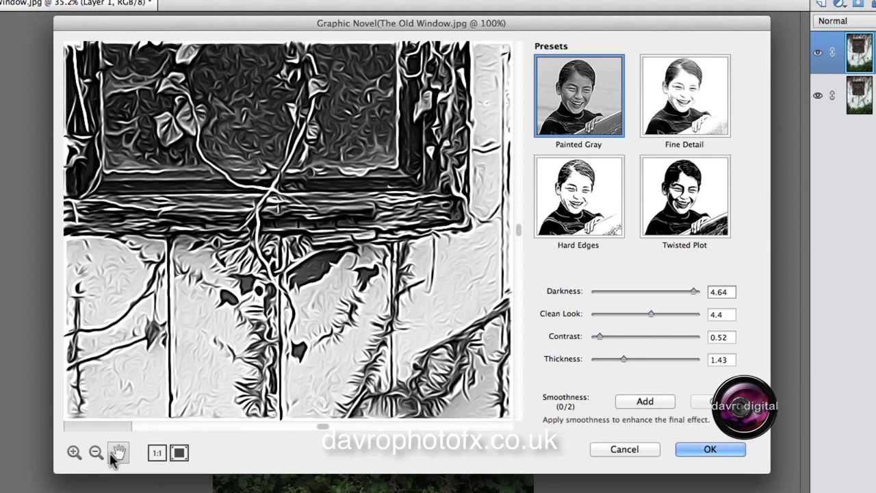
{"action": "mouse_move", "coordinate": [236, 240]}
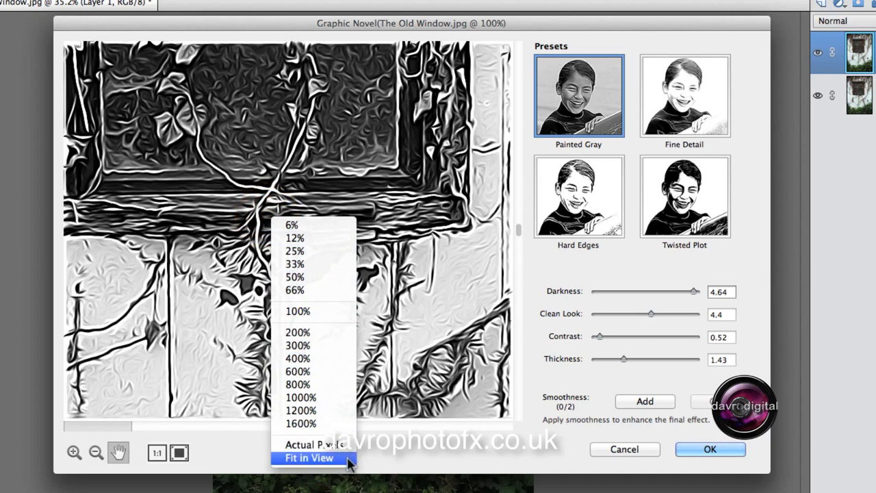
{"action": "mouse_move", "coordinate": [217, 465]}
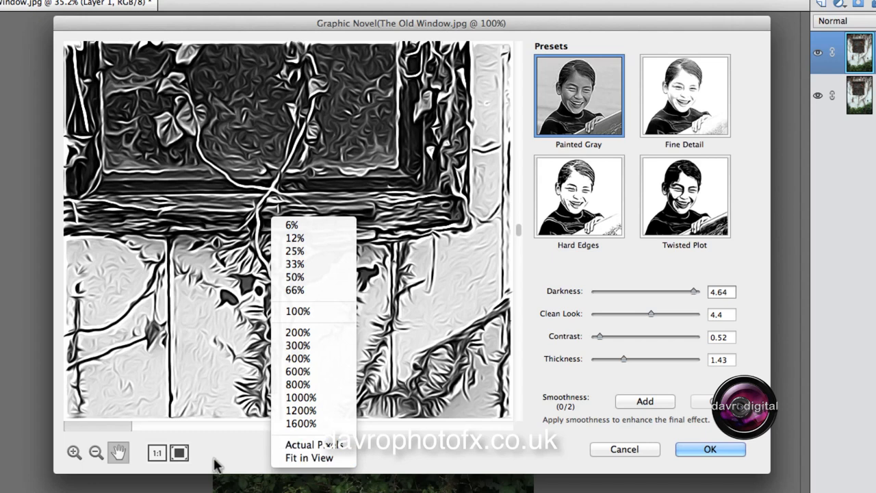
{"action": "mouse_move", "coordinate": [300, 410]}
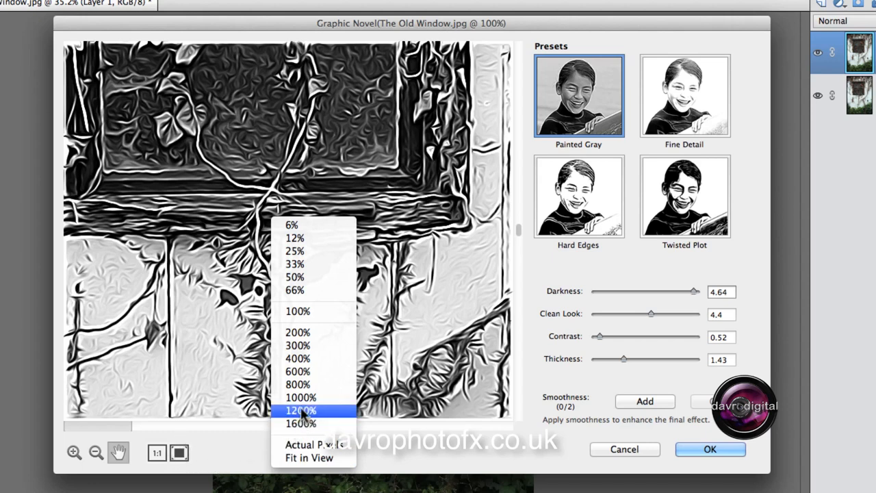
{"action": "mouse_move", "coordinate": [317, 311]}
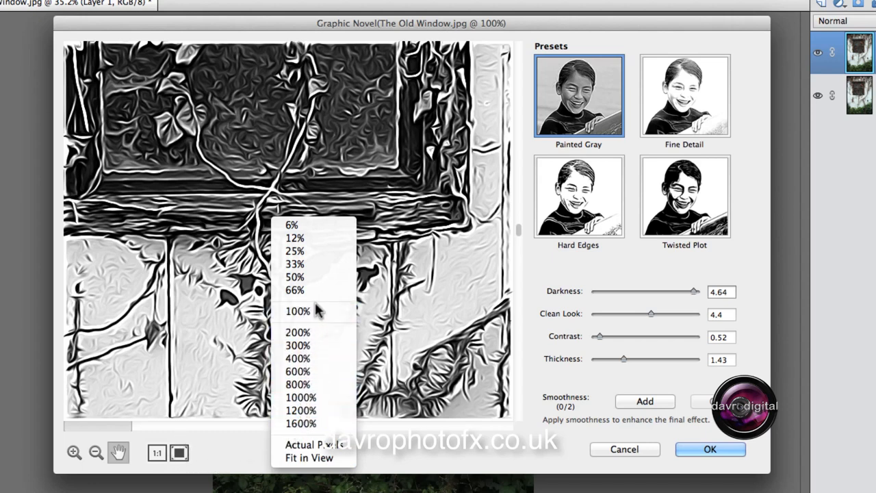
{"action": "mouse_move", "coordinate": [313, 290]}
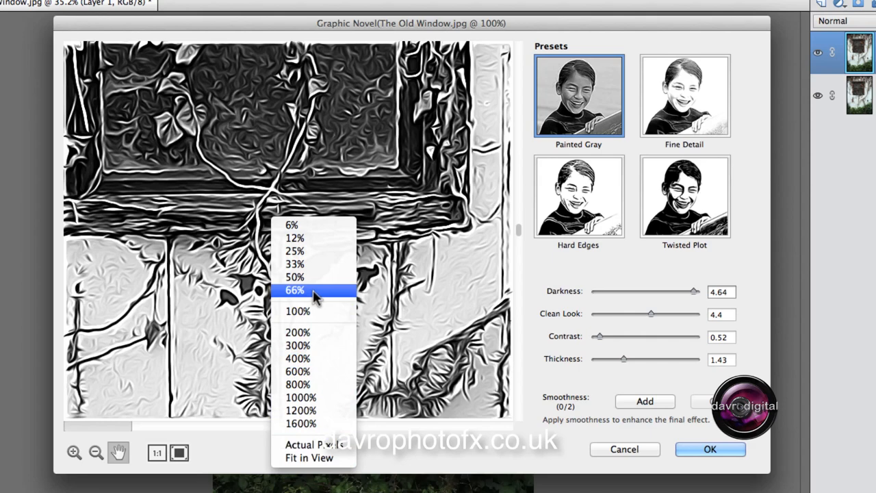
{"action": "left_click", "coordinate": [295, 290]}
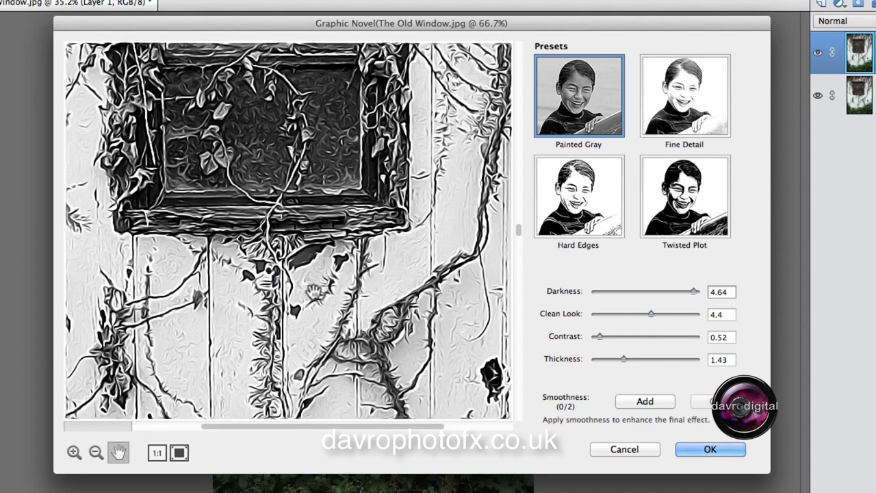
{"action": "left_click_drag", "start_coordinate": [288, 273], "coordinate": [287, 206]}
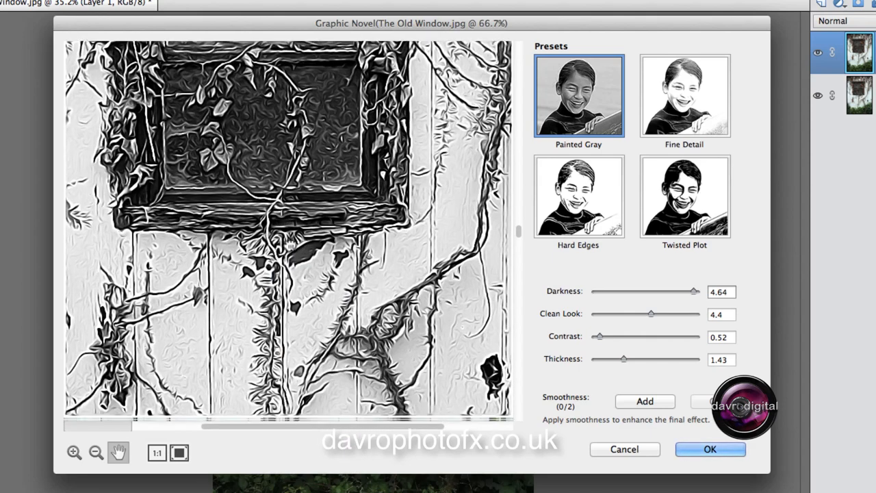
{"action": "scroll", "scroll_direction": "down", "scroll_amount": 3}
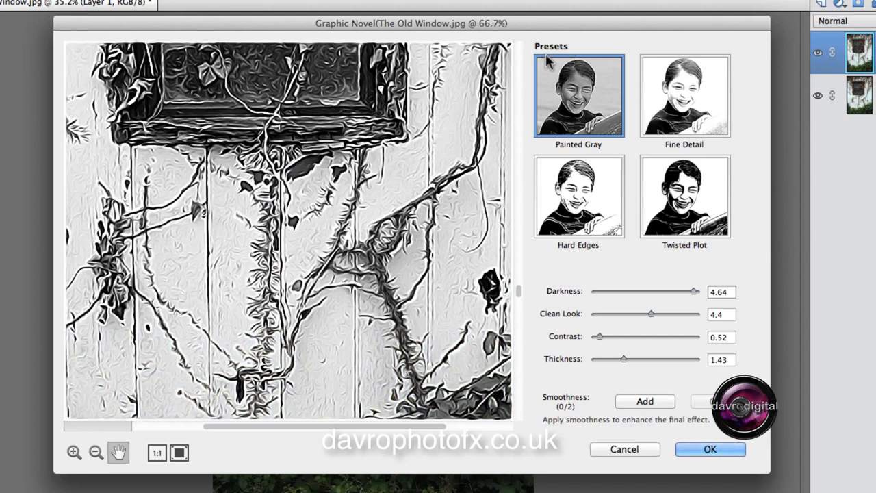
{"action": "mouse_move", "coordinate": [632, 358]}
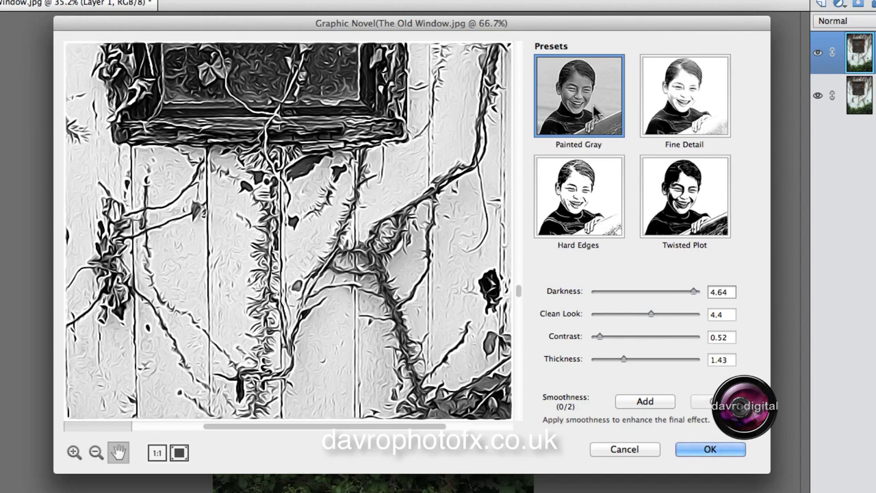
{"action": "mouse_move", "coordinate": [461, 122]}
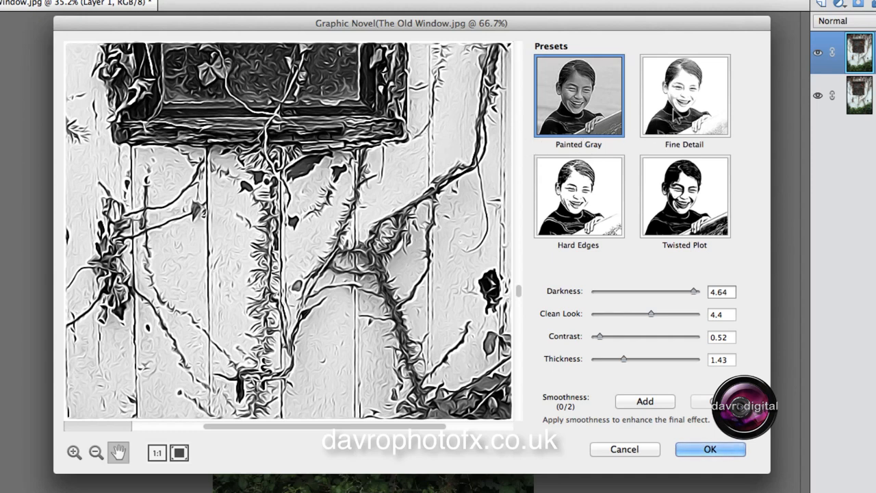
Try the Fine Detail, Hard Edges and Twisted Plot presets, returning to Fine Detail.
{"action": "left_click", "coordinate": [684, 96]}
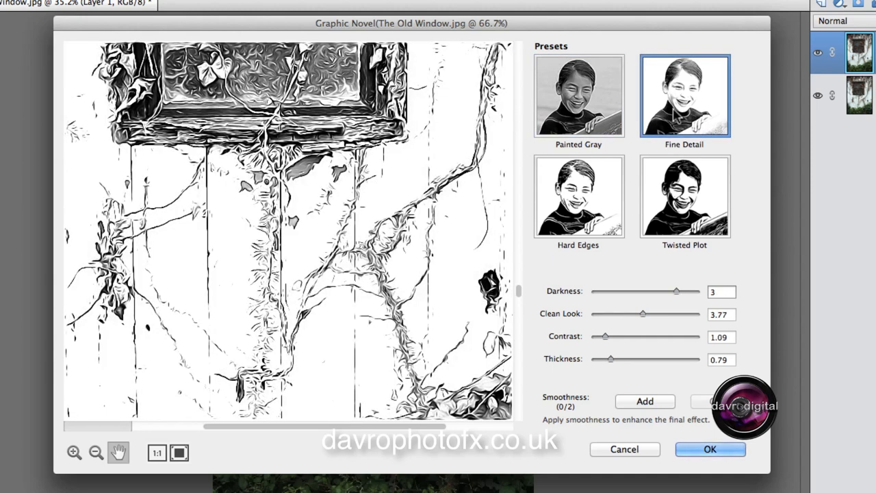
{"action": "mouse_move", "coordinate": [384, 171]}
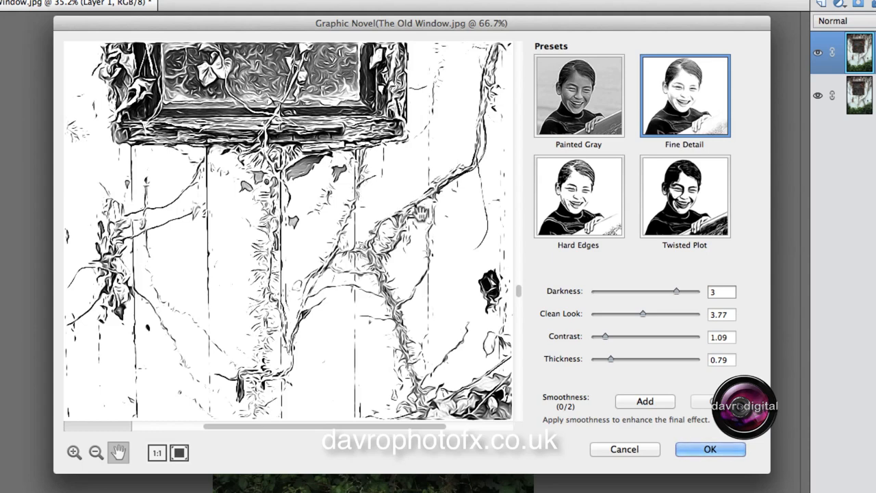
{"action": "left_click", "coordinate": [578, 196]}
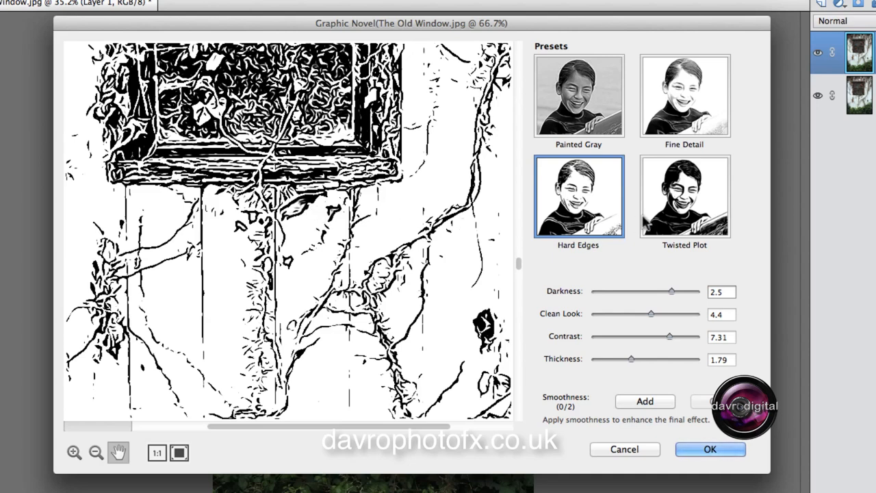
{"action": "left_click", "coordinate": [683, 197]}
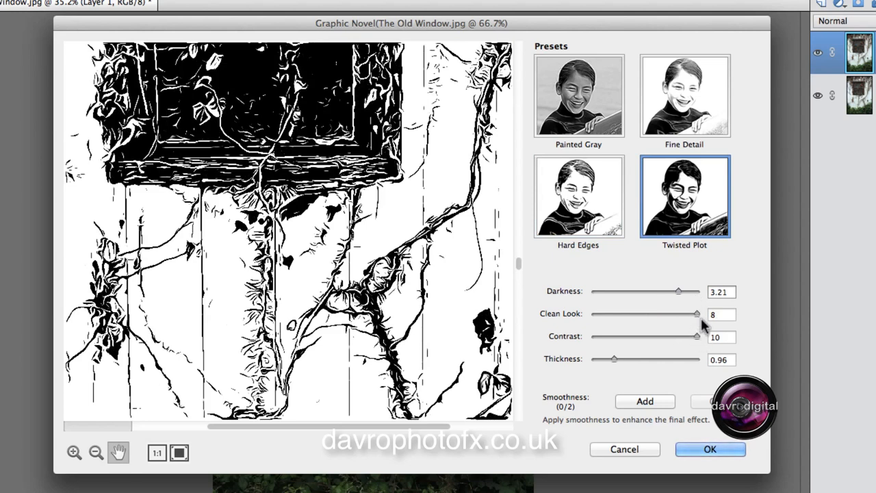
{"action": "mouse_move", "coordinate": [515, 192]}
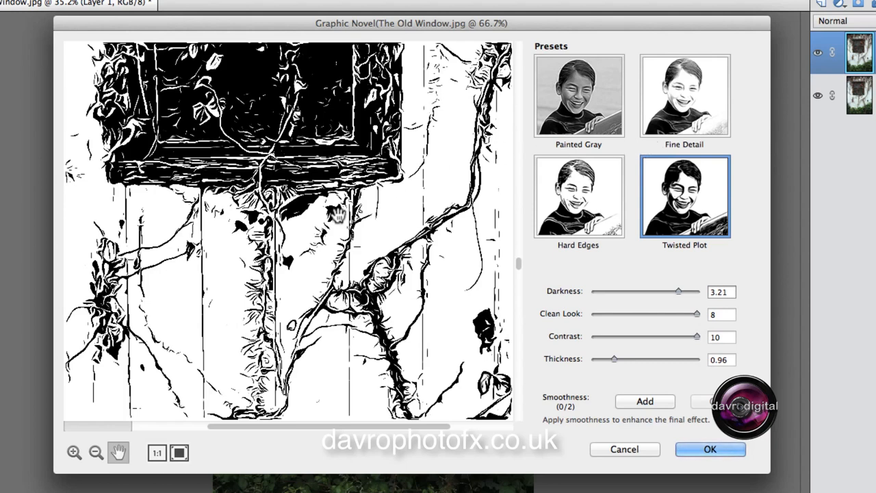
{"action": "mouse_move", "coordinate": [602, 174]}
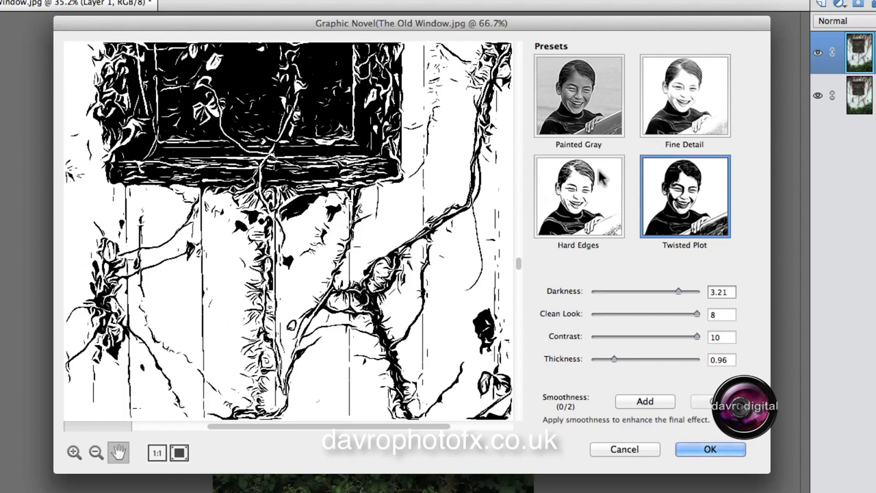
{"action": "left_click", "coordinate": [685, 95]}
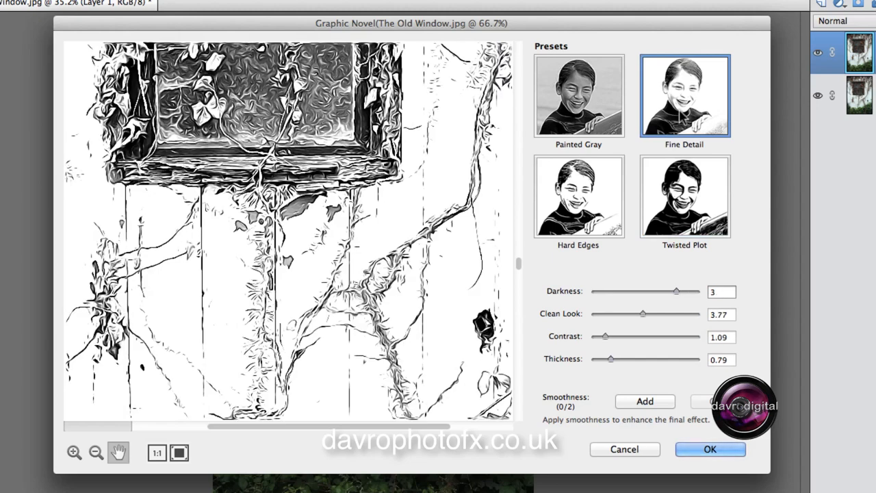
{"action": "mouse_move", "coordinate": [681, 280]}
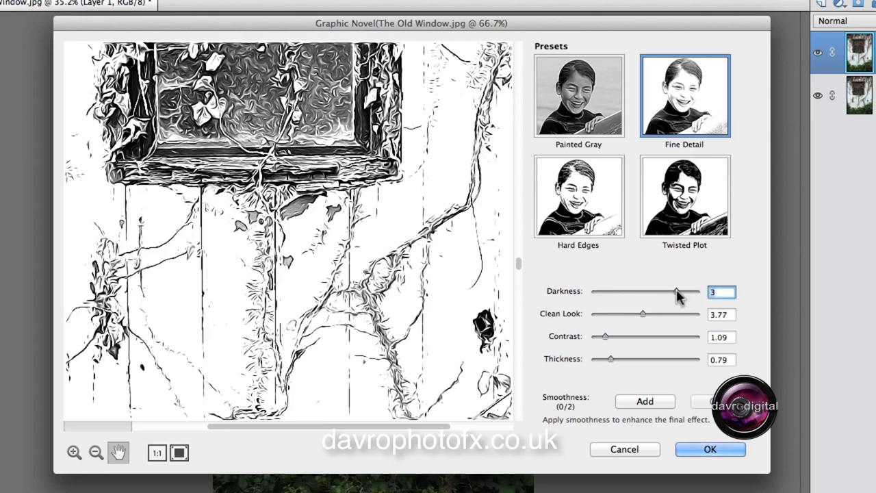
Adjust the Graphic Novel Darkness slider back and forth, settling it at 3.27.
{"action": "left_click_drag", "start_coordinate": [677, 292], "coordinate": [650, 292]}
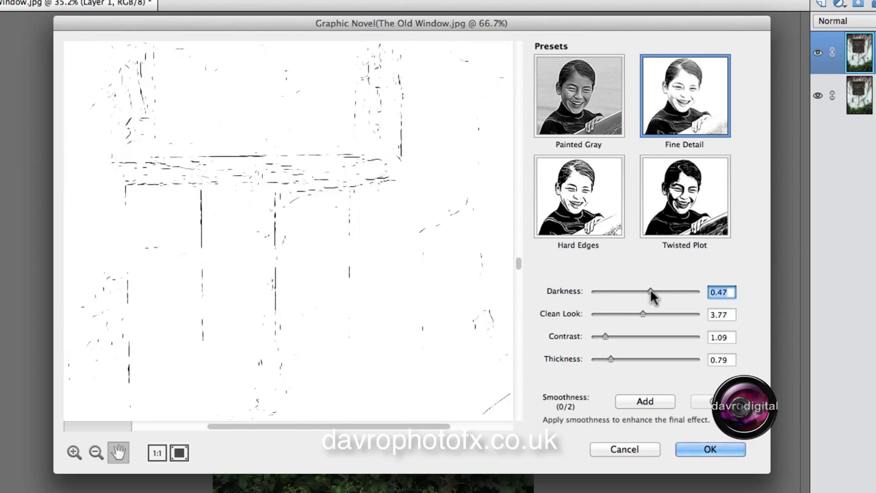
{"action": "left_click_drag", "start_coordinate": [650, 291], "coordinate": [678, 291]}
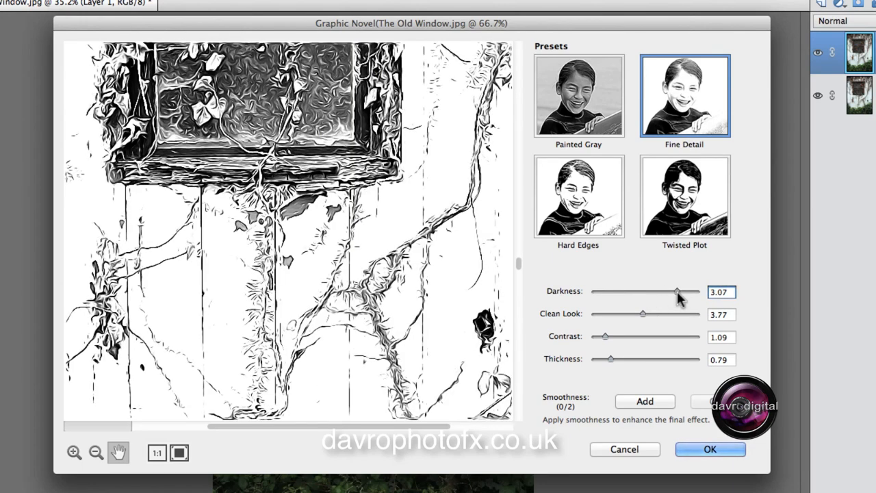
{"action": "left_click_drag", "start_coordinate": [677, 290], "coordinate": [688, 290]}
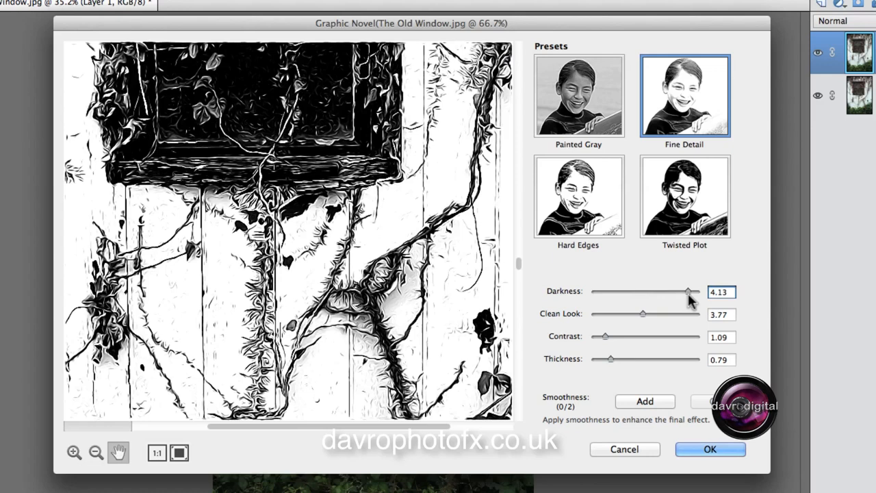
{"action": "left_click_drag", "start_coordinate": [688, 291], "coordinate": [684, 291]}
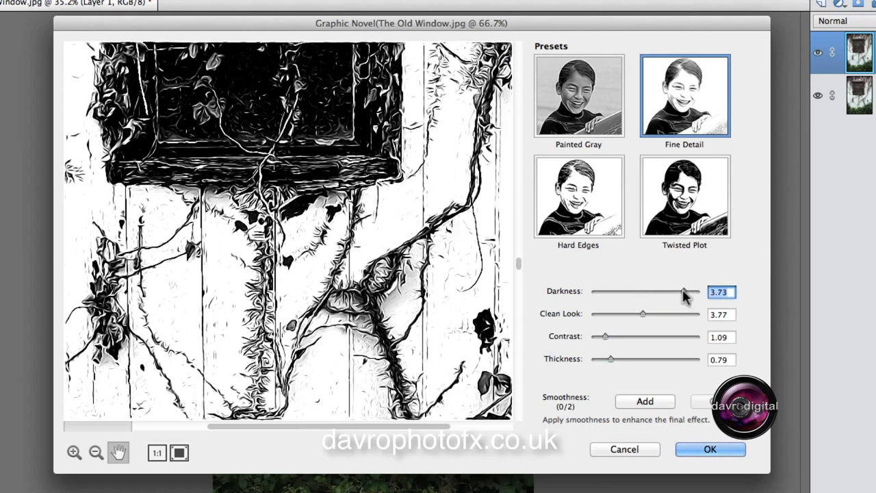
{"action": "left_click_drag", "start_coordinate": [686, 292], "coordinate": [681, 292]}
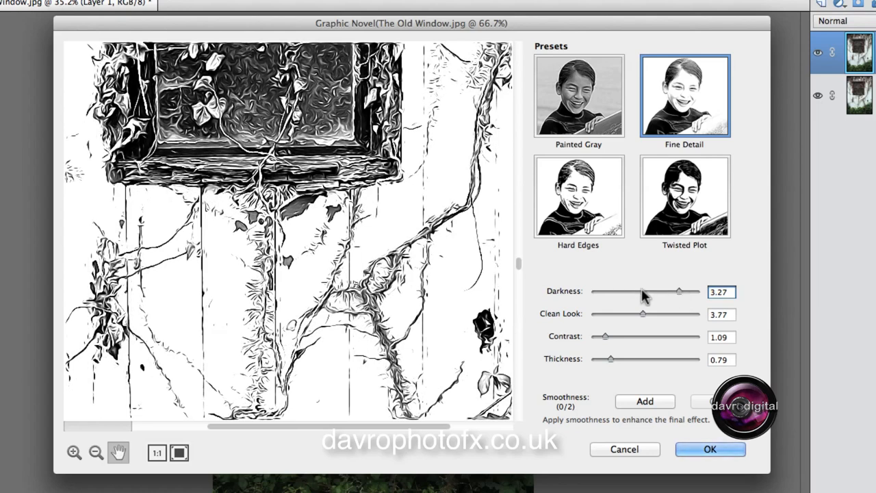
{"action": "mouse_move", "coordinate": [565, 298]}
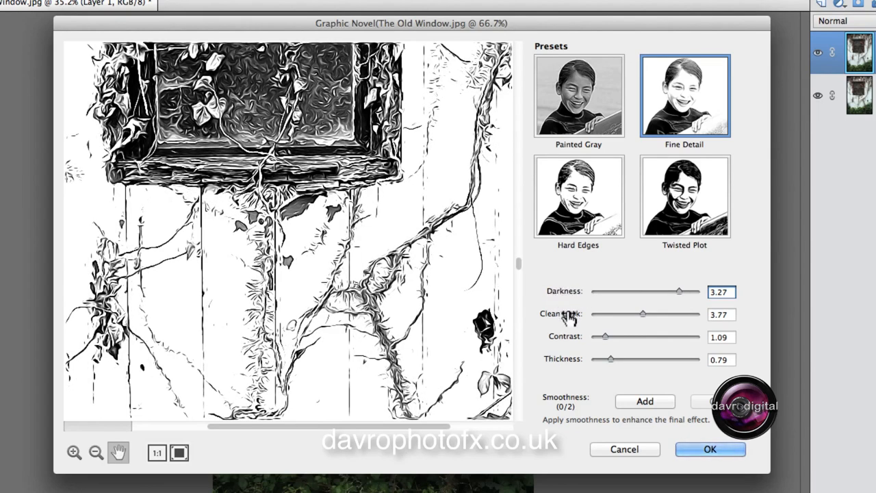
{"action": "mouse_move", "coordinate": [570, 356]}
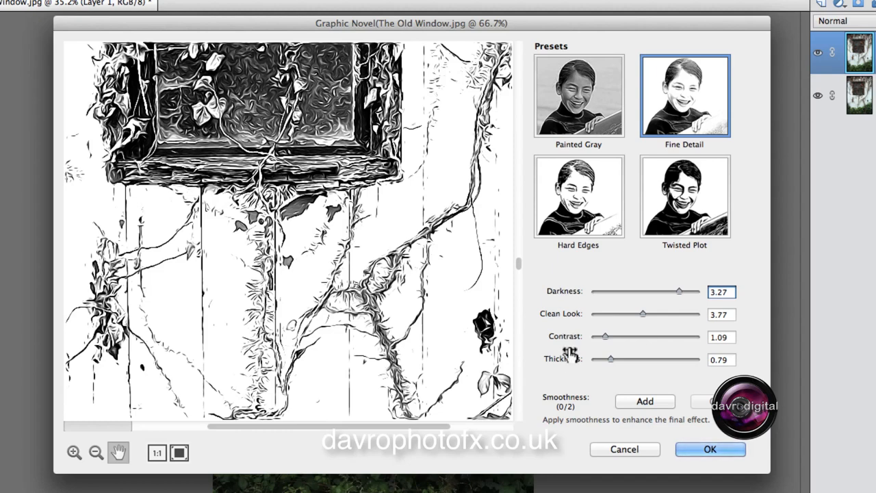
{"action": "mouse_move", "coordinate": [567, 295]}
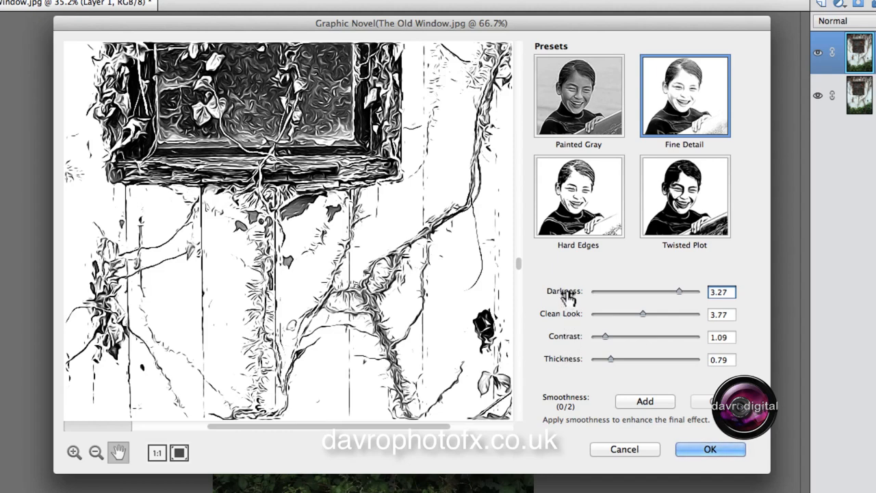
{"action": "left_click_drag", "start_coordinate": [679, 291], "coordinate": [677, 291]}
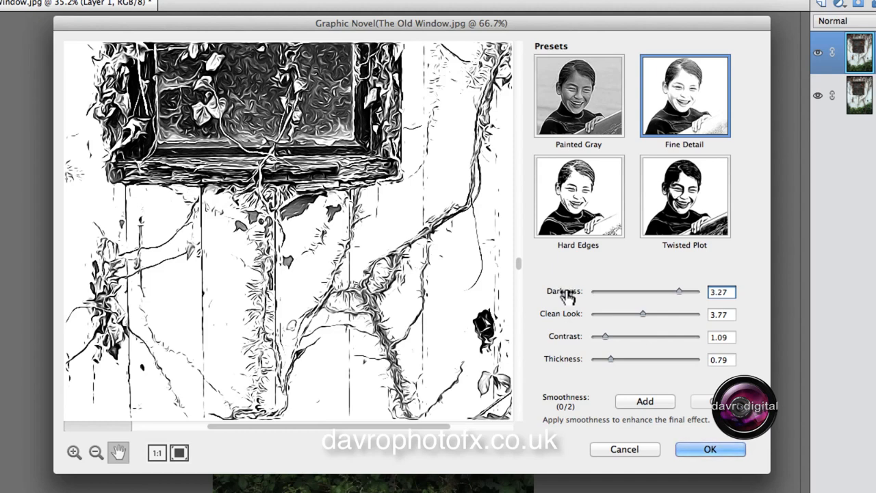
{"action": "left_click_drag", "start_coordinate": [679, 291], "coordinate": [676, 291]}
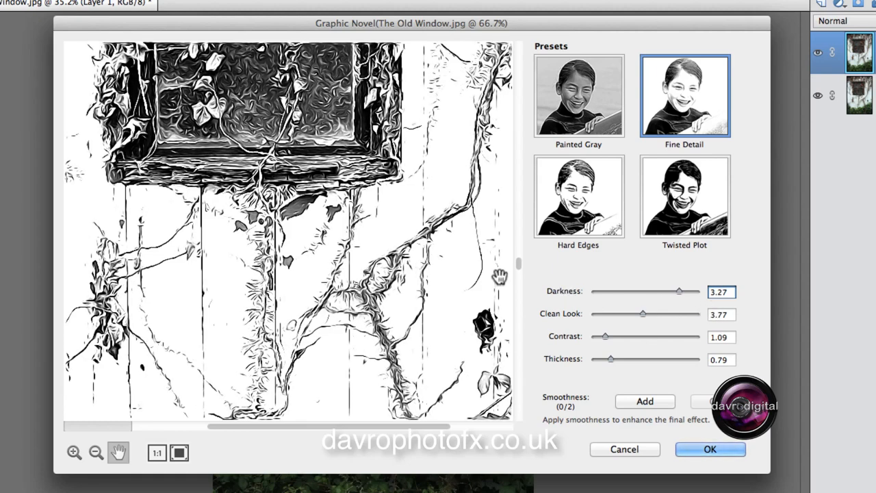
{"action": "mouse_move", "coordinate": [643, 317]}
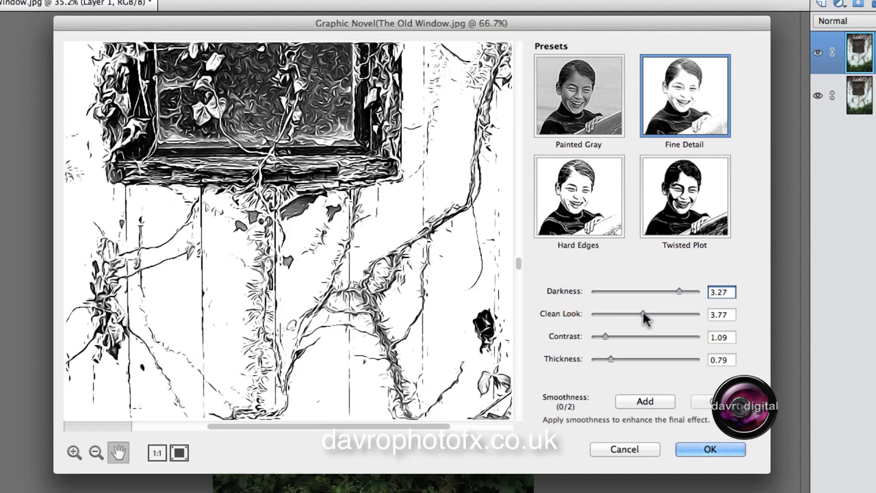
Set Clean Look to 5.55 and raise Contrast to 2.41.
{"action": "left_click_drag", "start_coordinate": [642, 314], "coordinate": [671, 314]}
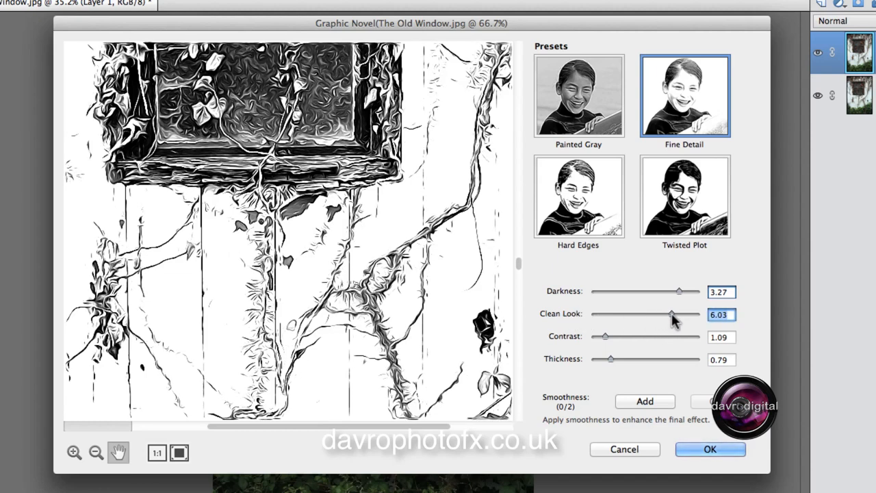
{"action": "left_click_drag", "start_coordinate": [671, 314], "coordinate": [669, 313]}
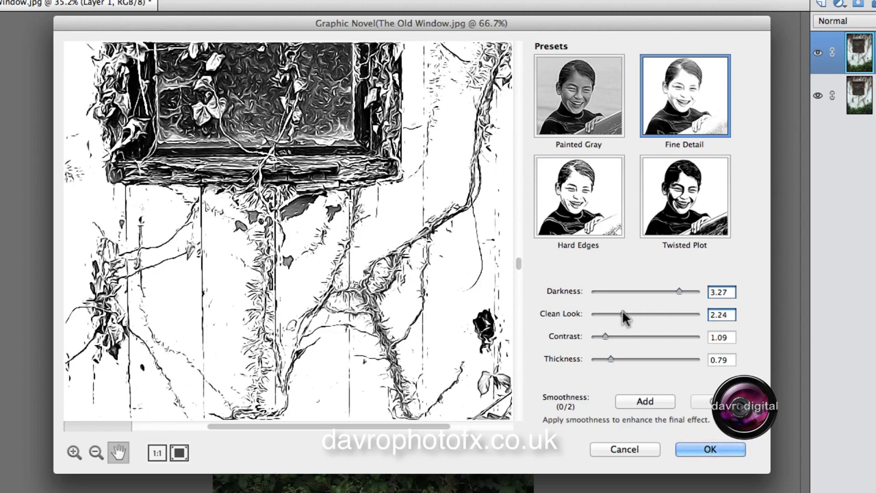
{"action": "left_click_drag", "start_coordinate": [608, 313], "coordinate": [660, 313]}
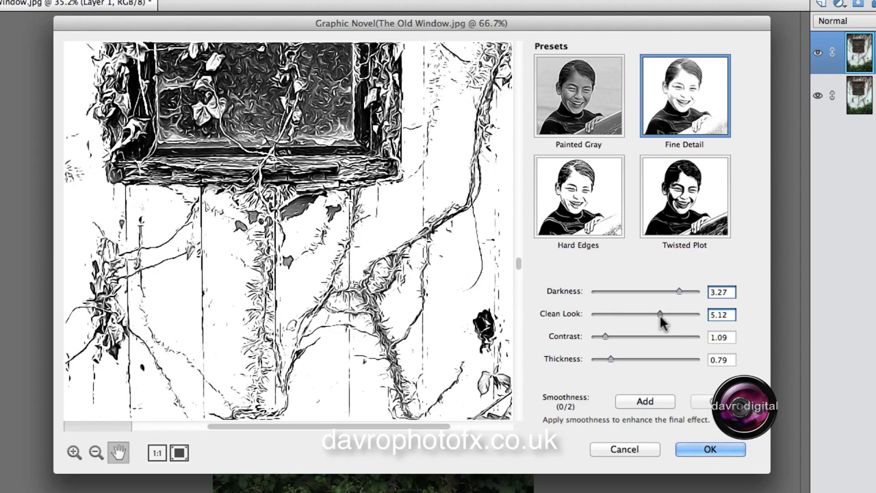
{"action": "left_click_drag", "start_coordinate": [659, 314], "coordinate": [661, 314]}
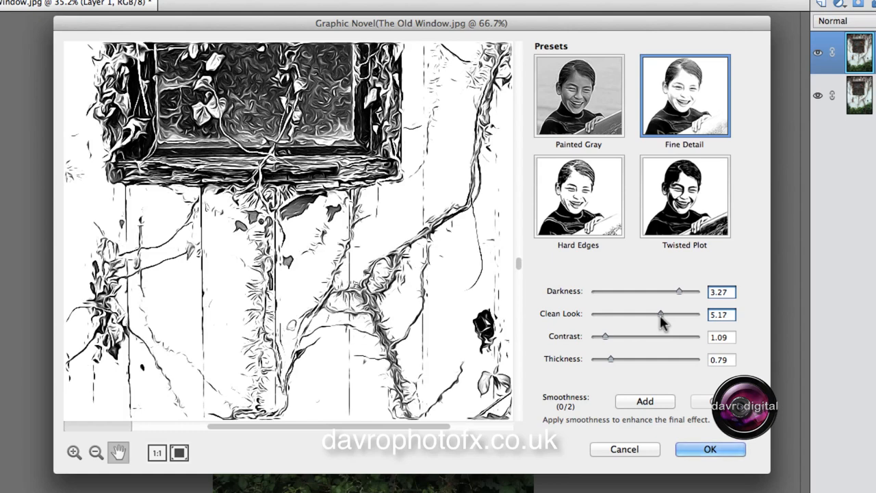
{"action": "left_click_drag", "start_coordinate": [661, 314], "coordinate": [659, 314]}
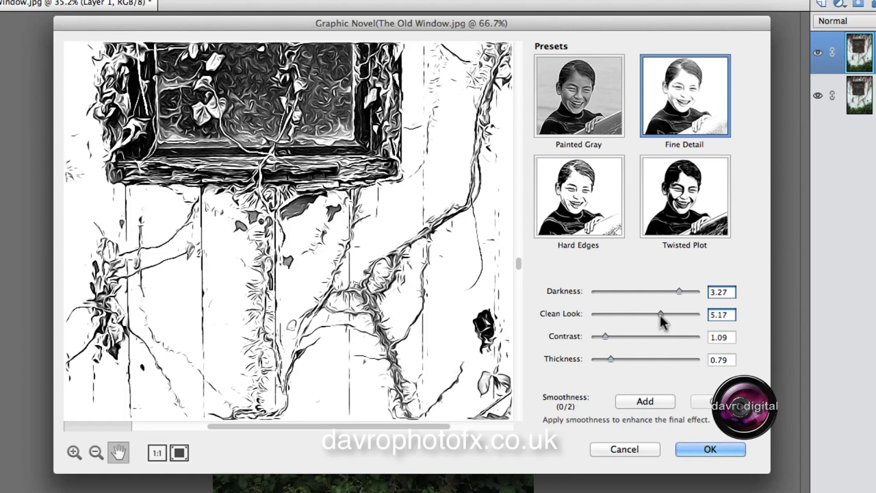
{"action": "left_click_drag", "start_coordinate": [661, 314], "coordinate": [668, 314]}
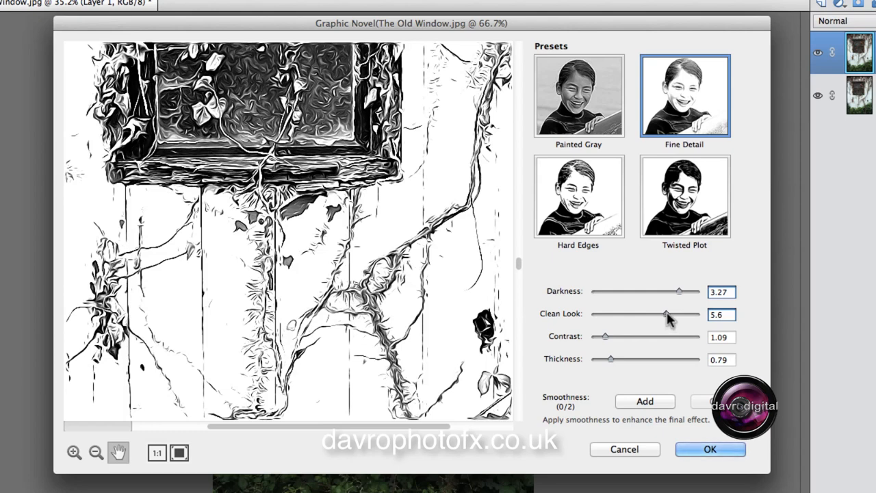
{"action": "left_click_drag", "start_coordinate": [667, 314], "coordinate": [663, 314]}
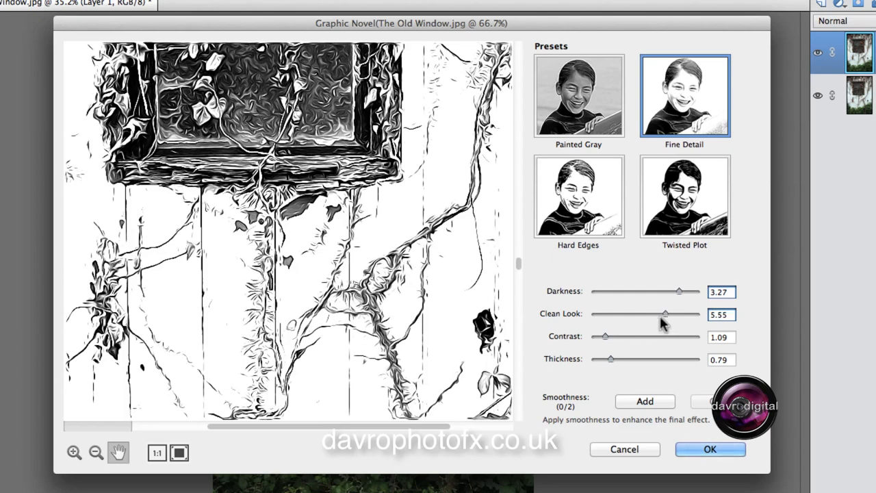
{"action": "left_click_drag", "start_coordinate": [604, 336], "coordinate": [619, 336]}
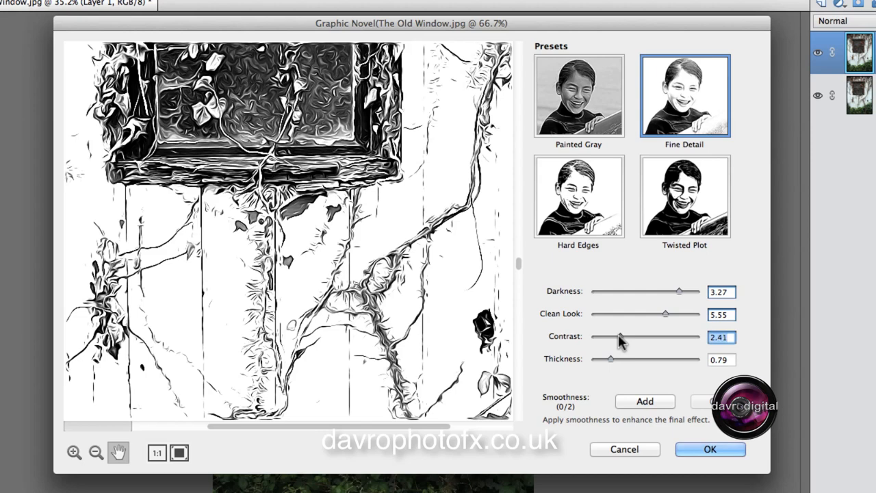
Settle Contrast at 1.21 and increase sketch line Thickness to 0.63.
{"action": "left_click_drag", "start_coordinate": [620, 337], "coordinate": [629, 336]}
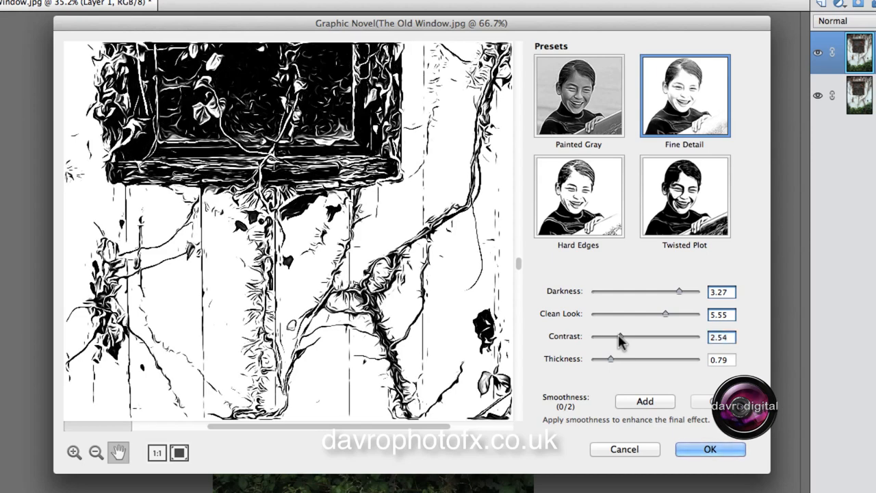
{"action": "left_click_drag", "start_coordinate": [619, 336], "coordinate": [604, 336]}
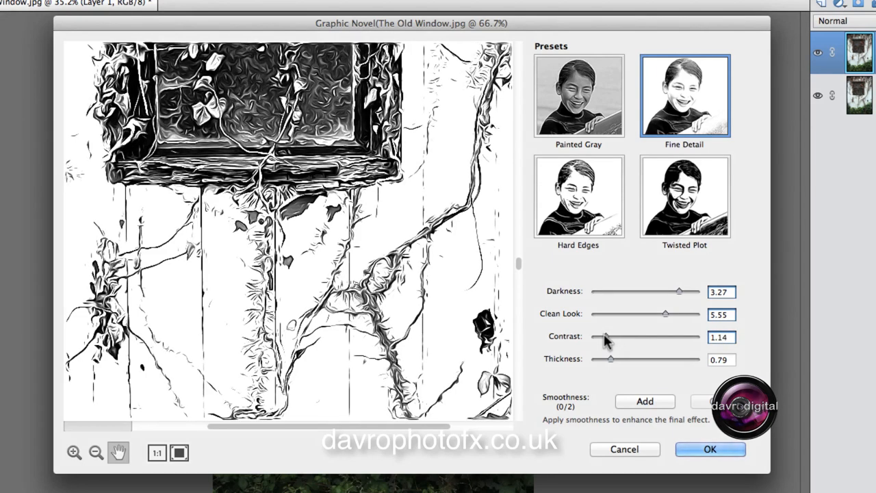
{"action": "left_click_drag", "start_coordinate": [605, 337], "coordinate": [611, 336]}
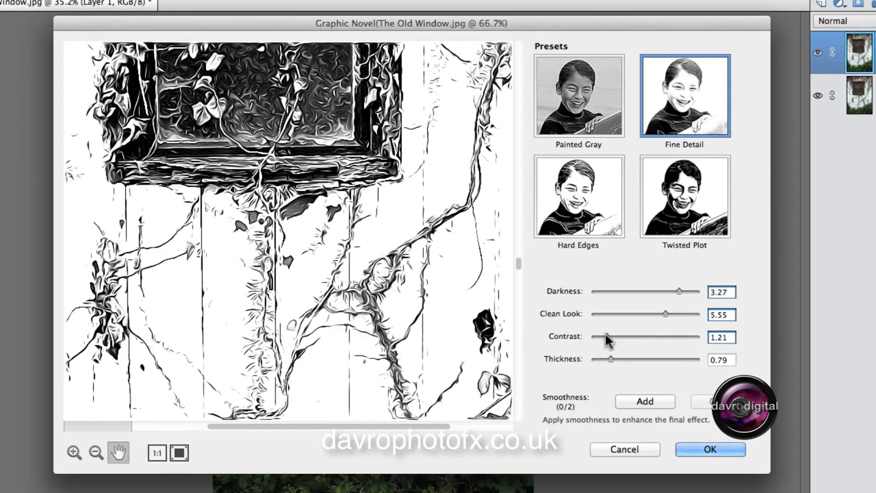
{"action": "mouse_move", "coordinate": [691, 363]}
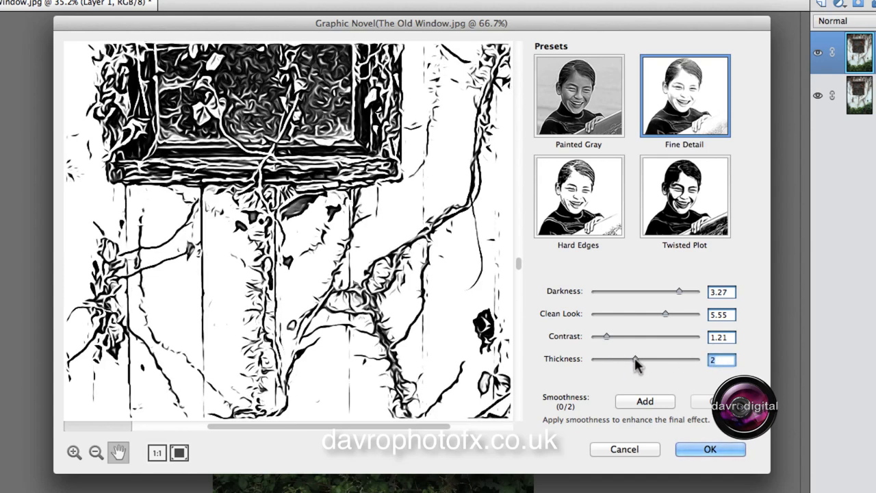
{"action": "left_click_drag", "start_coordinate": [634, 359], "coordinate": [606, 359]}
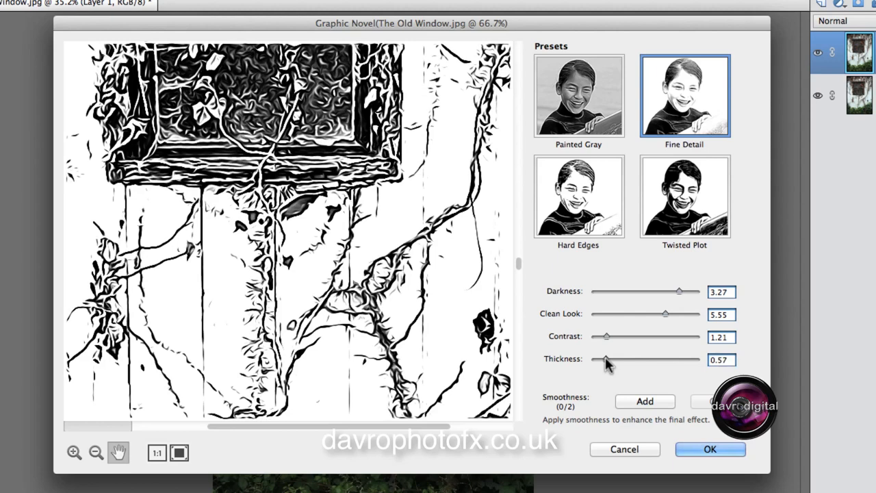
{"action": "left_click_drag", "start_coordinate": [604, 359], "coordinate": [609, 359]}
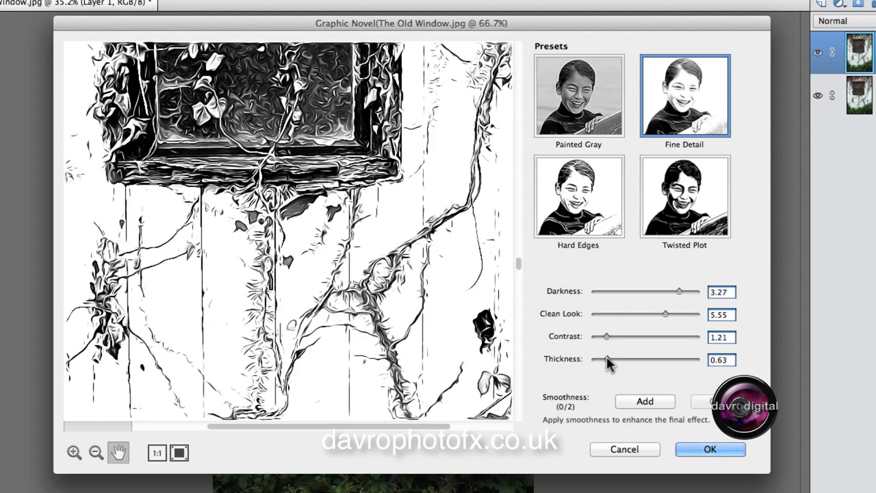
{"action": "mouse_move", "coordinate": [667, 321]}
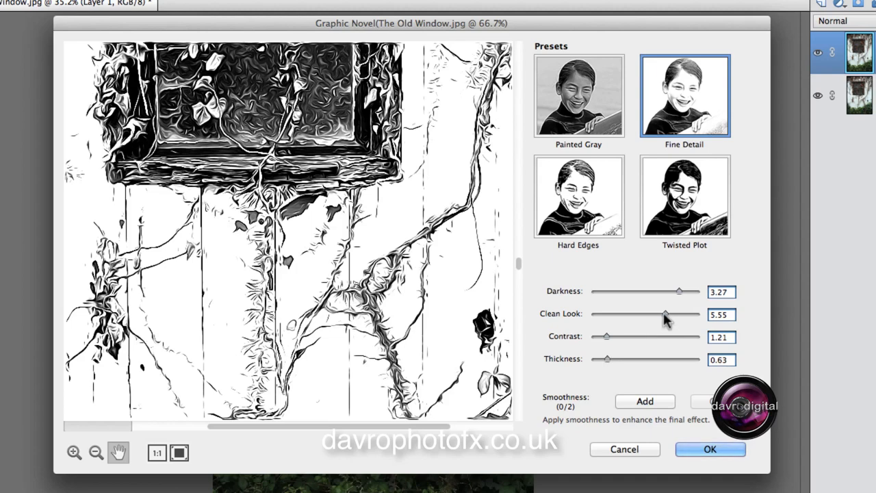
Slide Clean Look down and up while comparing the preview, leaving it at 5.68.
{"action": "left_click_drag", "start_coordinate": [668, 314], "coordinate": [660, 314]}
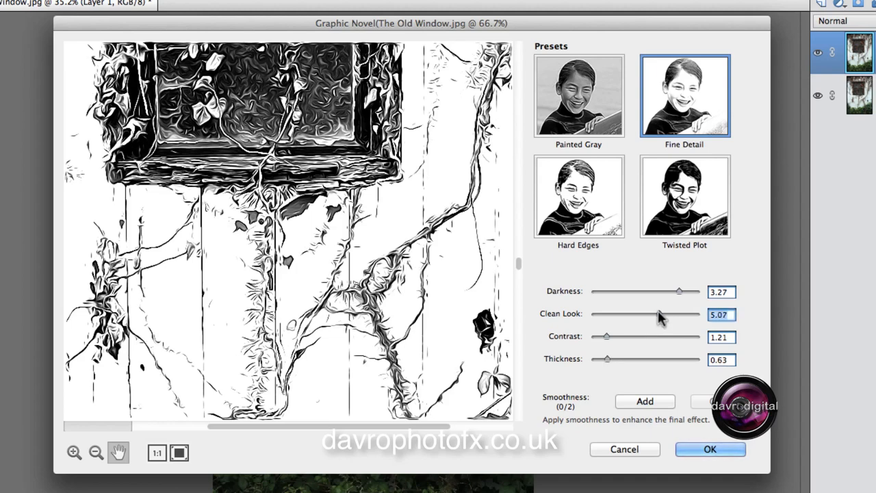
{"action": "left_click_drag", "start_coordinate": [643, 314], "coordinate": [675, 314]}
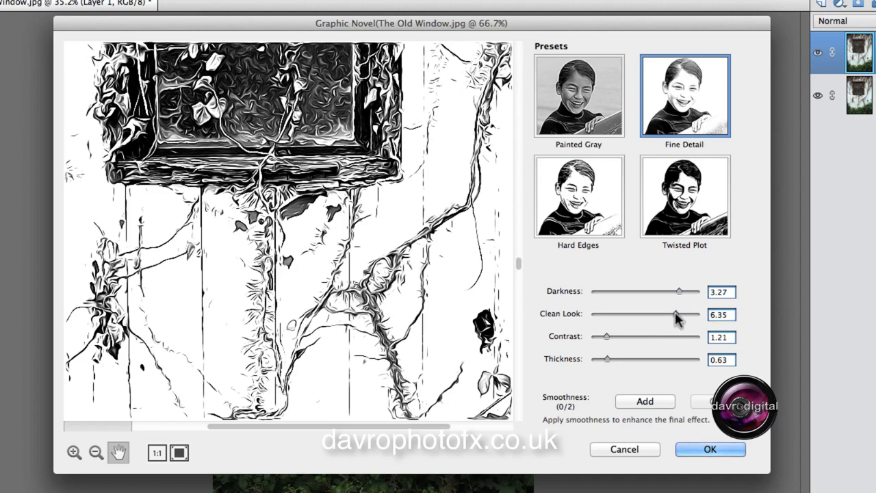
{"action": "left_click_drag", "start_coordinate": [677, 314], "coordinate": [640, 314]}
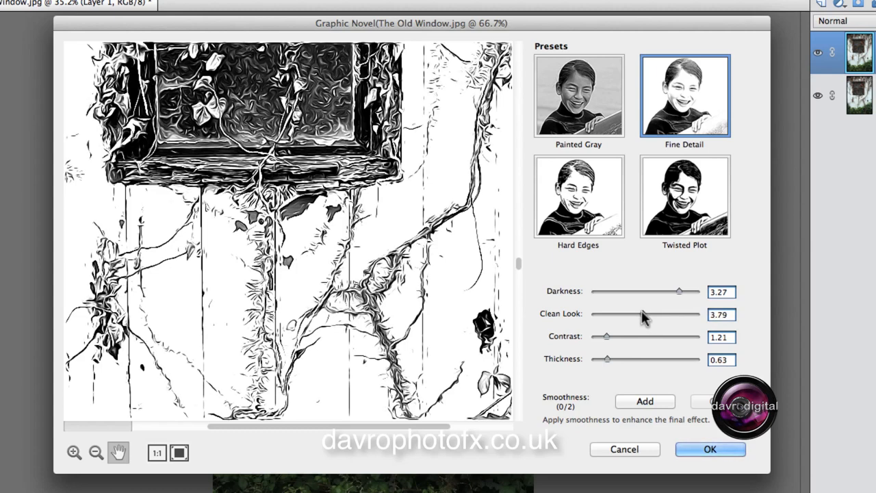
{"action": "left_click_drag", "start_coordinate": [616, 314], "coordinate": [644, 314]}
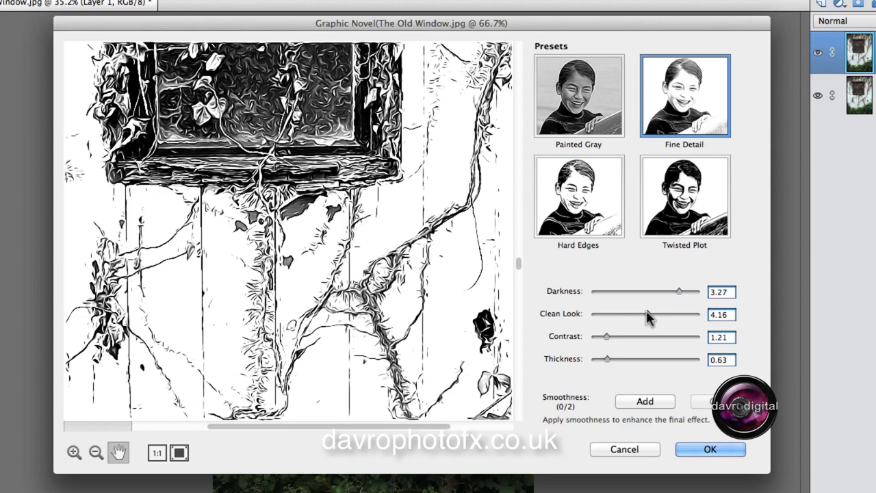
{"action": "left_click_drag", "start_coordinate": [633, 314], "coordinate": [652, 314]}
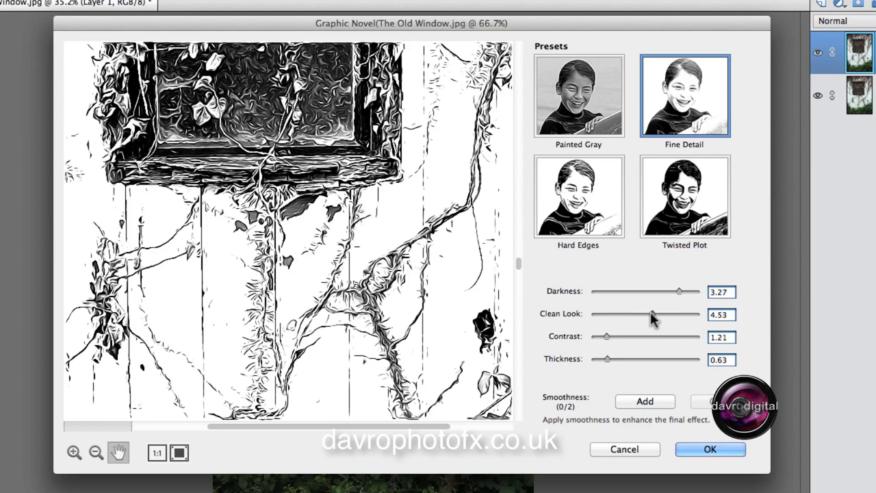
{"action": "left_click_drag", "start_coordinate": [650, 314], "coordinate": [657, 314]}
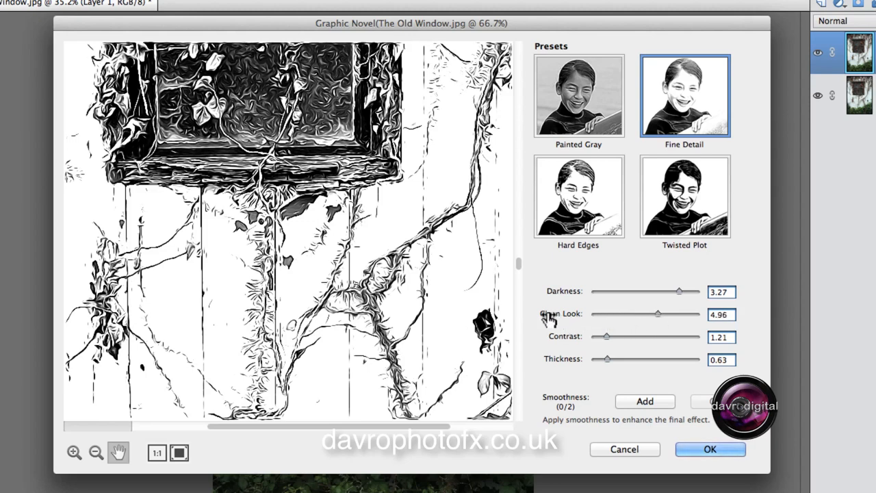
{"action": "left_click_drag", "start_coordinate": [657, 314], "coordinate": [664, 314]}
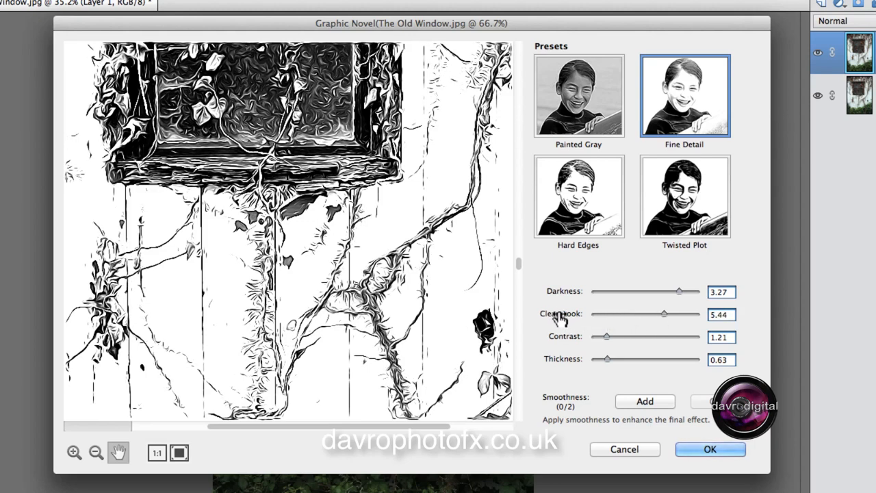
{"action": "left_click_drag", "start_coordinate": [663, 314], "coordinate": [665, 314]}
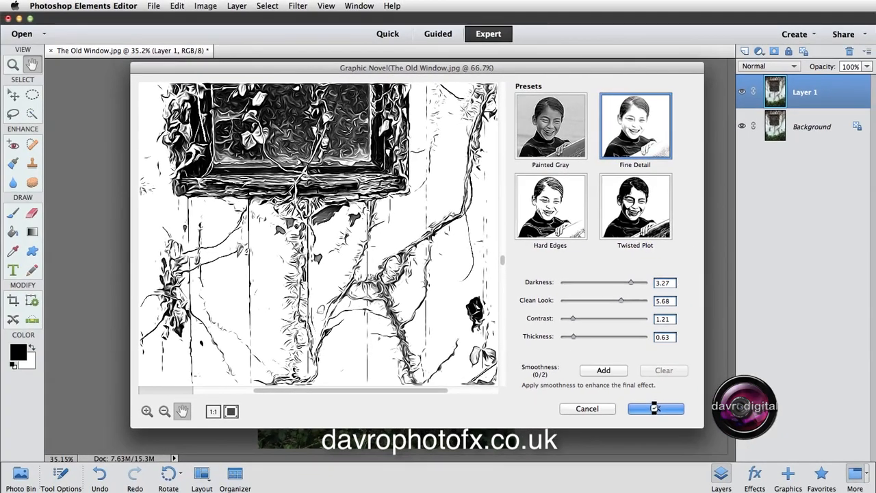
Confirm the Graphic Novel dialog to turn Layer 1 into a black-and-white sketch.
{"action": "left_click", "coordinate": [655, 408]}
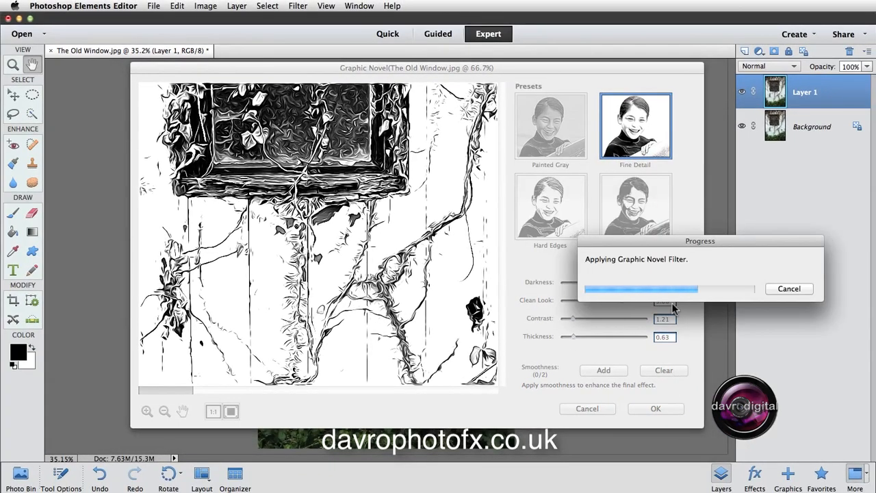
{"action": "left_click", "coordinate": [655, 409]}
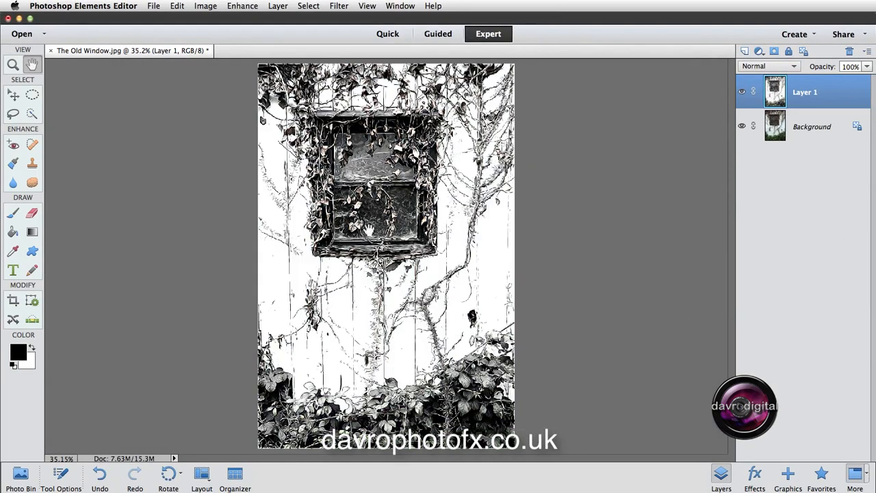
{"action": "mouse_move", "coordinate": [380, 226]}
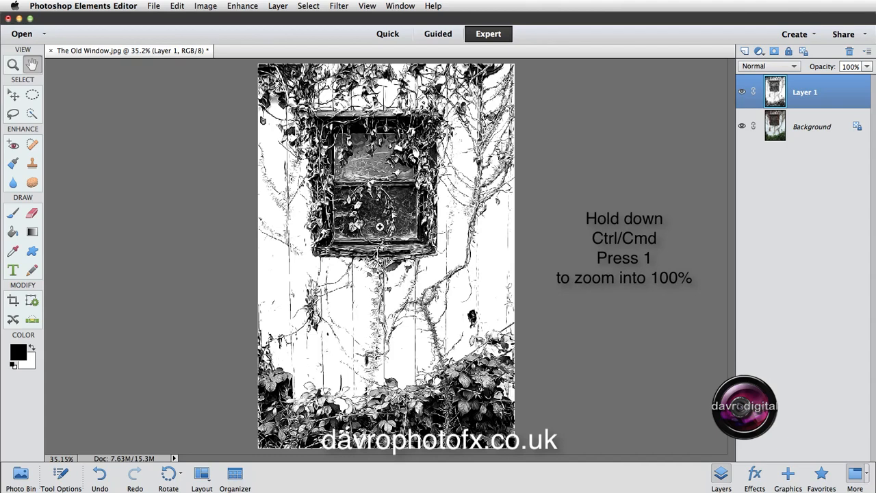
Zoom to 100% with Cmd+1 and scroll down to inspect the vine and plank detail.
{"action": "key", "text": "cmd+1"}
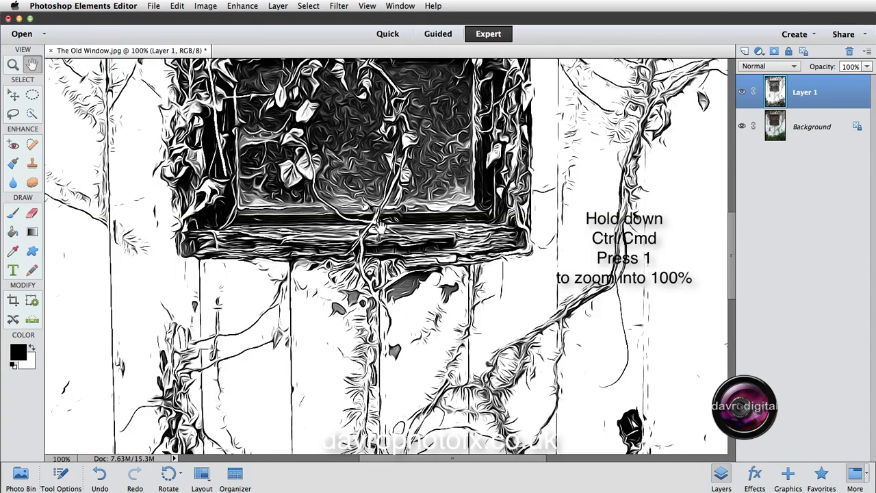
{"action": "scroll", "scroll_direction": "down", "scroll_amount": 3}
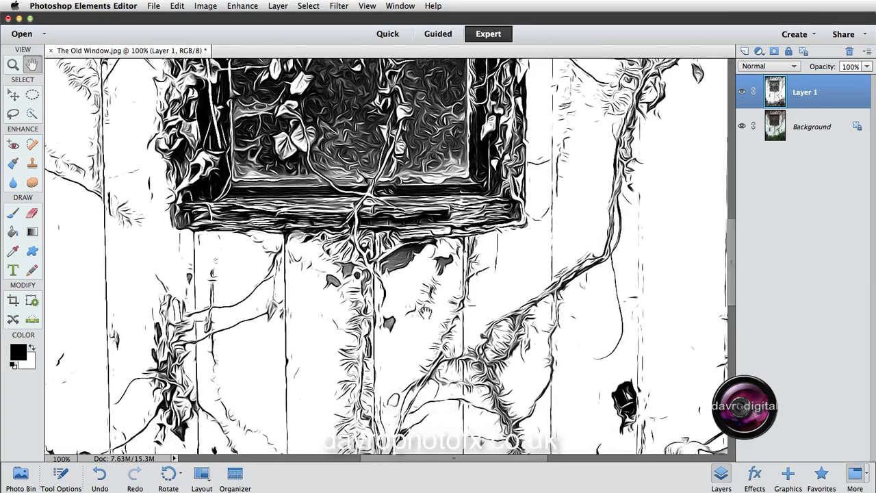
{"action": "scroll", "scroll_direction": "down", "scroll_amount": 3}
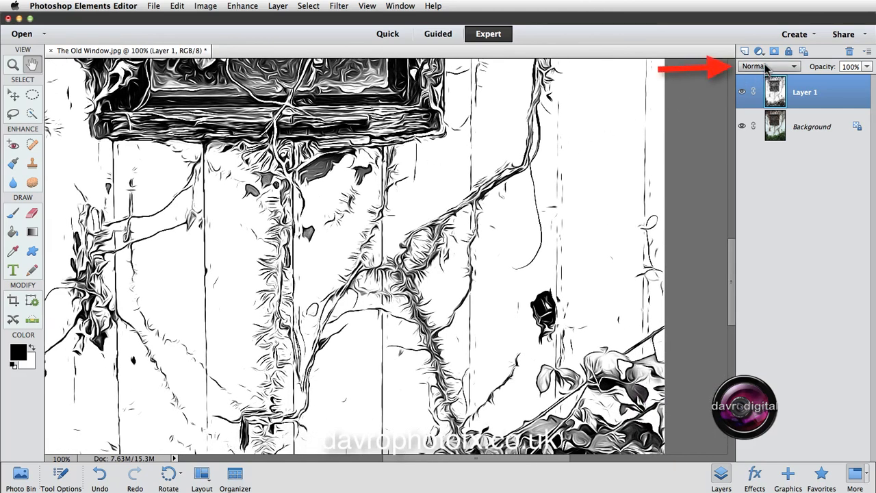
Open Layer 1's blend mode list, currently set to Normal.
{"action": "left_click", "coordinate": [767, 66]}
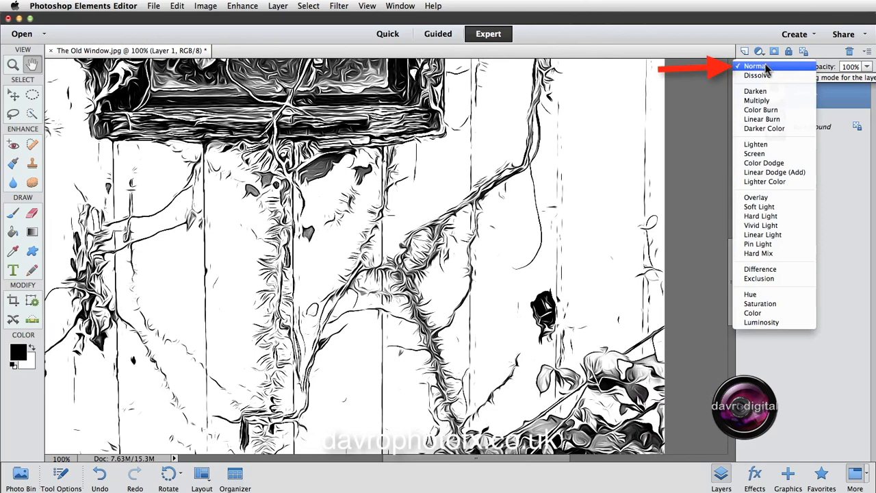
{"action": "mouse_move", "coordinate": [774, 172]}
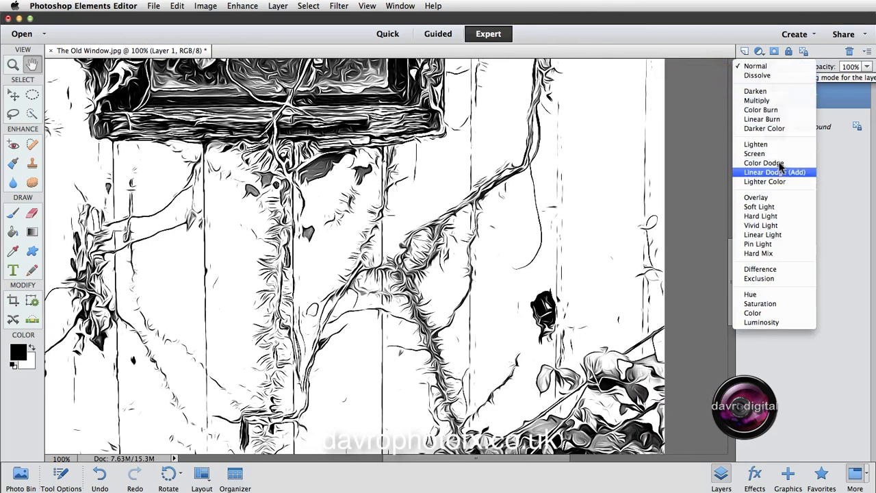
{"action": "mouse_move", "coordinate": [787, 201]}
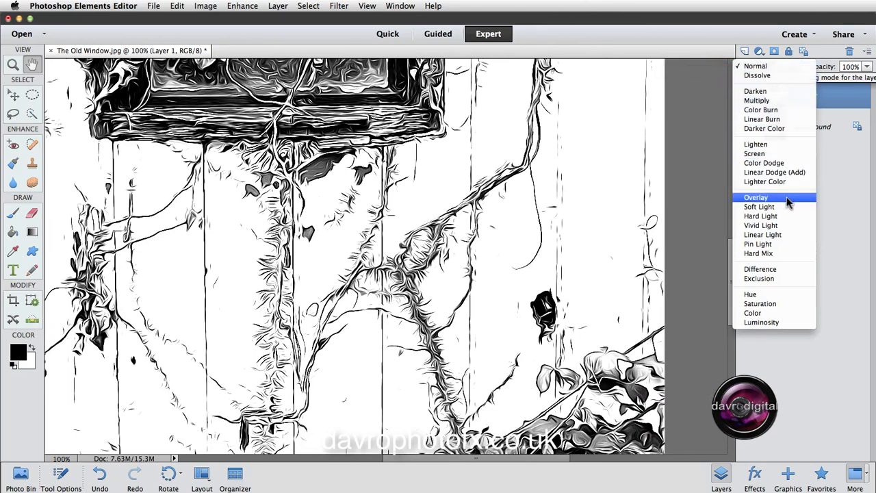
{"action": "mouse_move", "coordinate": [773, 323]}
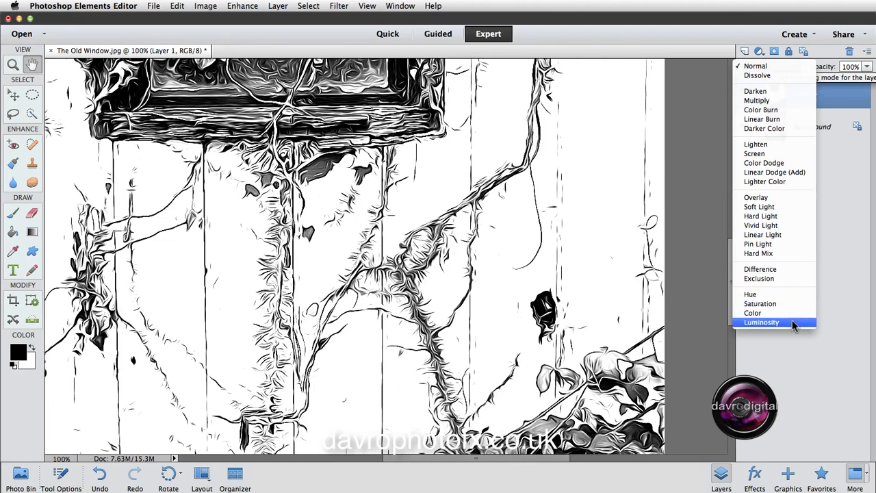
{"action": "mouse_move", "coordinate": [792, 272]}
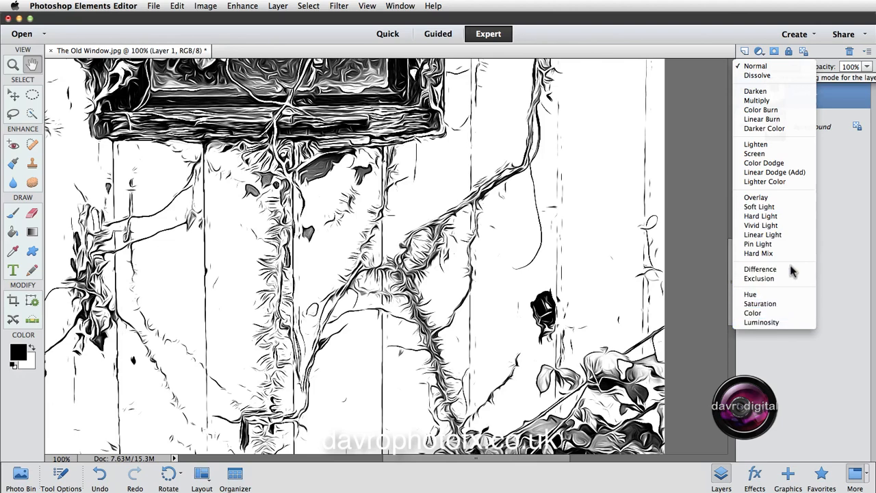
{"action": "mouse_move", "coordinate": [755, 197]}
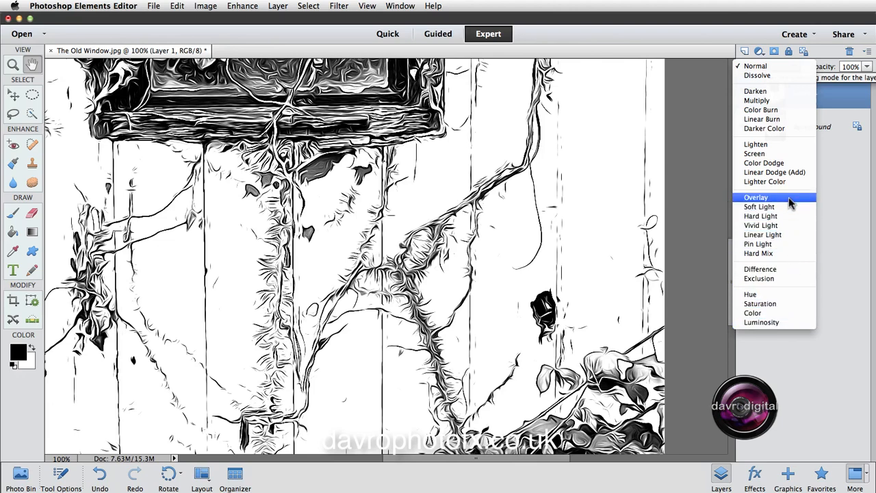
Blend Layer 1 in Overlay mode and lower its opacity to 41%.
{"action": "left_click", "coordinate": [756, 198]}
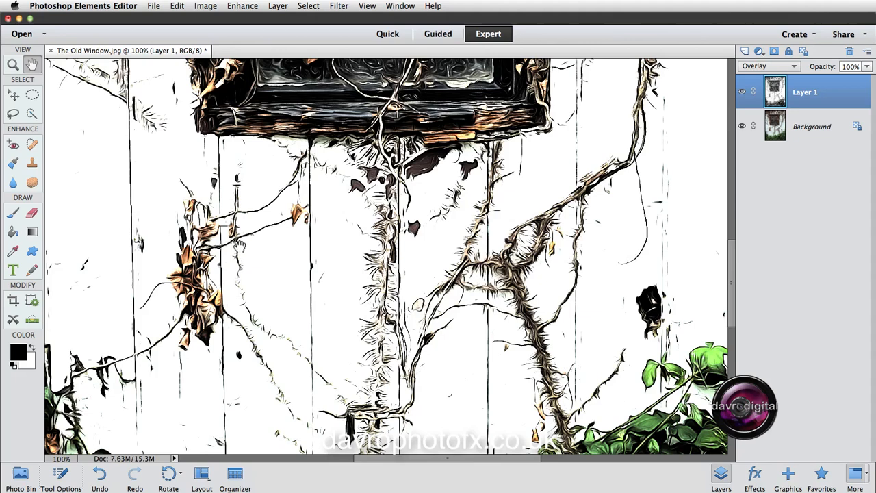
{"action": "mouse_move", "coordinate": [355, 394]}
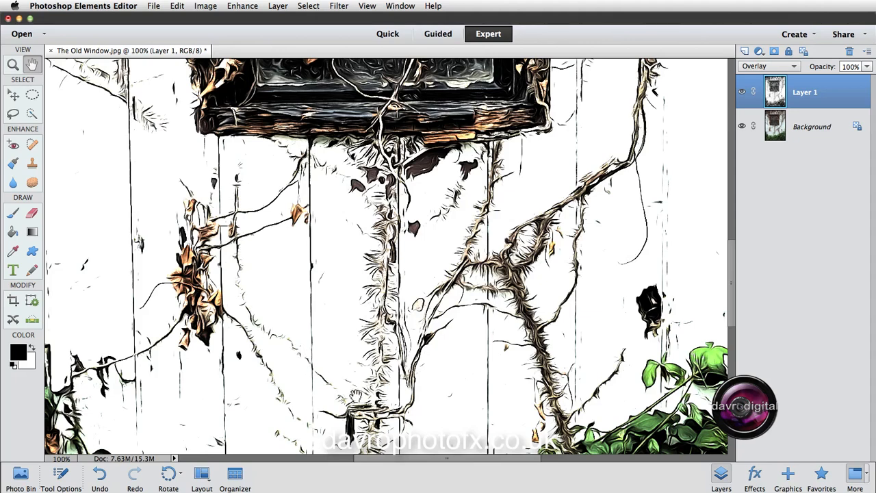
{"action": "left_click", "coordinate": [849, 67]}
{"action": "type", "text": "57"}
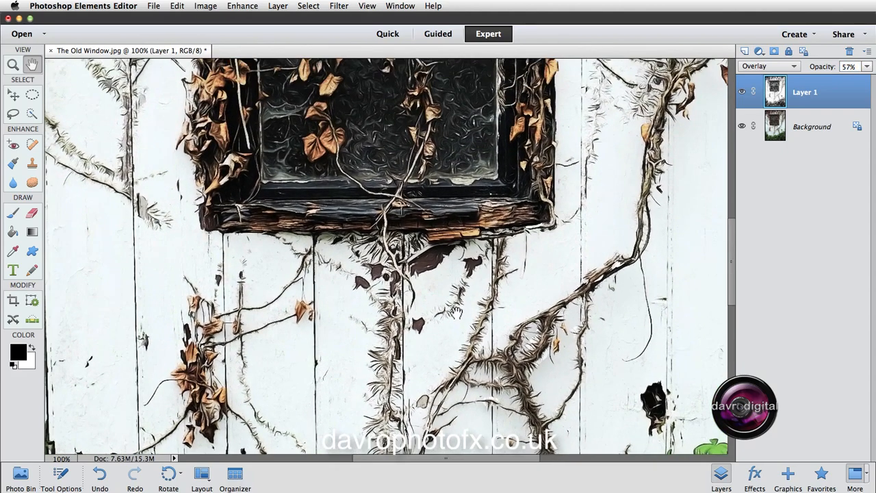
{"action": "mouse_move", "coordinate": [339, 147]}
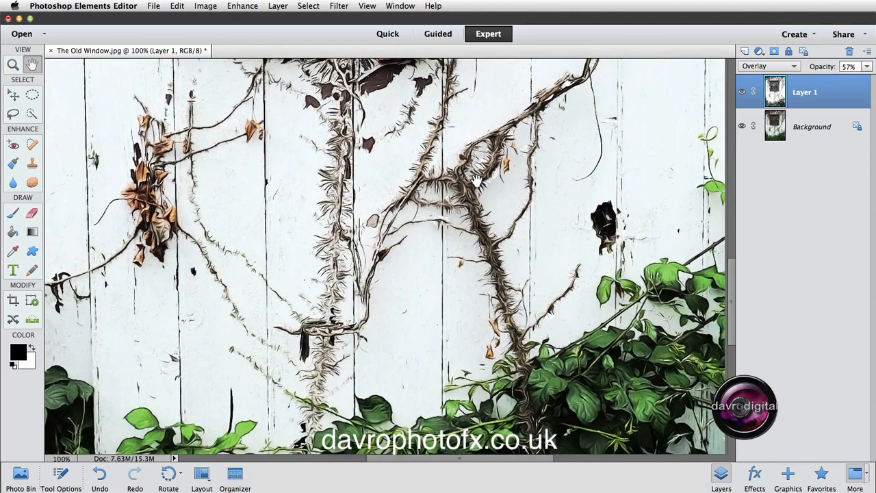
{"action": "left_click", "coordinate": [847, 67]}
{"action": "type", "text": "41"}
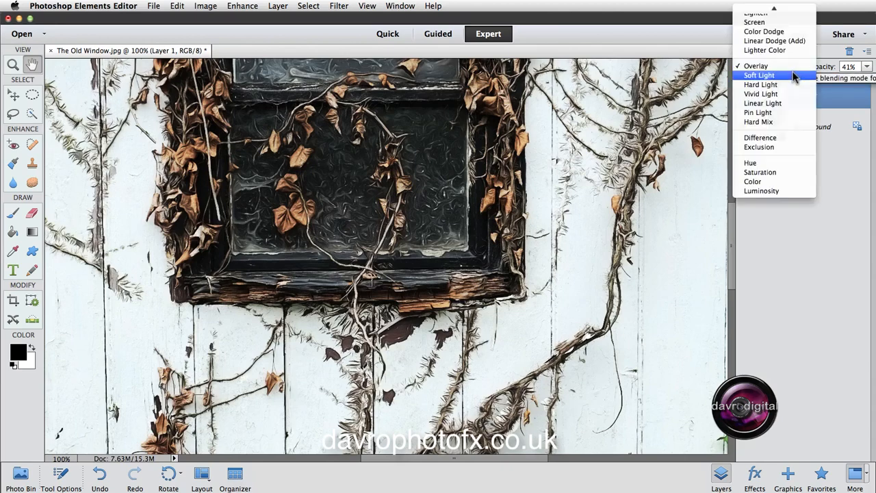
Set Layer 1 to Soft Light blending at 87% opacity.
{"action": "left_click", "coordinate": [758, 75]}
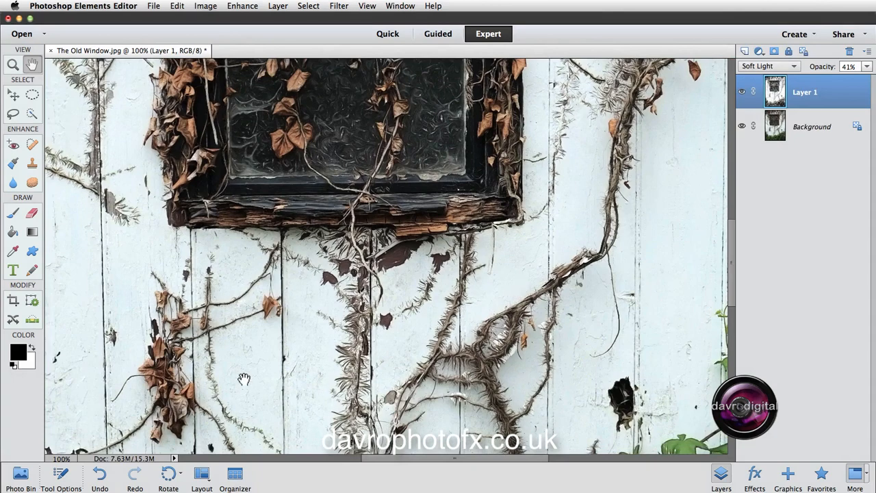
{"action": "mouse_move", "coordinate": [811, 65]}
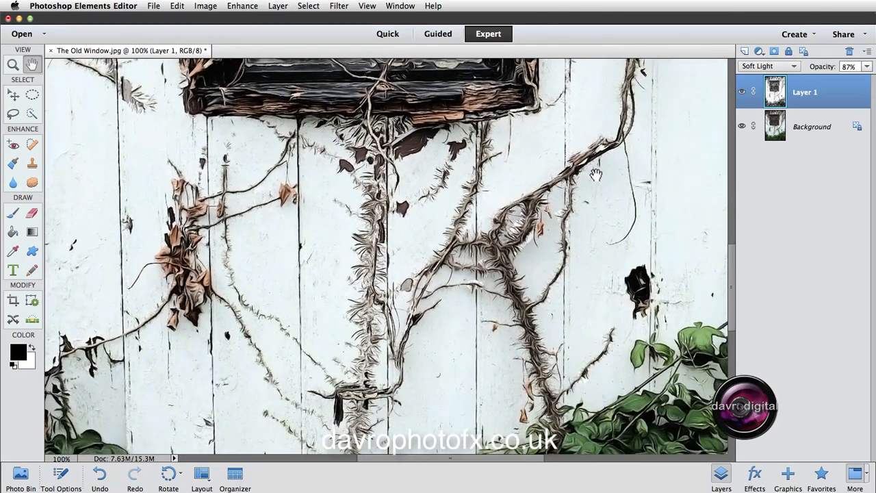
{"action": "left_click", "coordinate": [767, 66]}
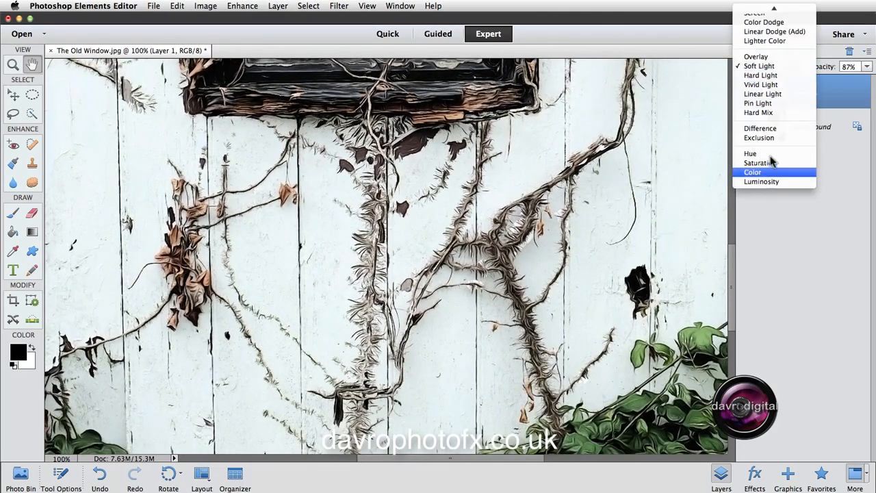
Switch Layer 1 to Luminosity blending and drop its opacity to 46%.
{"action": "left_click", "coordinate": [762, 181]}
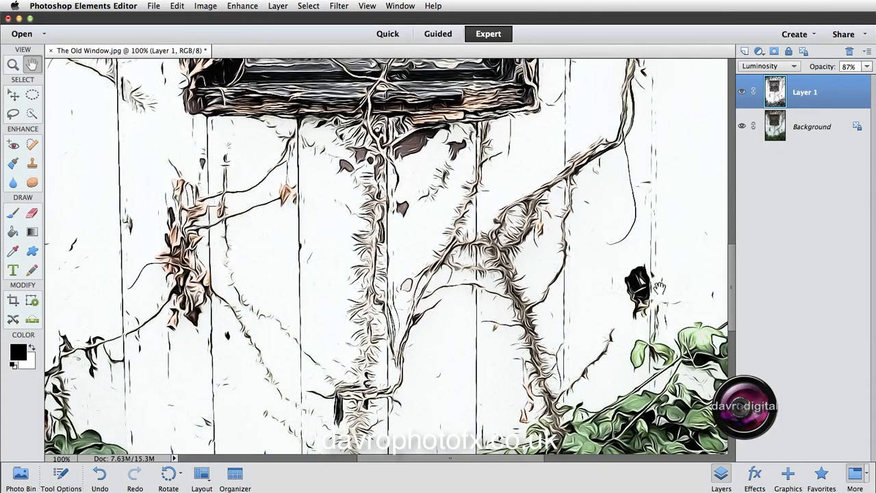
{"action": "scroll", "scroll_direction": "down", "scroll_amount": 3}
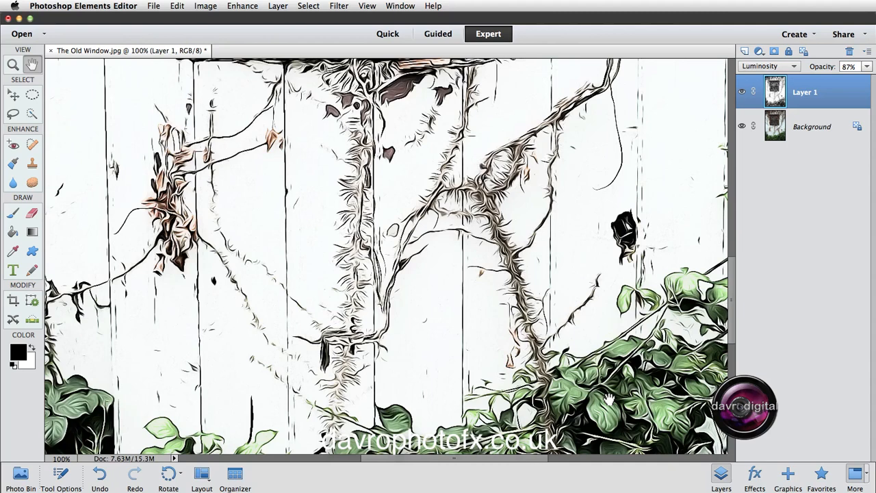
{"action": "mouse_move", "coordinate": [839, 77]}
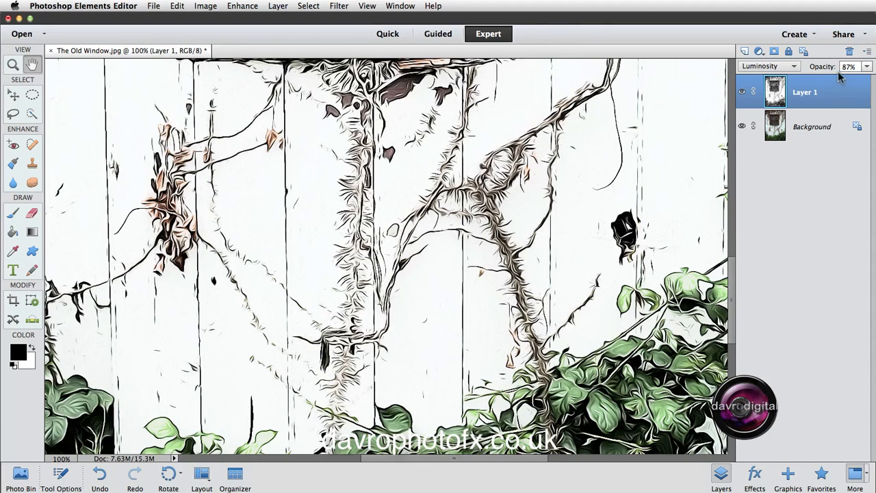
{"action": "left_click_drag", "start_coordinate": [848, 67], "coordinate": [832, 66]}
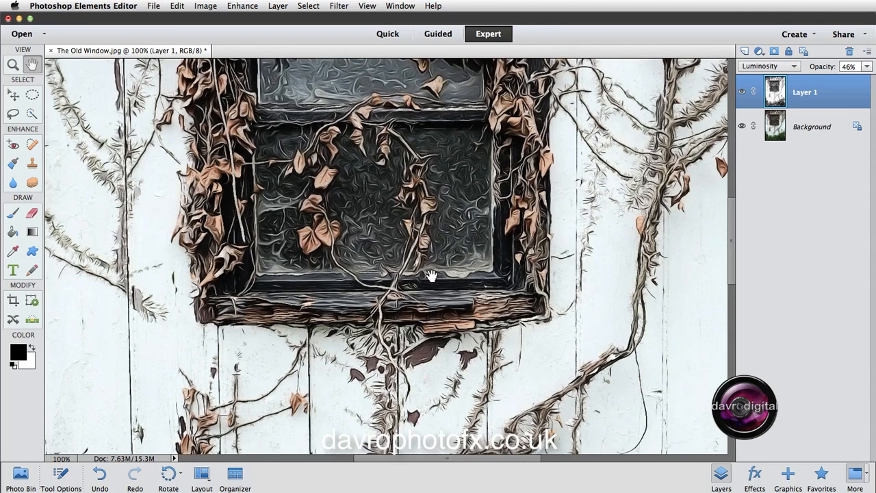
{"action": "mouse_move", "coordinate": [450, 269]}
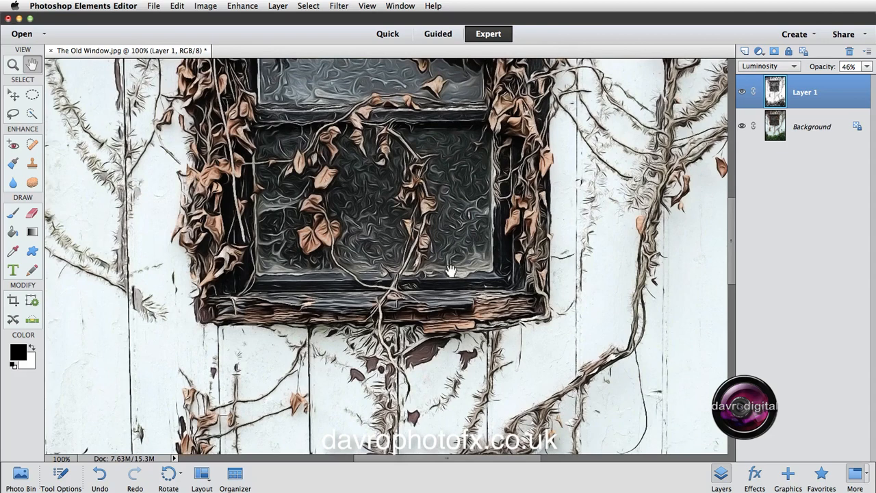
{"action": "left_click", "coordinate": [768, 66]}
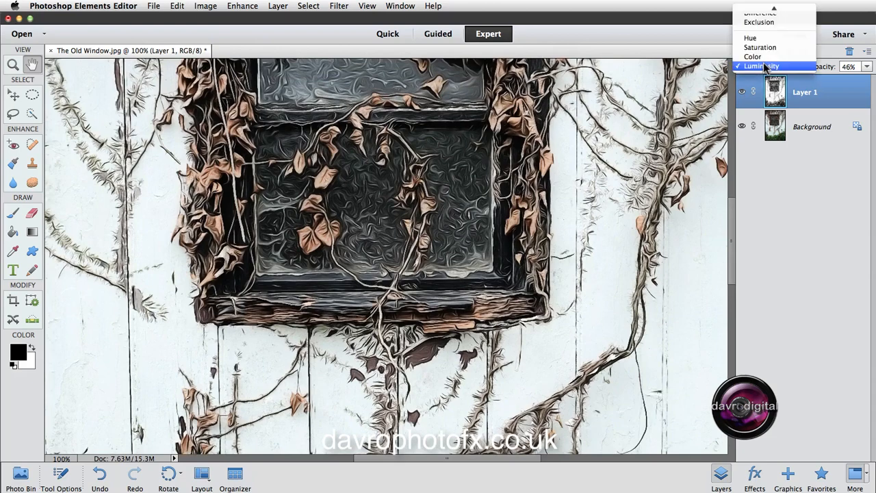
{"action": "left_click", "coordinate": [761, 66]}
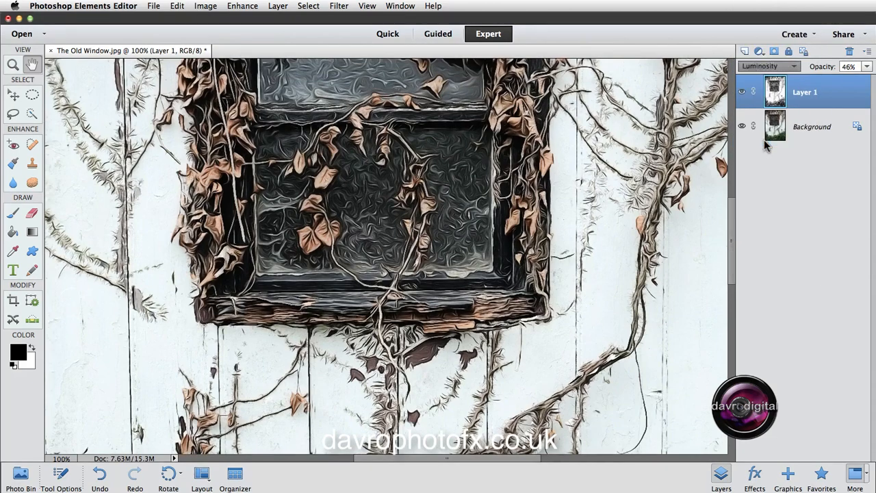
{"action": "left_click", "coordinate": [766, 66]}
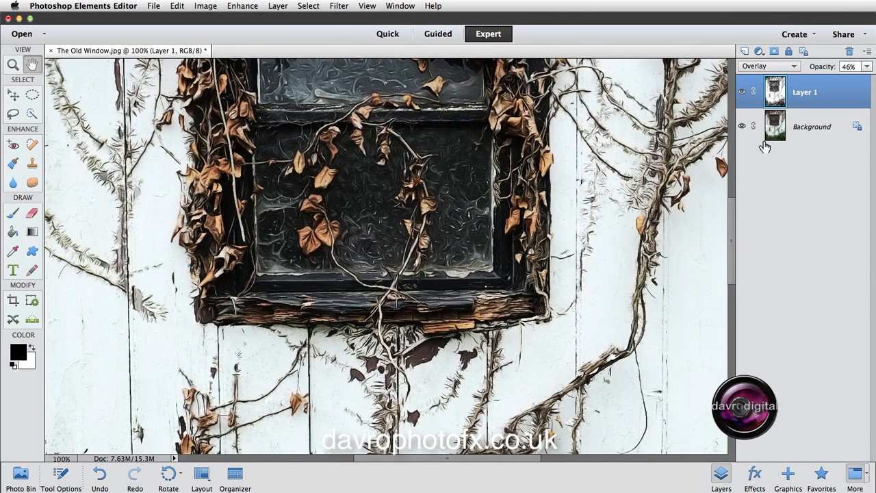
{"action": "left_click", "coordinate": [767, 66]}
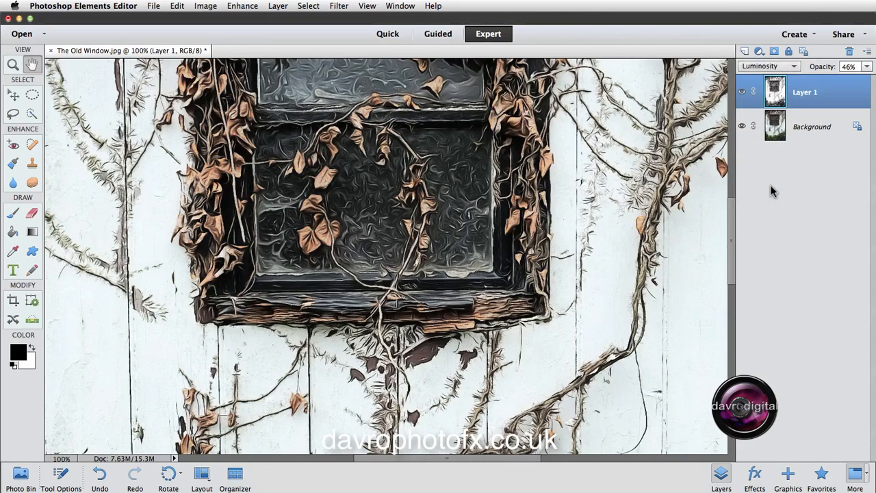
{"action": "mouse_move", "coordinate": [689, 210]}
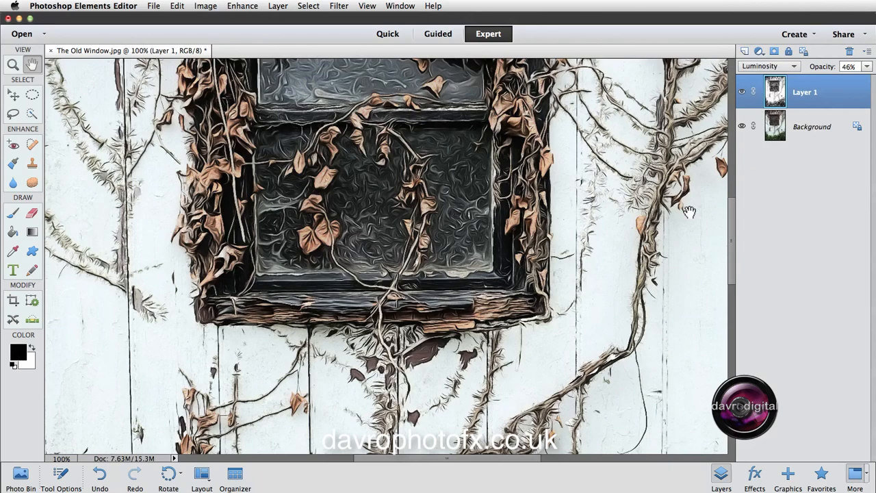
{"action": "mouse_move", "coordinate": [748, 193]}
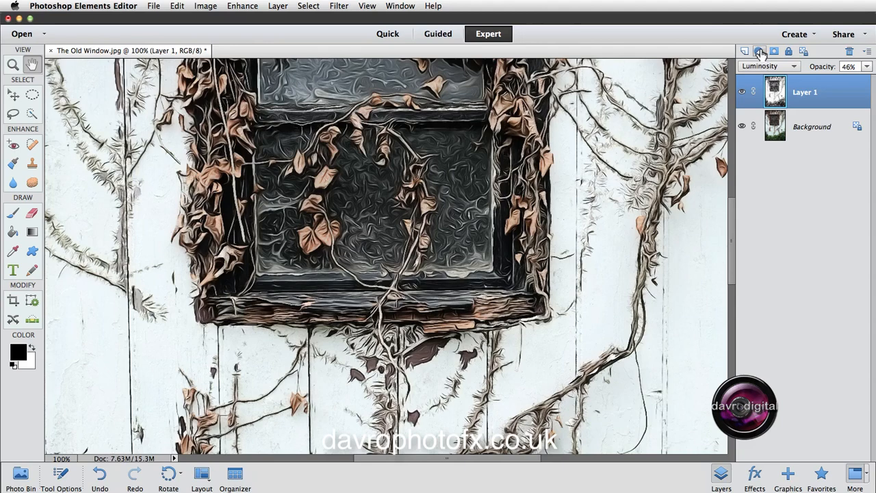
Add a Hue/Saturation adjustment layer above Layer 1 targeting the Reds channel.
{"action": "left_click", "coordinate": [760, 51]}
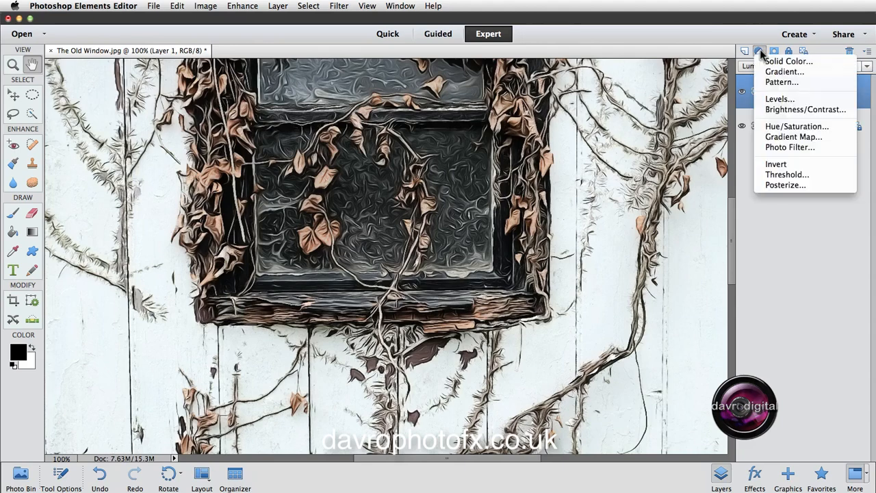
{"action": "mouse_move", "coordinate": [780, 130]}
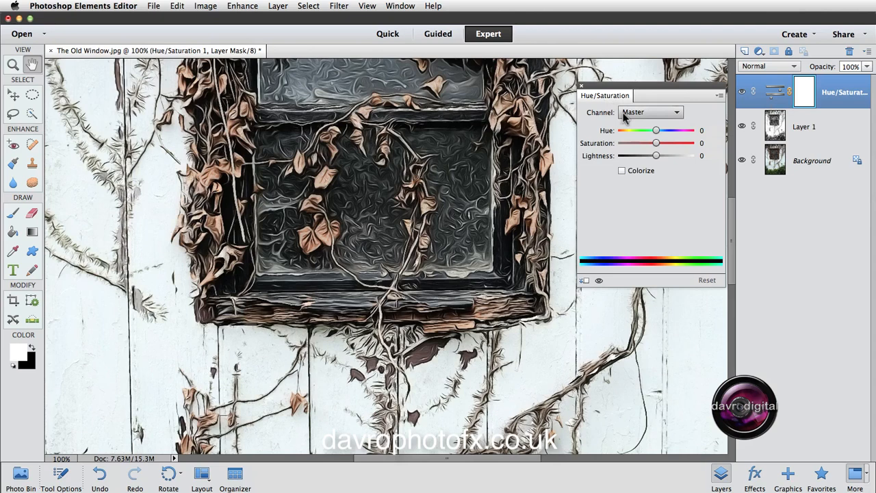
{"action": "left_click", "coordinate": [651, 113]}
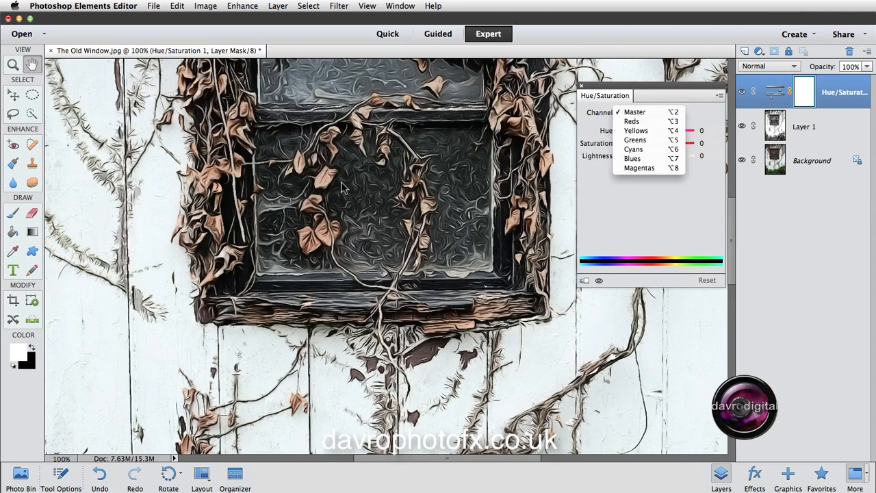
{"action": "mouse_move", "coordinate": [631, 121]}
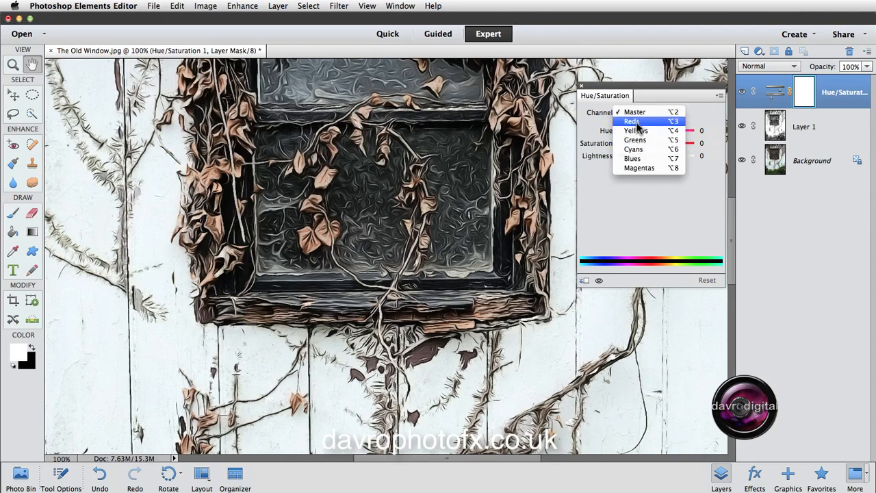
{"action": "left_click", "coordinate": [631, 121]}
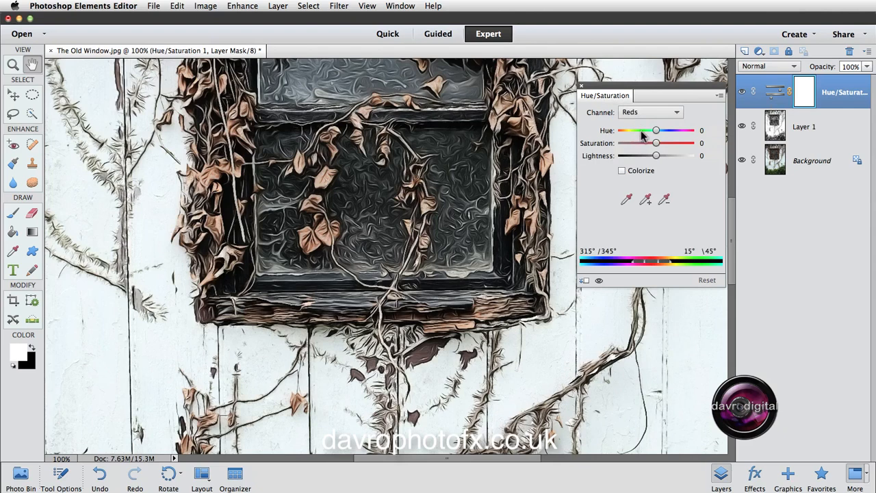
{"action": "mouse_move", "coordinate": [629, 206]}
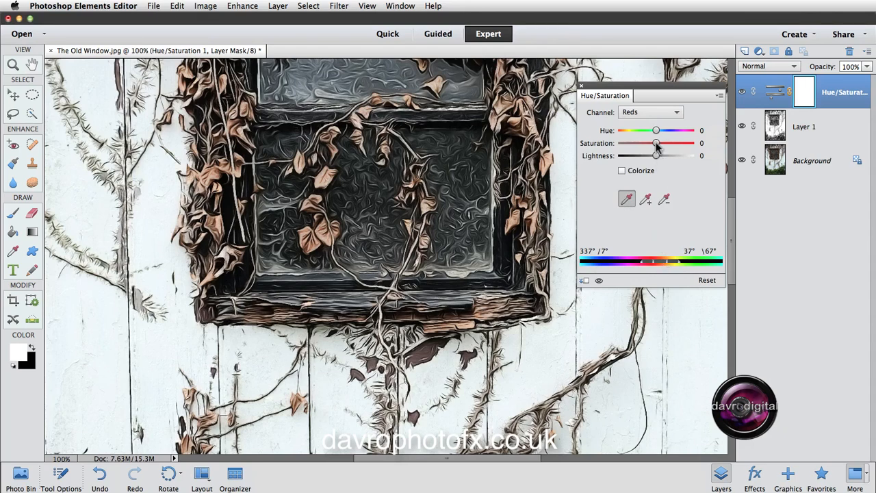
Set the Reds saturation on the Hue/Saturation layer to +49.
{"action": "left_click_drag", "start_coordinate": [655, 143], "coordinate": [630, 143]}
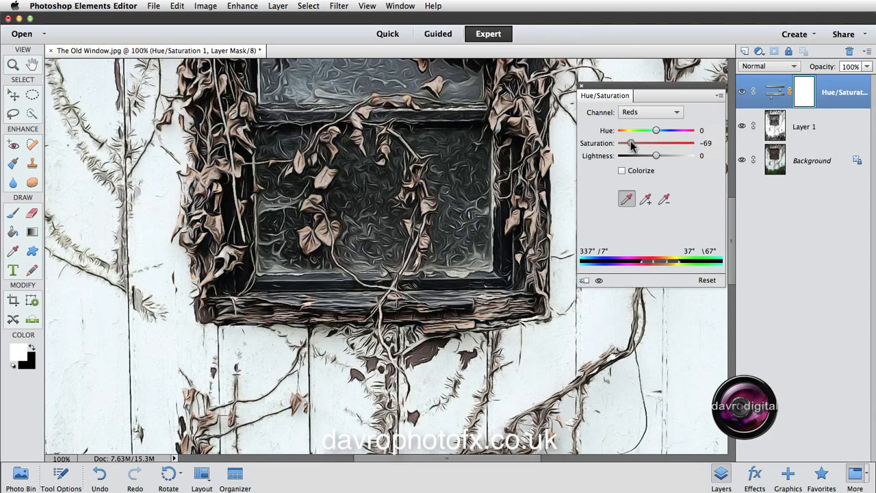
{"action": "left_click_drag", "start_coordinate": [630, 143], "coordinate": [667, 143]}
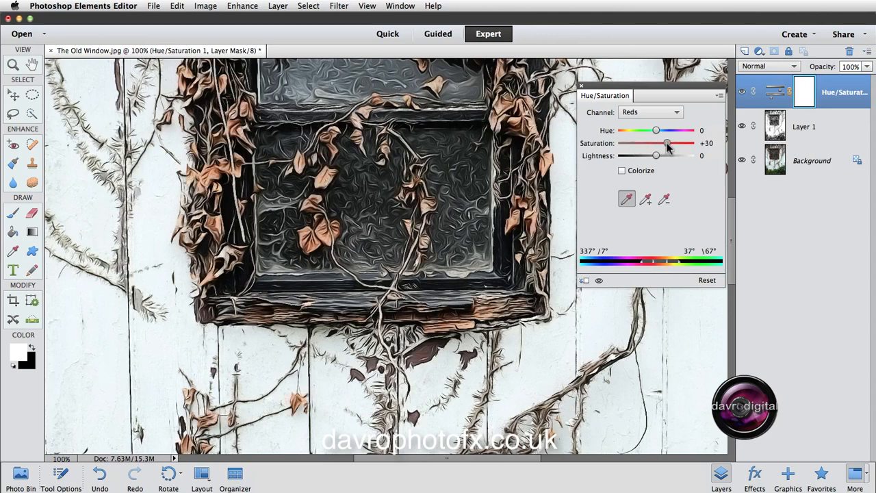
{"action": "left_click_drag", "start_coordinate": [667, 143], "coordinate": [674, 143]}
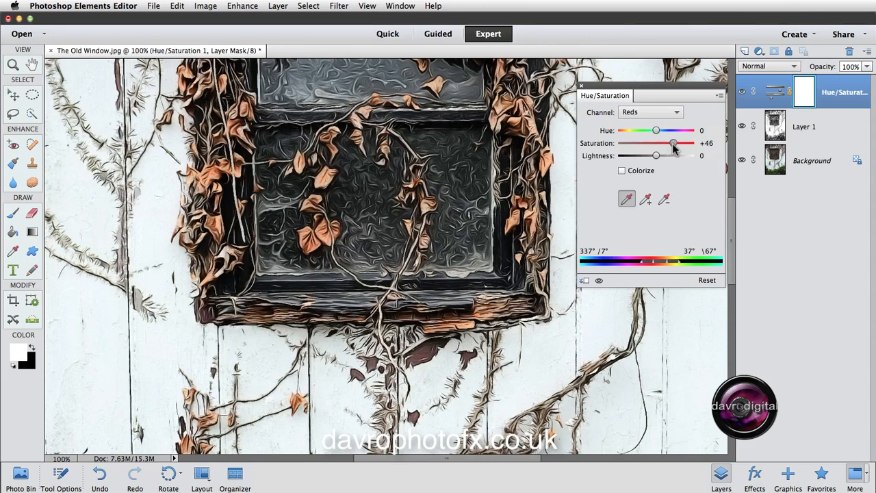
{"action": "left_click_drag", "start_coordinate": [671, 143], "coordinate": [675, 143]}
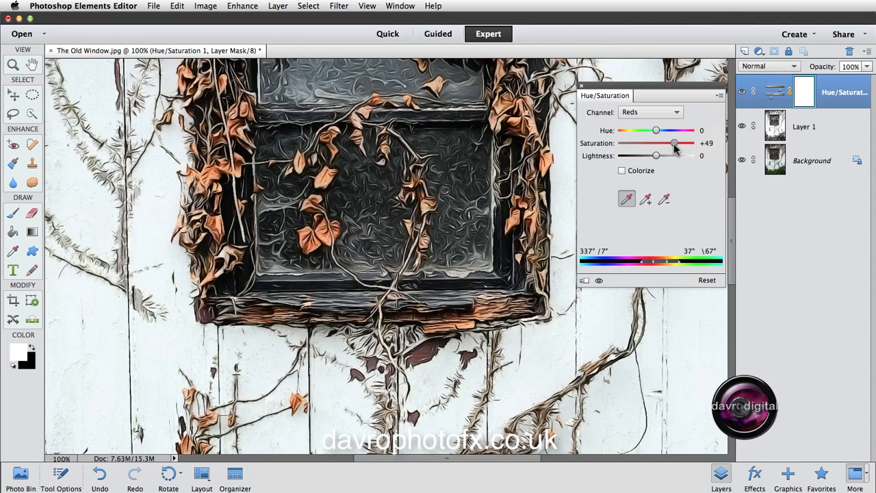
{"action": "left_click_drag", "start_coordinate": [675, 143], "coordinate": [678, 143]}
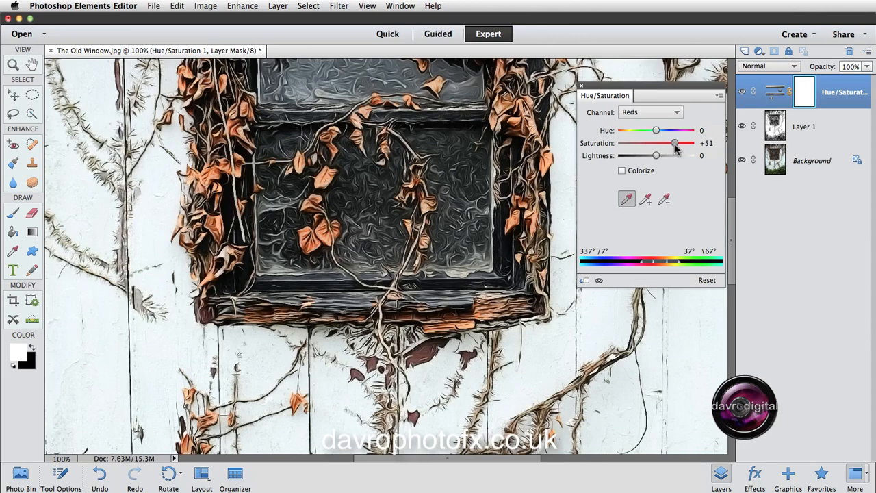
{"action": "left_click_drag", "start_coordinate": [676, 143], "coordinate": [674, 143]}
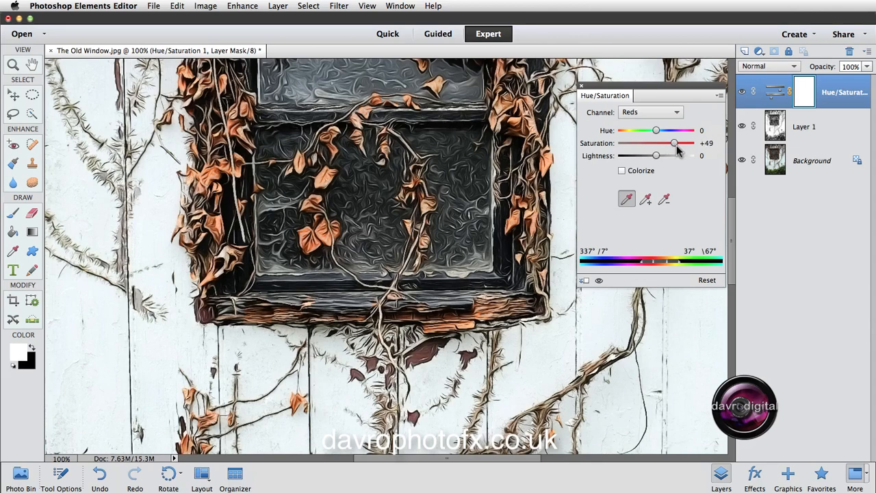
{"action": "mouse_move", "coordinate": [664, 159]}
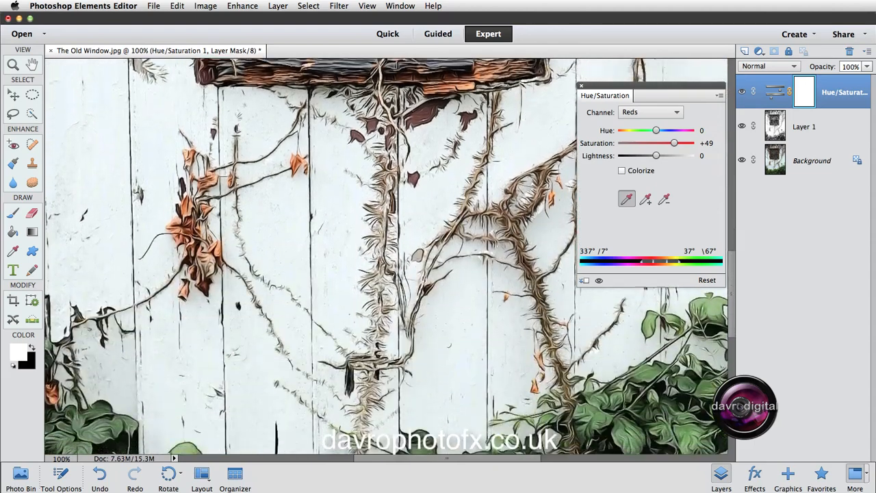
{"action": "scroll", "scroll_direction": "down", "scroll_amount": 3}
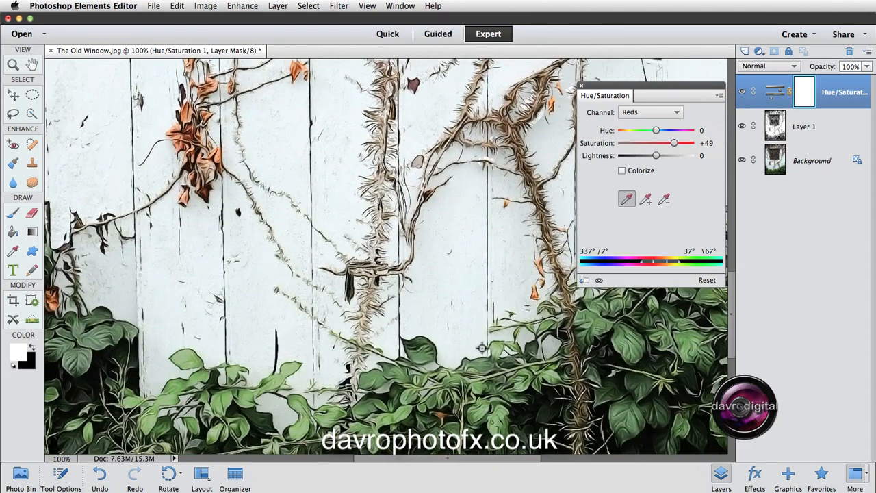
{"action": "left_click", "coordinate": [650, 111]}
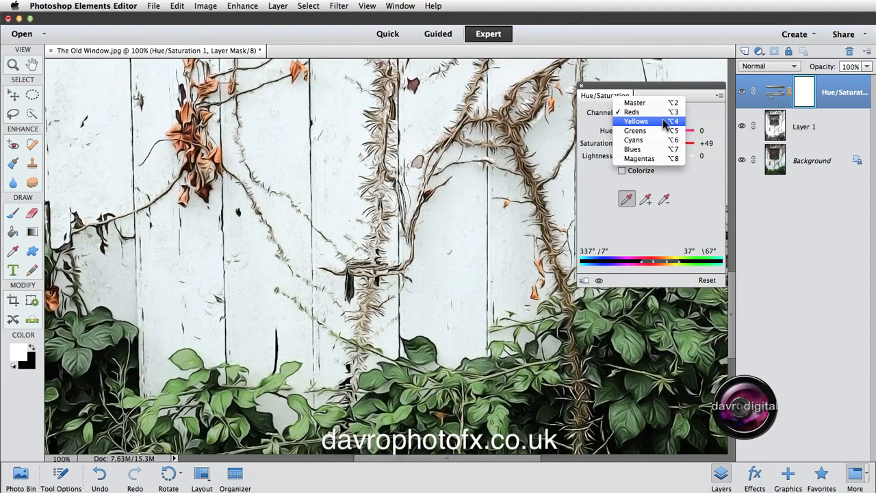
Switch to the Greens channel and raise green saturation to about +31.
{"action": "left_click", "coordinate": [634, 130]}
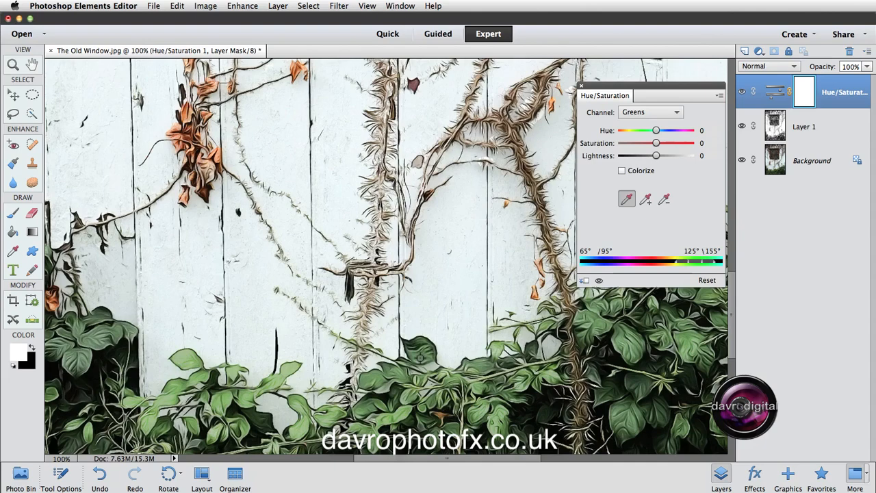
{"action": "mouse_move", "coordinate": [691, 267]}
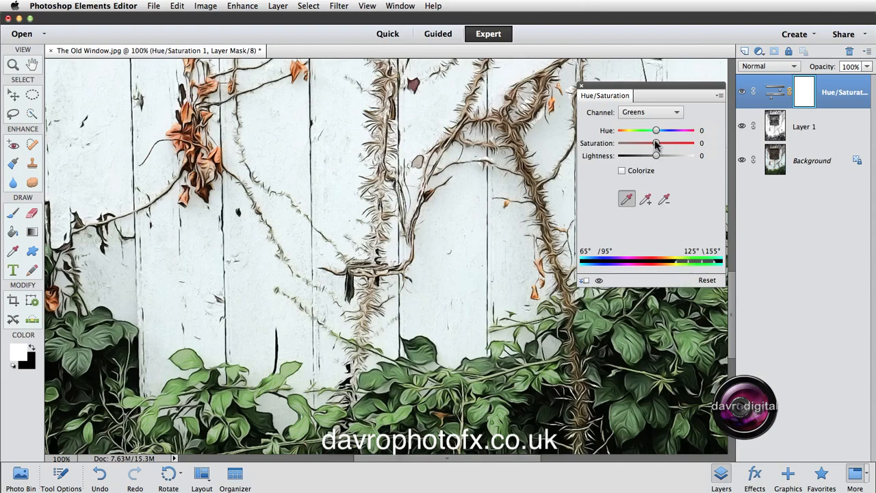
{"action": "left_click_drag", "start_coordinate": [655, 143], "coordinate": [618, 143]}
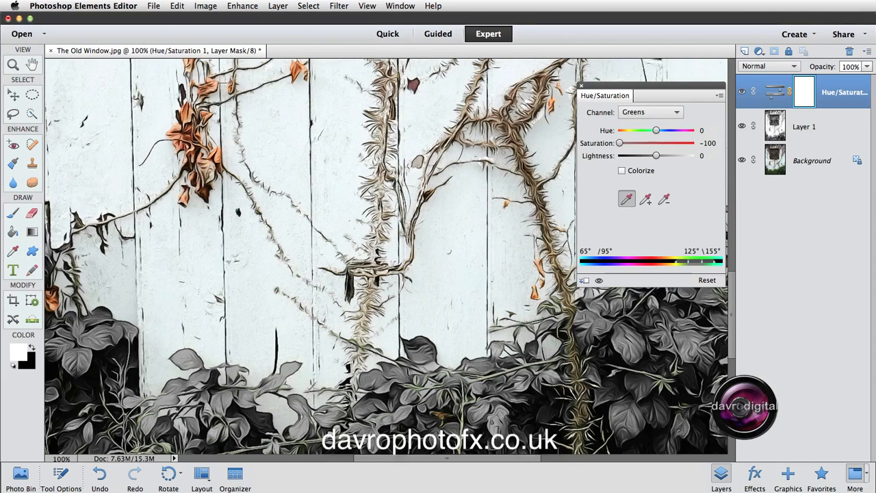
{"action": "left_click_drag", "start_coordinate": [619, 143], "coordinate": [631, 143]}
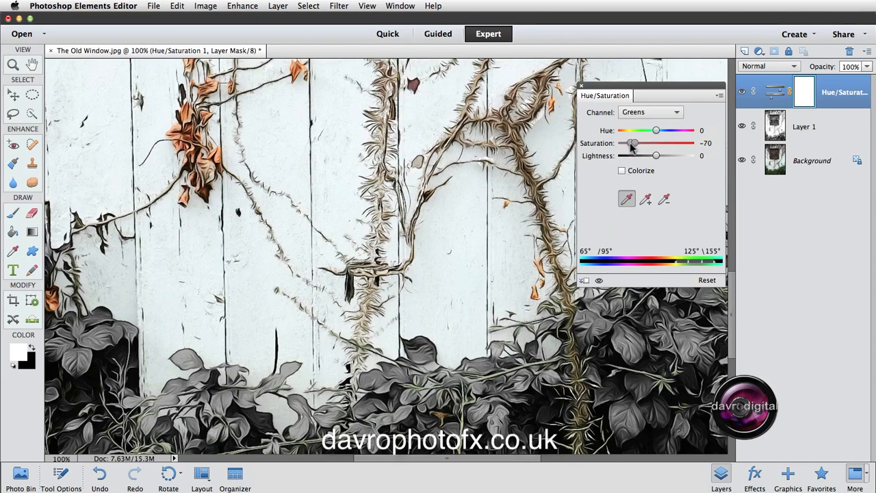
{"action": "left_click_drag", "start_coordinate": [630, 143], "coordinate": [662, 143]}
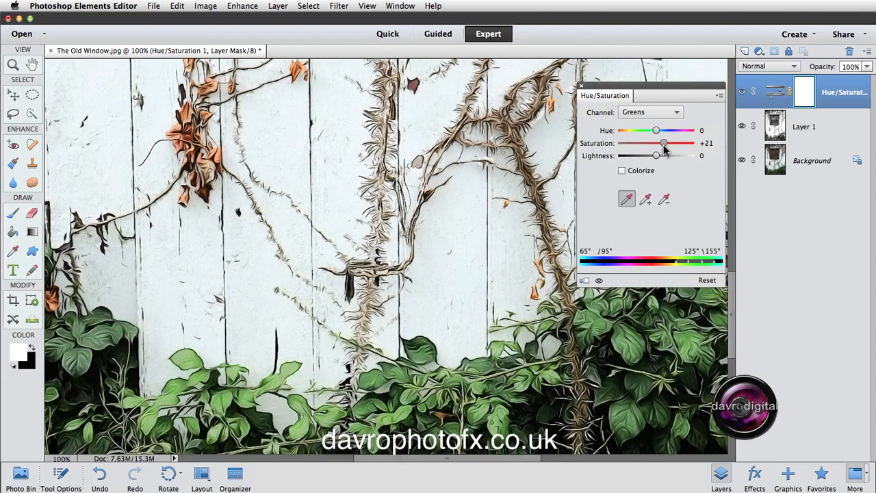
{"action": "left_click_drag", "start_coordinate": [663, 143], "coordinate": [667, 143]}
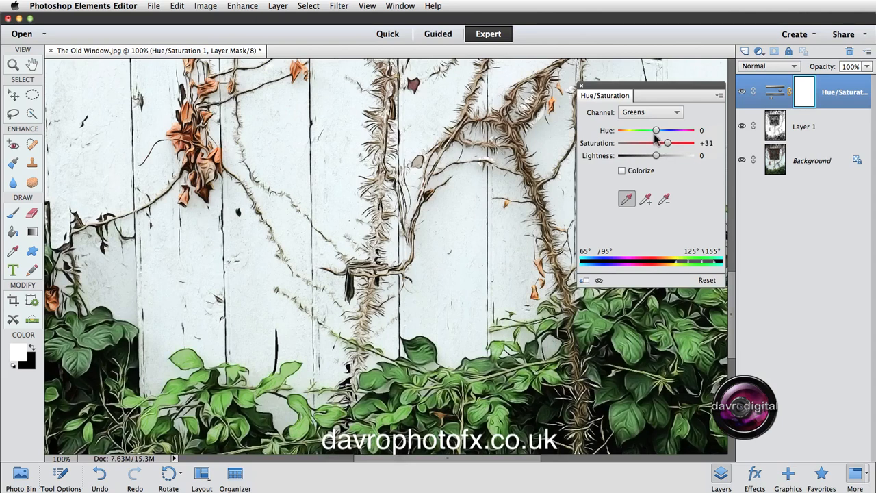
Settle the greens' hue at -12 and saturation at +39.
{"action": "left_click_drag", "start_coordinate": [656, 130], "coordinate": [653, 131]}
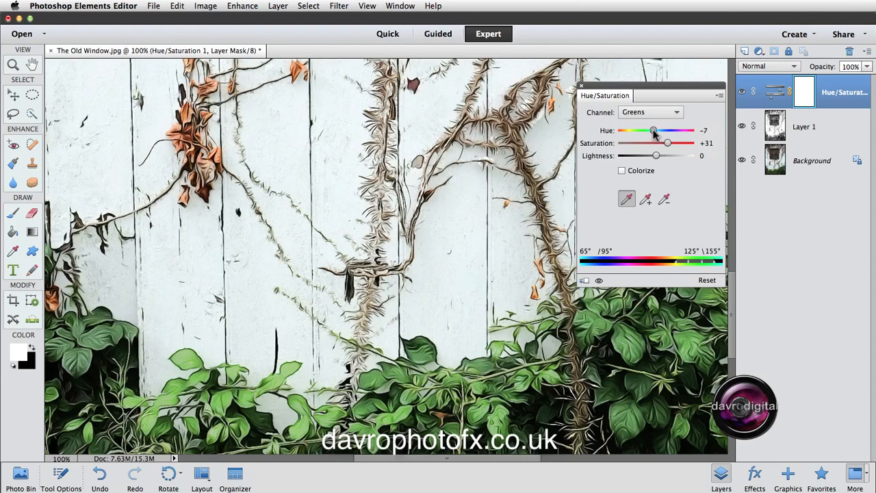
{"action": "left_click_drag", "start_coordinate": [655, 131], "coordinate": [651, 131]}
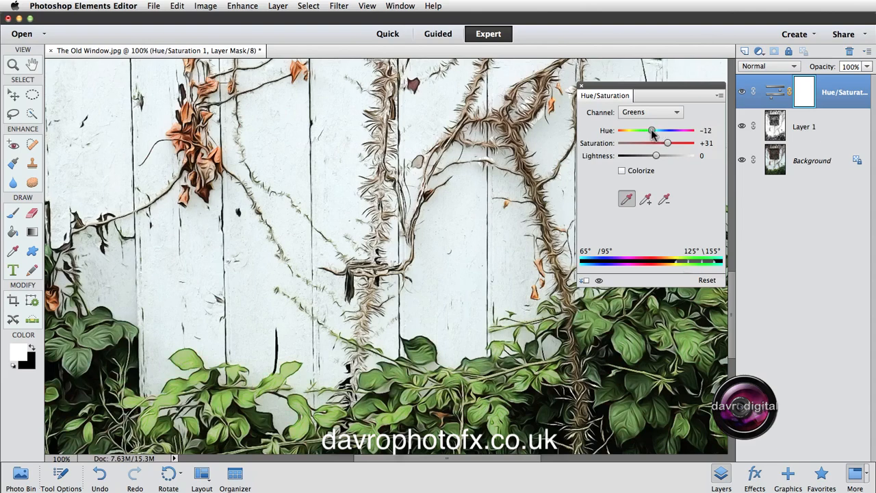
{"action": "mouse_move", "coordinate": [667, 143]}
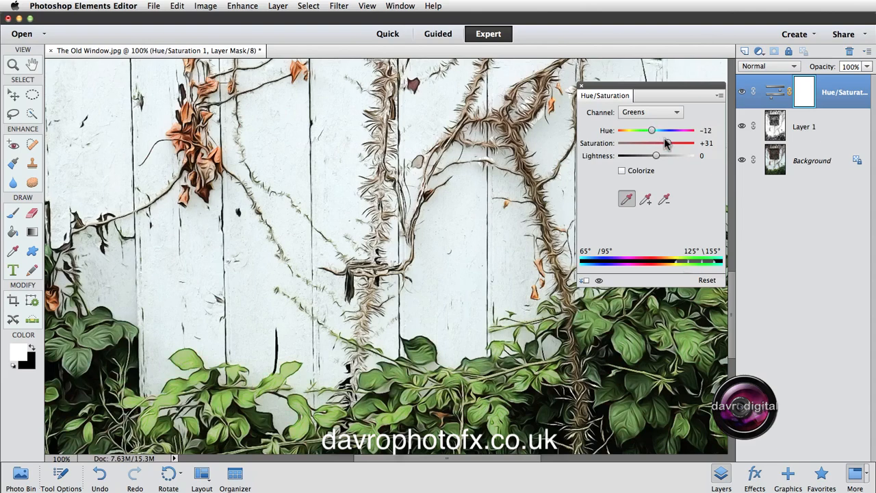
{"action": "left_click_drag", "start_coordinate": [657, 143], "coordinate": [670, 143]}
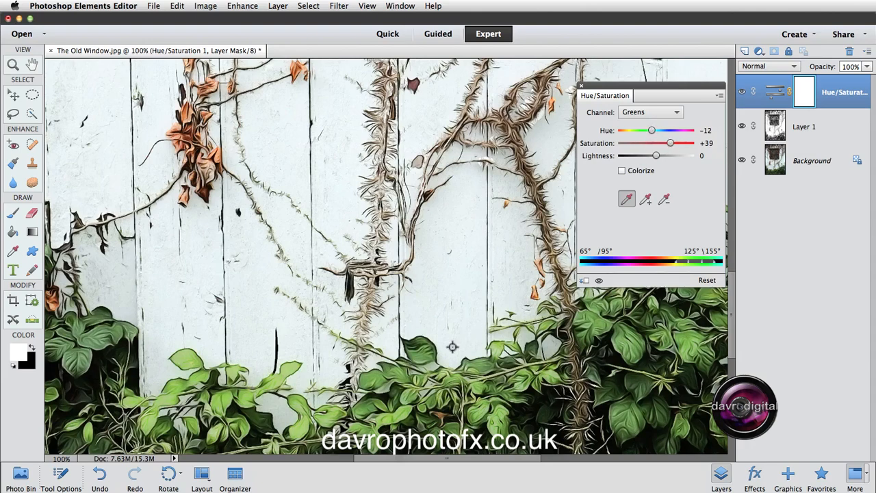
{"action": "left_click_drag", "start_coordinate": [650, 130], "coordinate": [659, 131]}
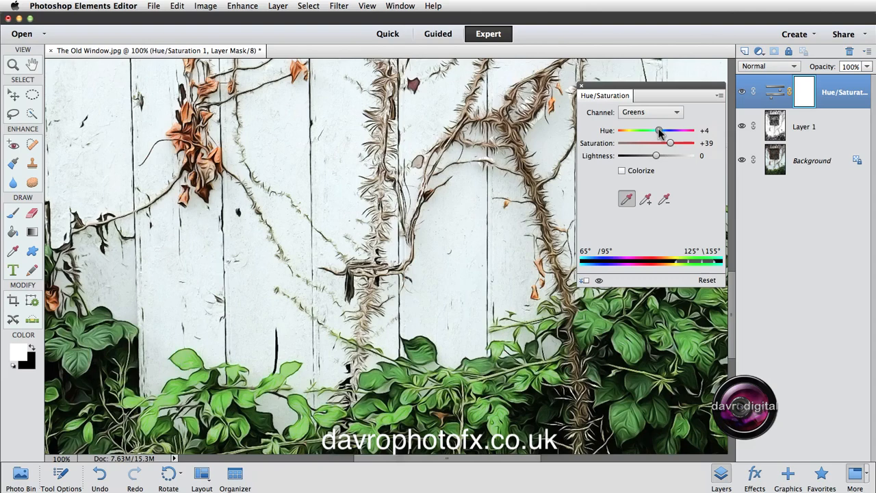
{"action": "left_click_drag", "start_coordinate": [658, 131], "coordinate": [662, 131]}
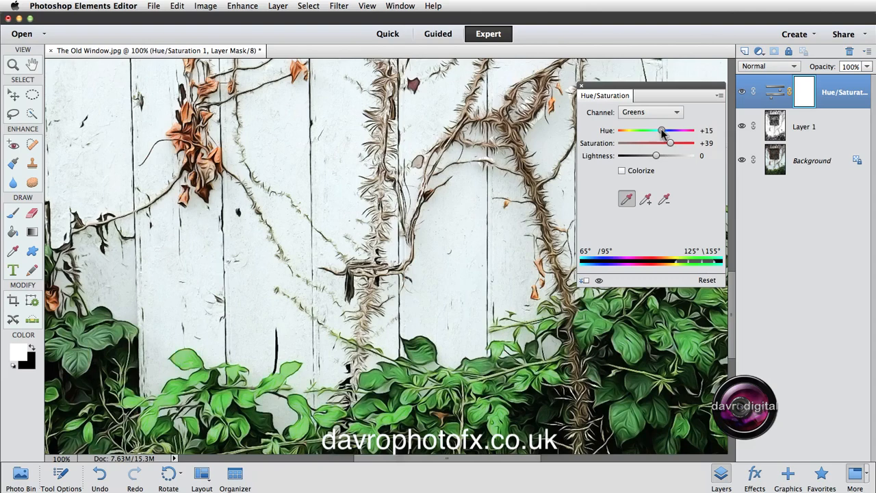
{"action": "left_click_drag", "start_coordinate": [662, 131], "coordinate": [660, 130]}
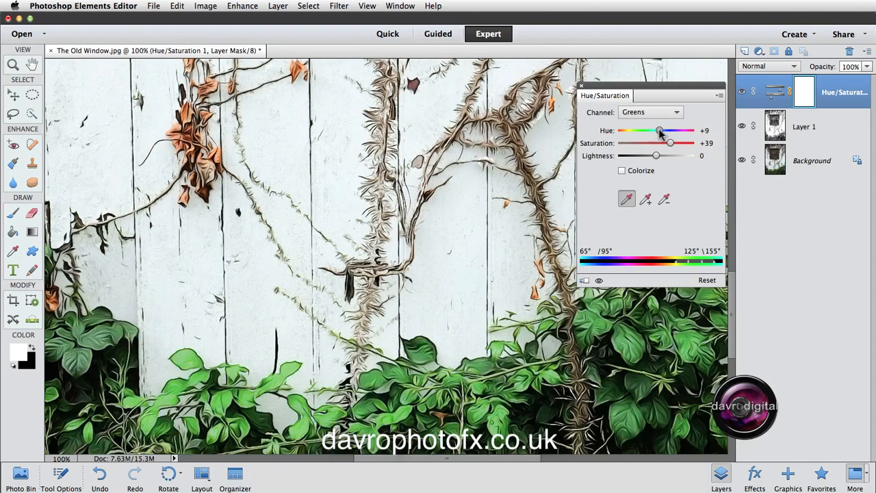
{"action": "left_click_drag", "start_coordinate": [659, 131], "coordinate": [651, 131]}
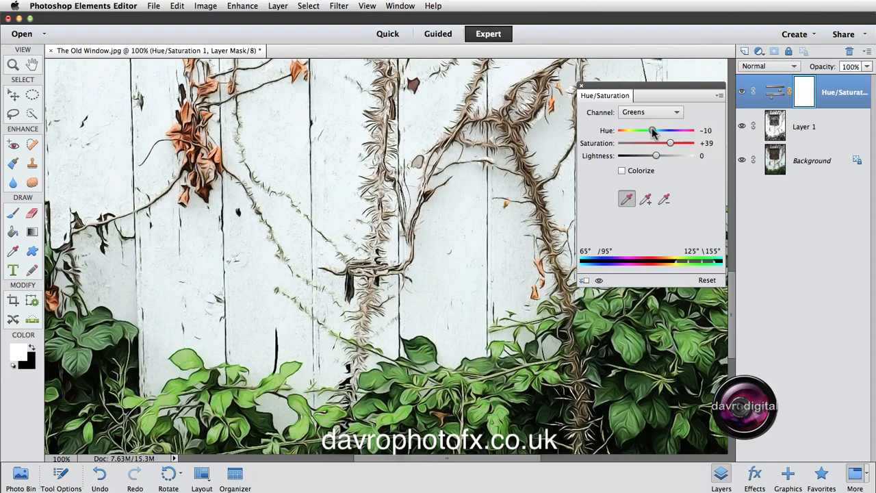
{"action": "left_click_drag", "start_coordinate": [652, 130], "coordinate": [651, 131]}
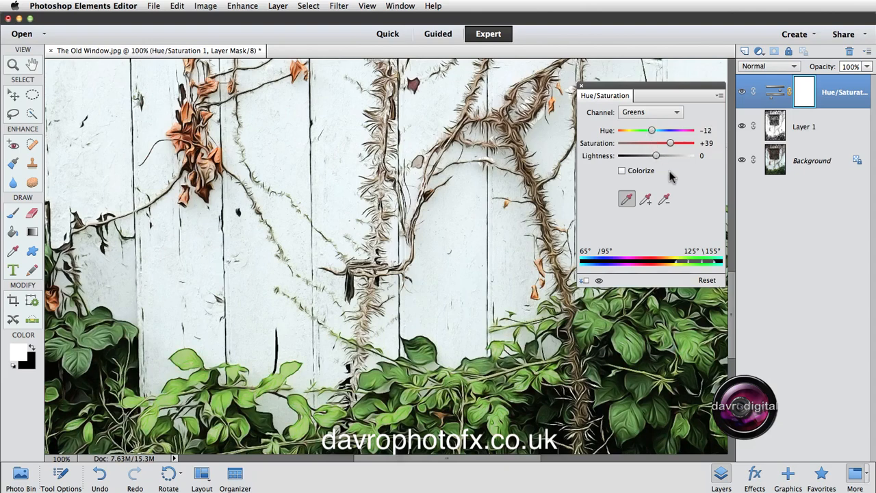
{"action": "mouse_move", "coordinate": [671, 143]}
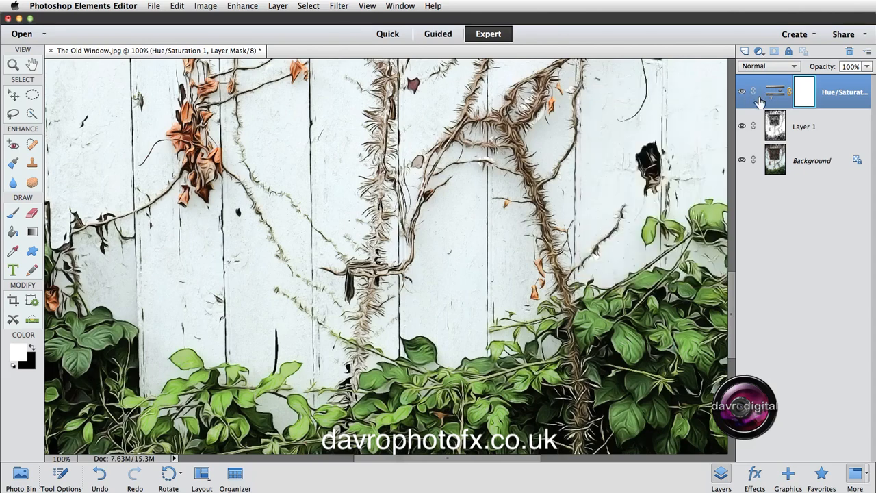
{"action": "mouse_move", "coordinate": [775, 91]}
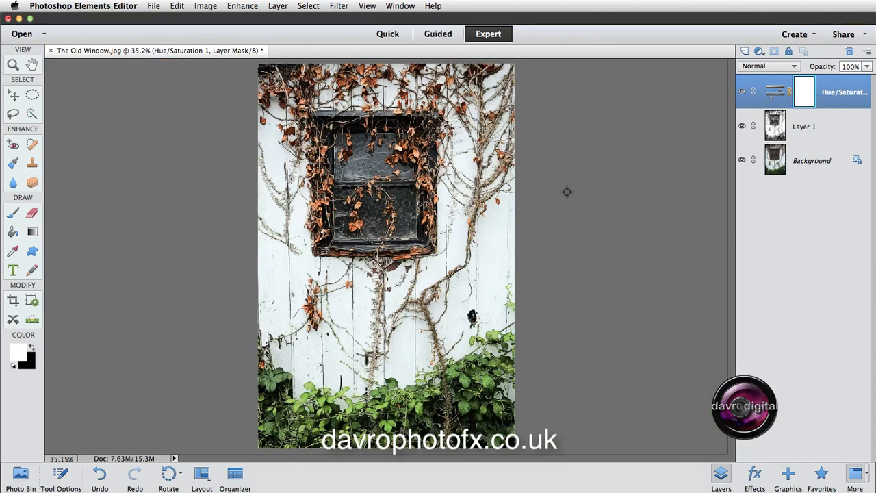
Change the gray pasteboard around the photo to black.
{"action": "right_click", "coordinate": [567, 192]}
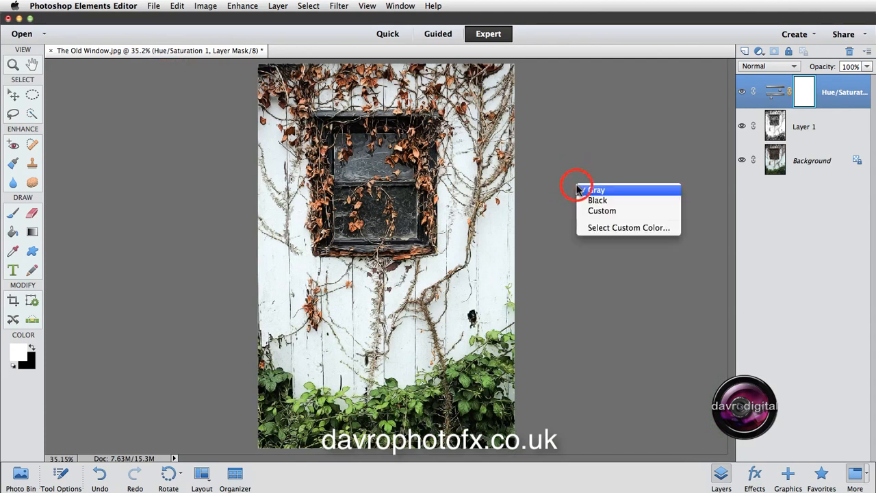
{"action": "mouse_move", "coordinate": [534, 180]}
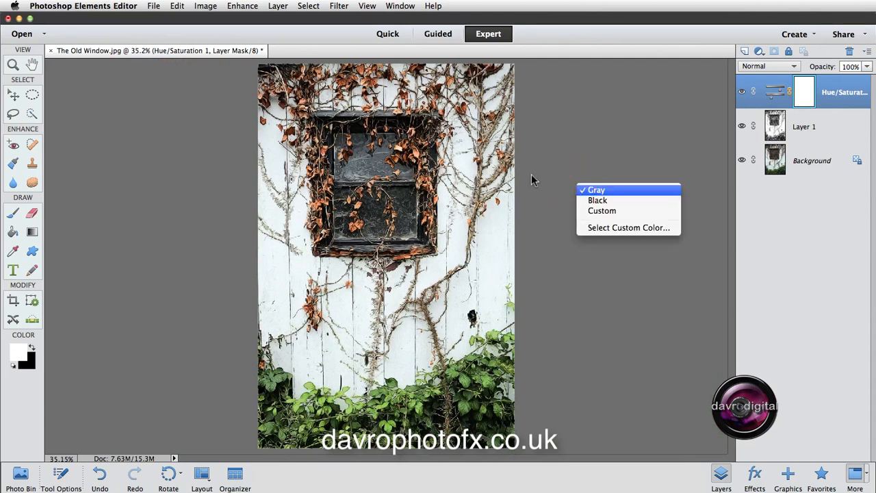
{"action": "mouse_move", "coordinate": [696, 260]}
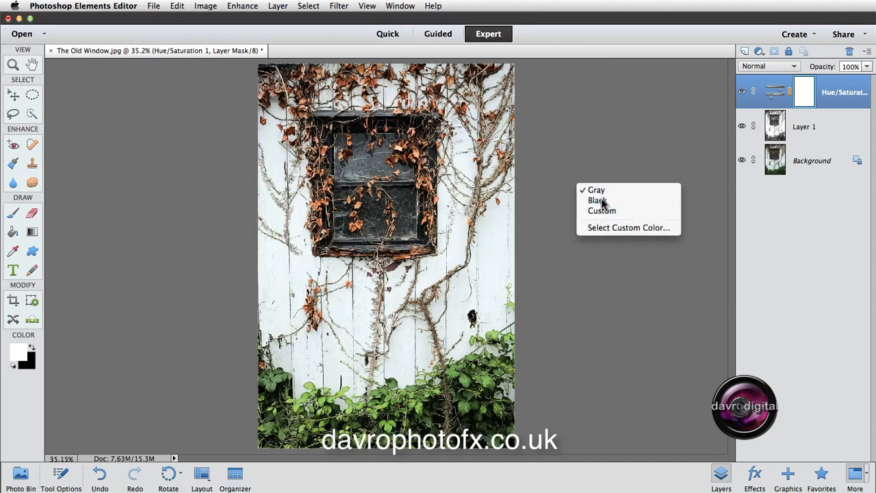
{"action": "left_click", "coordinate": [597, 200]}
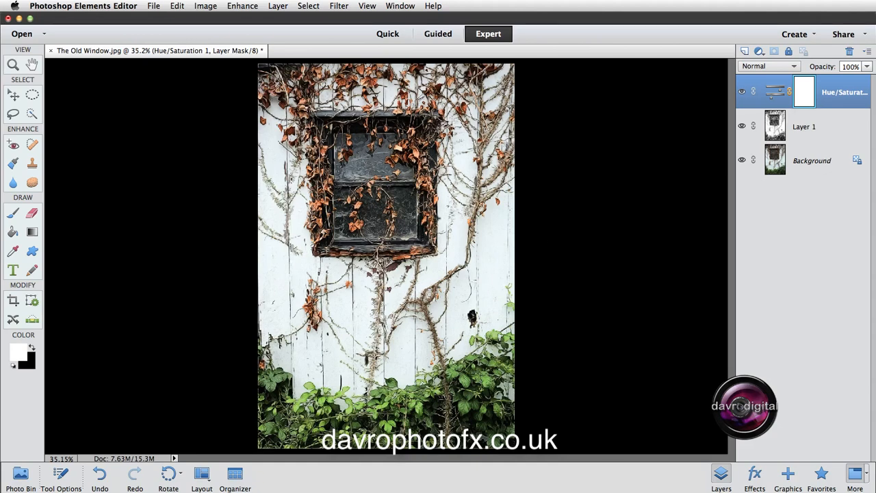
{"action": "mouse_move", "coordinate": [437, 223]}
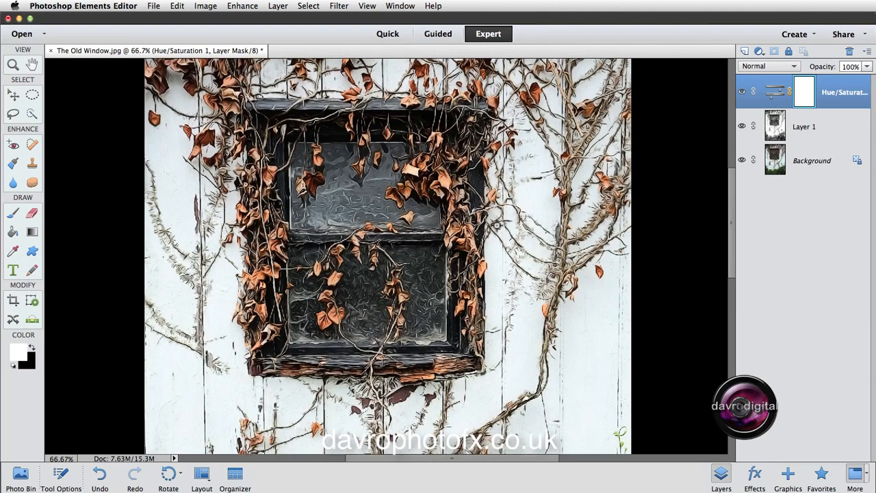
Add a Brightness/Contrast layer with brightness -39 and contrast 28.
{"action": "scroll", "scroll_direction": "down", "scroll_amount": 3}
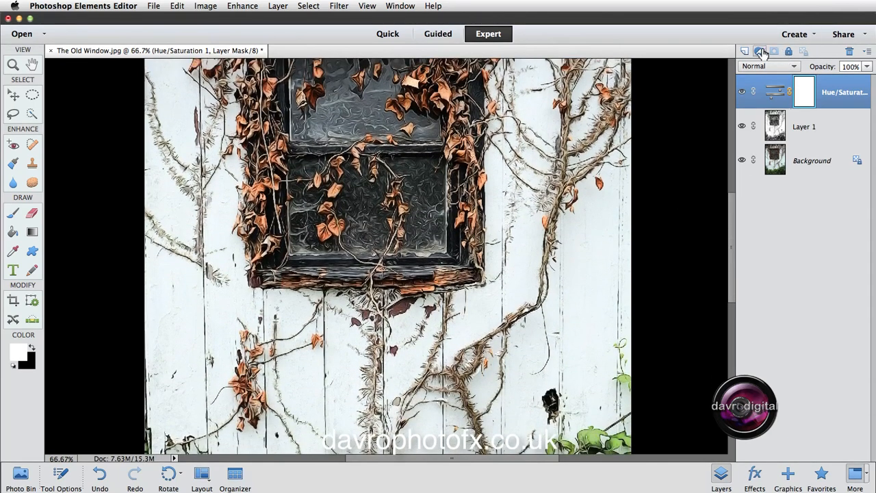
{"action": "left_click", "coordinate": [759, 50]}
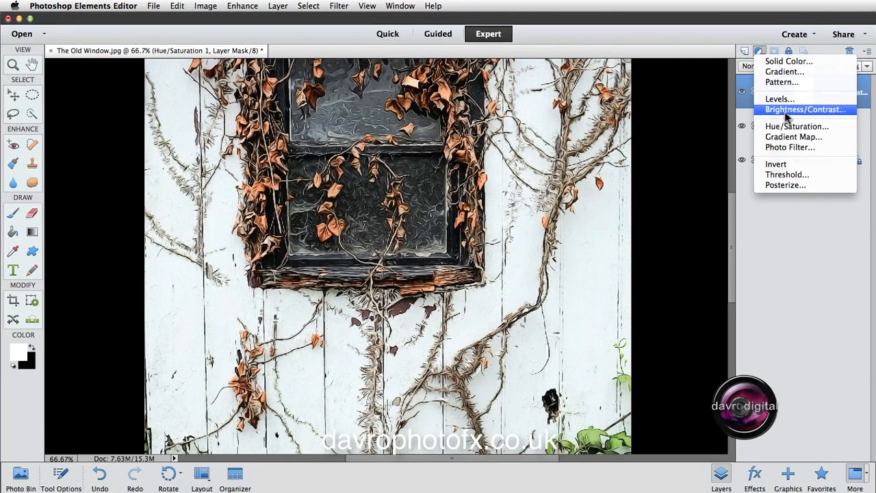
{"action": "left_click", "coordinate": [804, 110]}
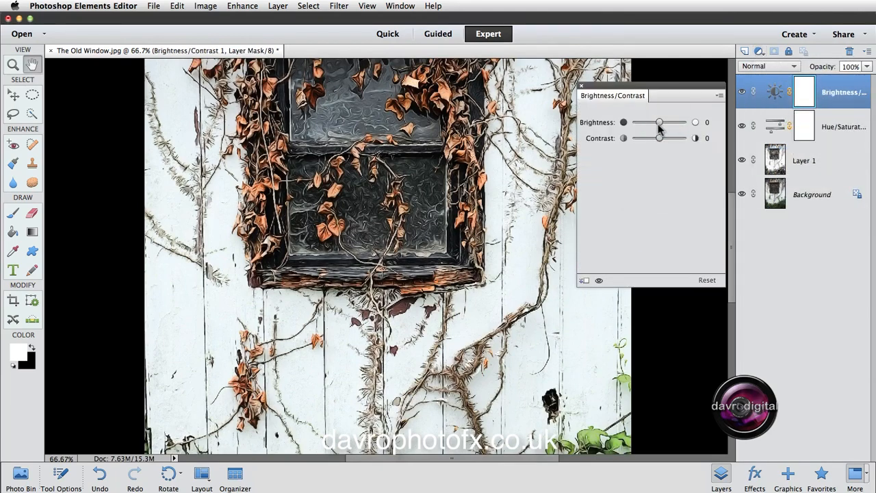
{"action": "left_click_drag", "start_coordinate": [659, 122], "coordinate": [662, 122]}
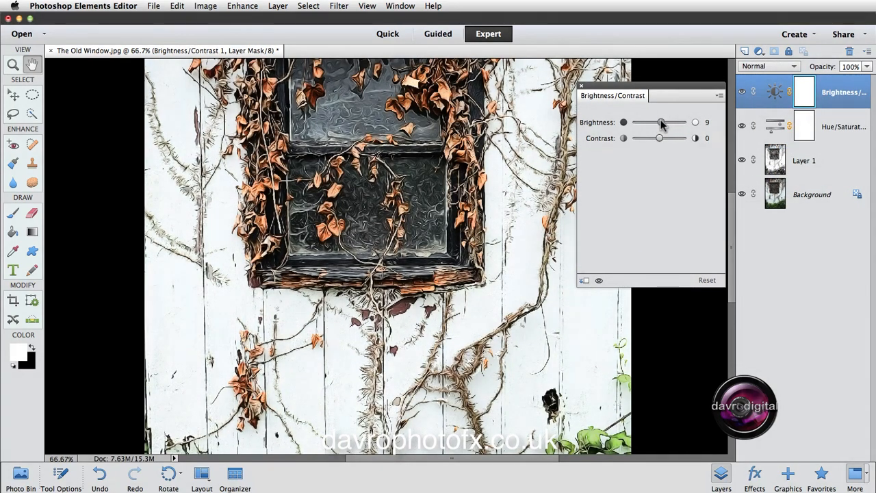
{"action": "left_click_drag", "start_coordinate": [662, 122], "coordinate": [655, 122]}
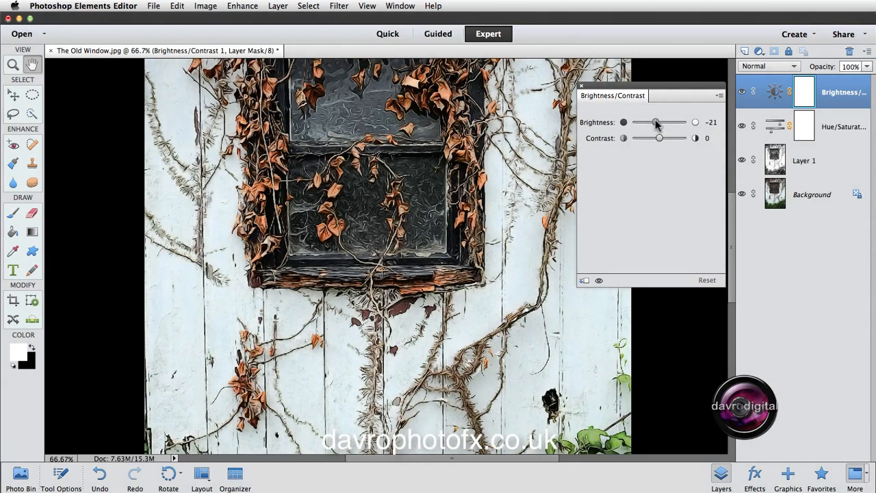
{"action": "left_click_drag", "start_coordinate": [656, 122], "coordinate": [650, 122]}
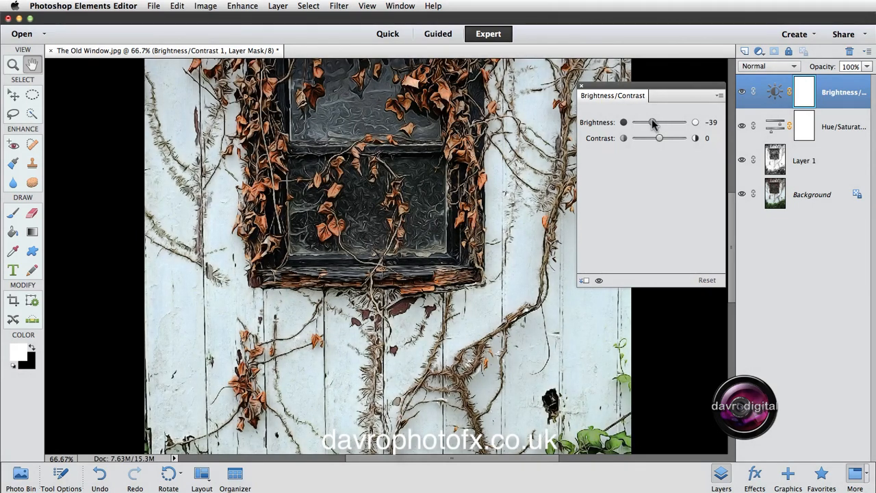
{"action": "left_click_drag", "start_coordinate": [642, 138], "coordinate": [662, 138]}
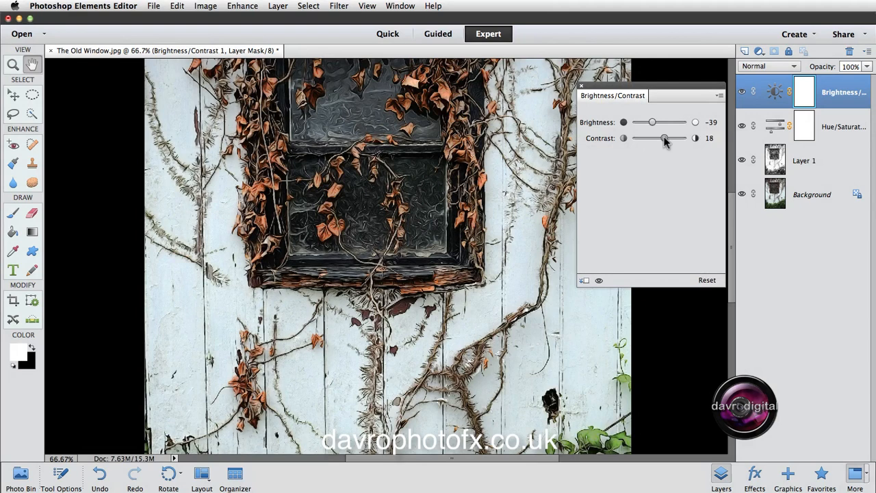
{"action": "left_click_drag", "start_coordinate": [662, 137], "coordinate": [667, 138]}
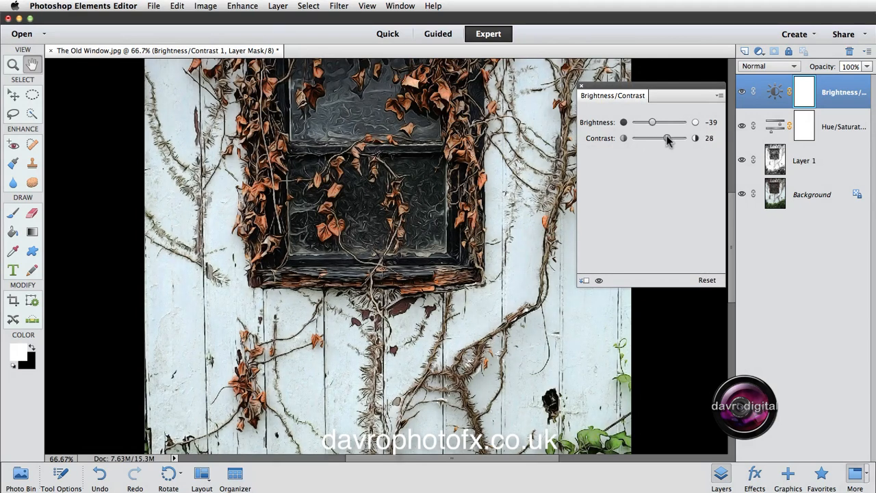
{"action": "mouse_move", "coordinate": [592, 95]}
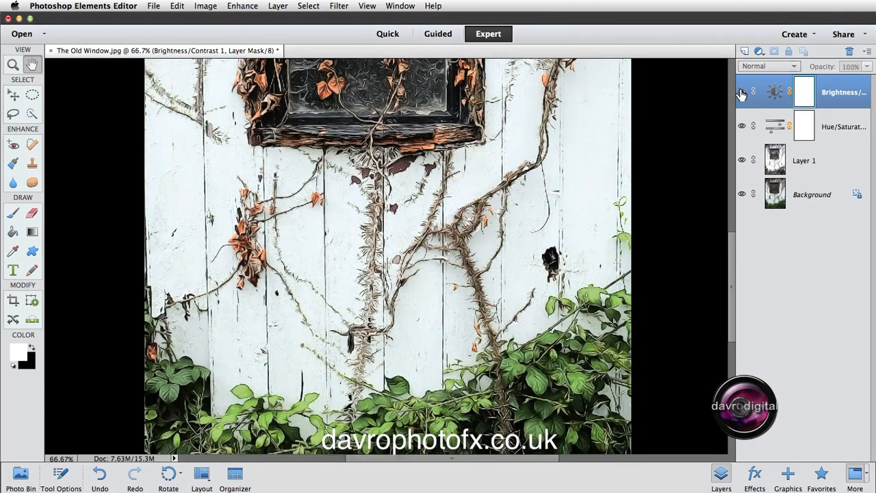
Toggle the Brightness/Contrast layer's visibility to compare before and after.
{"action": "left_click", "coordinate": [742, 93]}
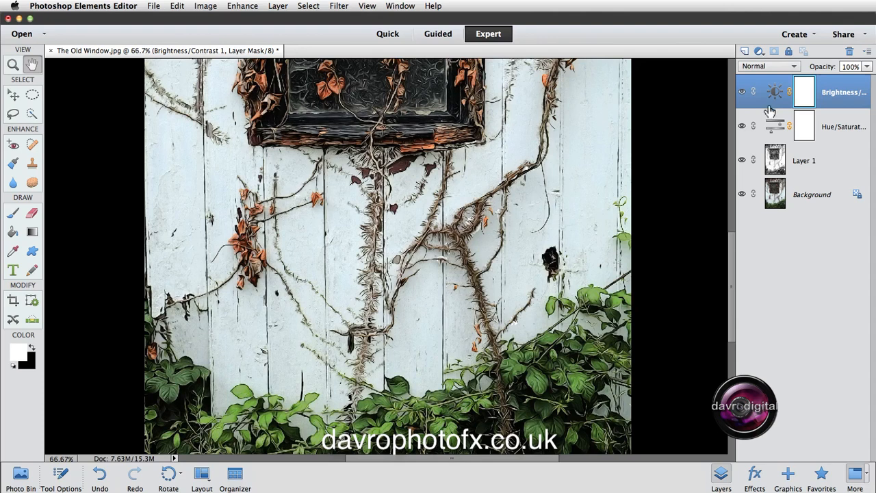
{"action": "mouse_move", "coordinate": [775, 96]}
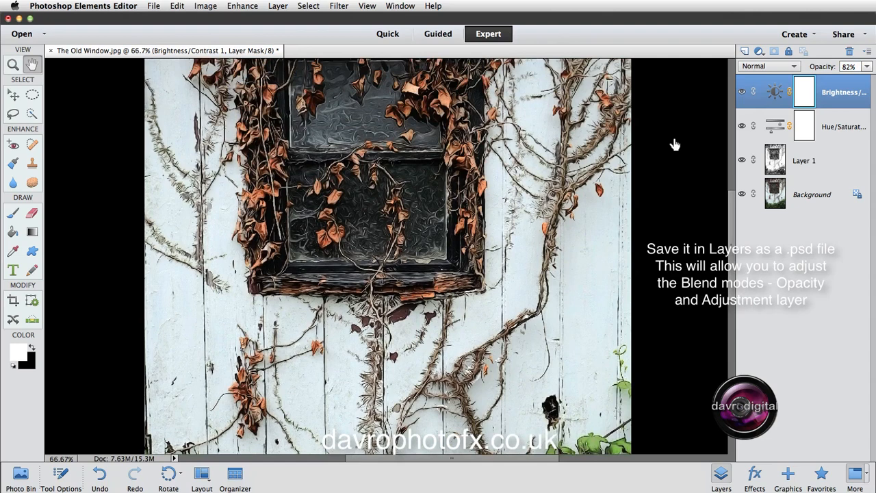
{"action": "mouse_move", "coordinate": [704, 139]}
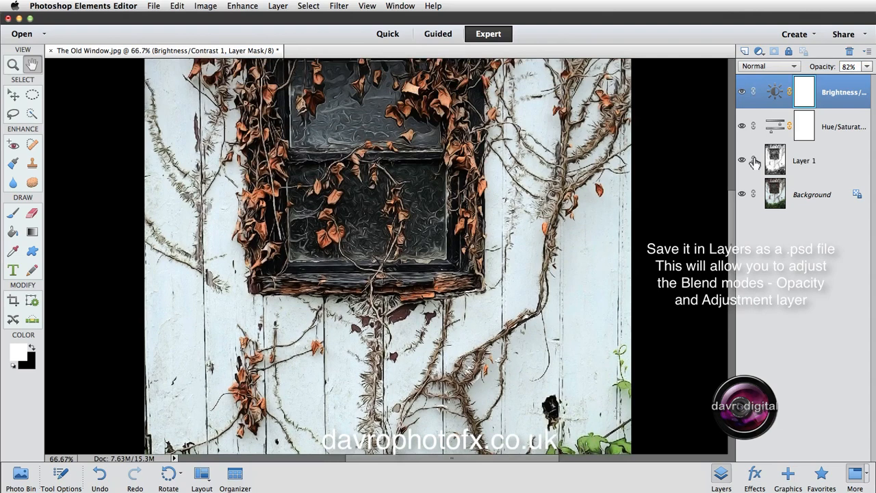
{"action": "mouse_move", "coordinate": [806, 162]}
{"action": "type", "text": "Novel"}
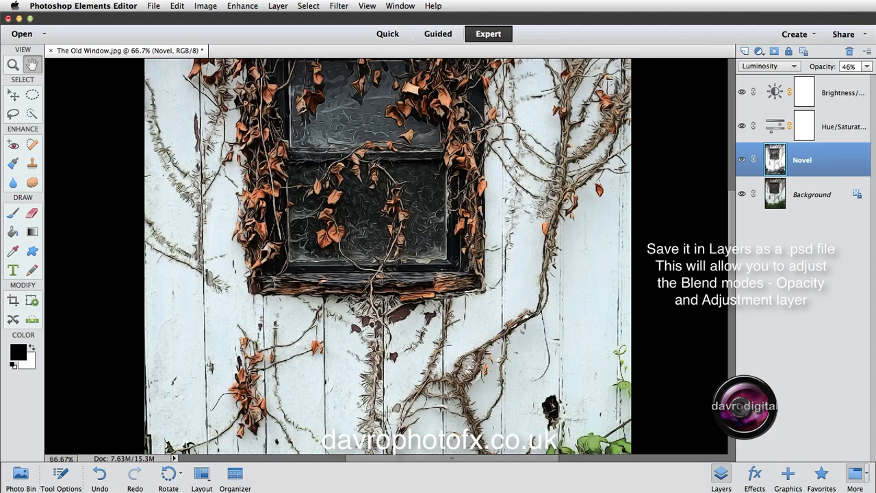
{"action": "mouse_move", "coordinate": [796, 130]}
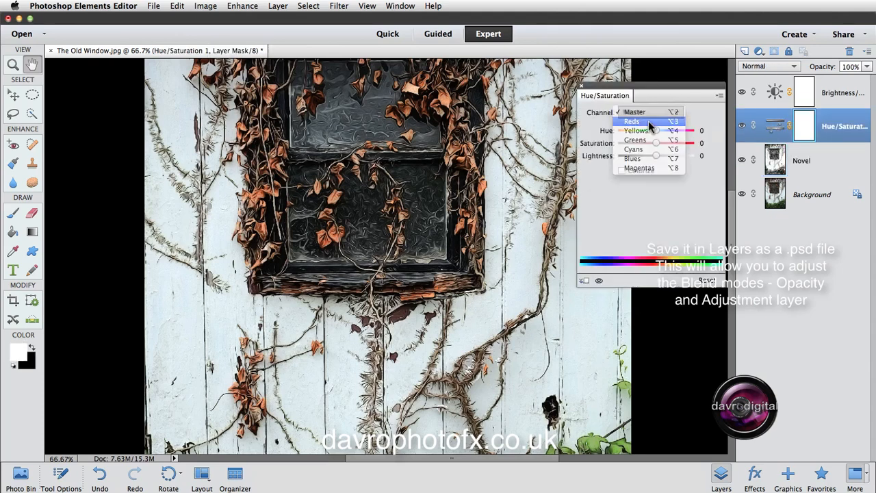
Select the Reds channel in the Hue/Saturation settings for review.
{"action": "left_click", "coordinate": [632, 121]}
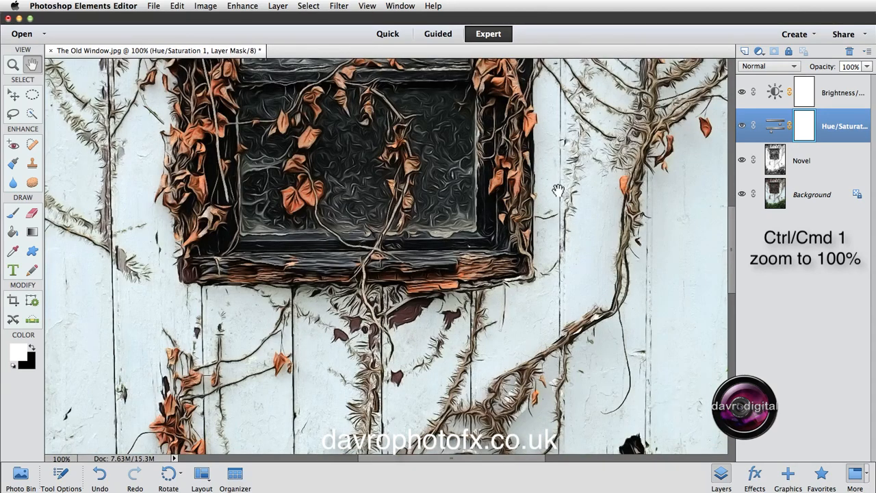
Hide and restore the panels to view the whole window photo on black.
{"action": "key", "text": "Tab"}
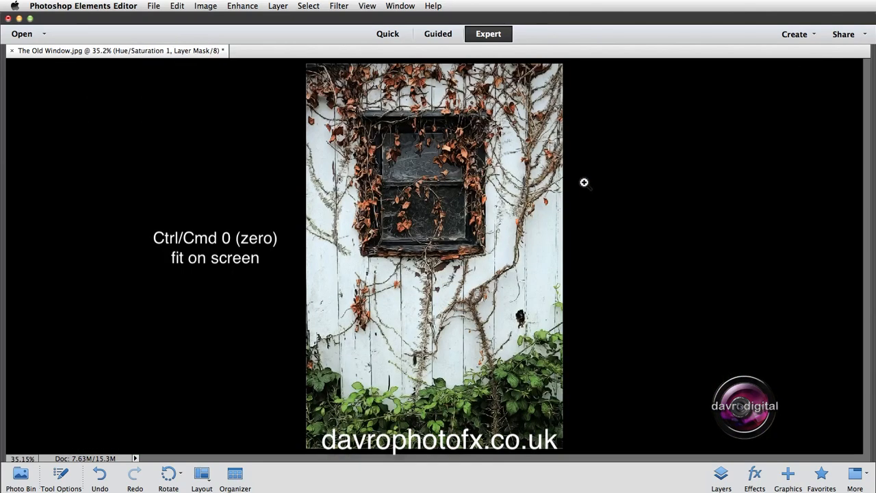
{"action": "key", "text": "Tab"}
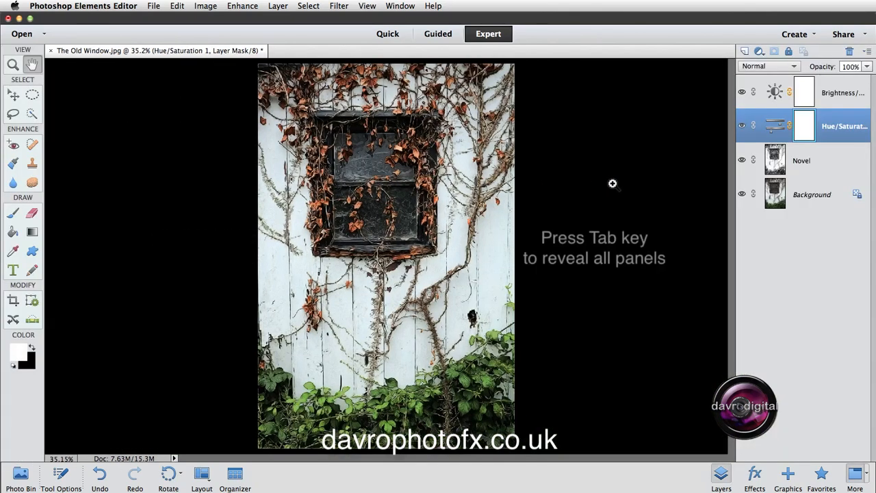